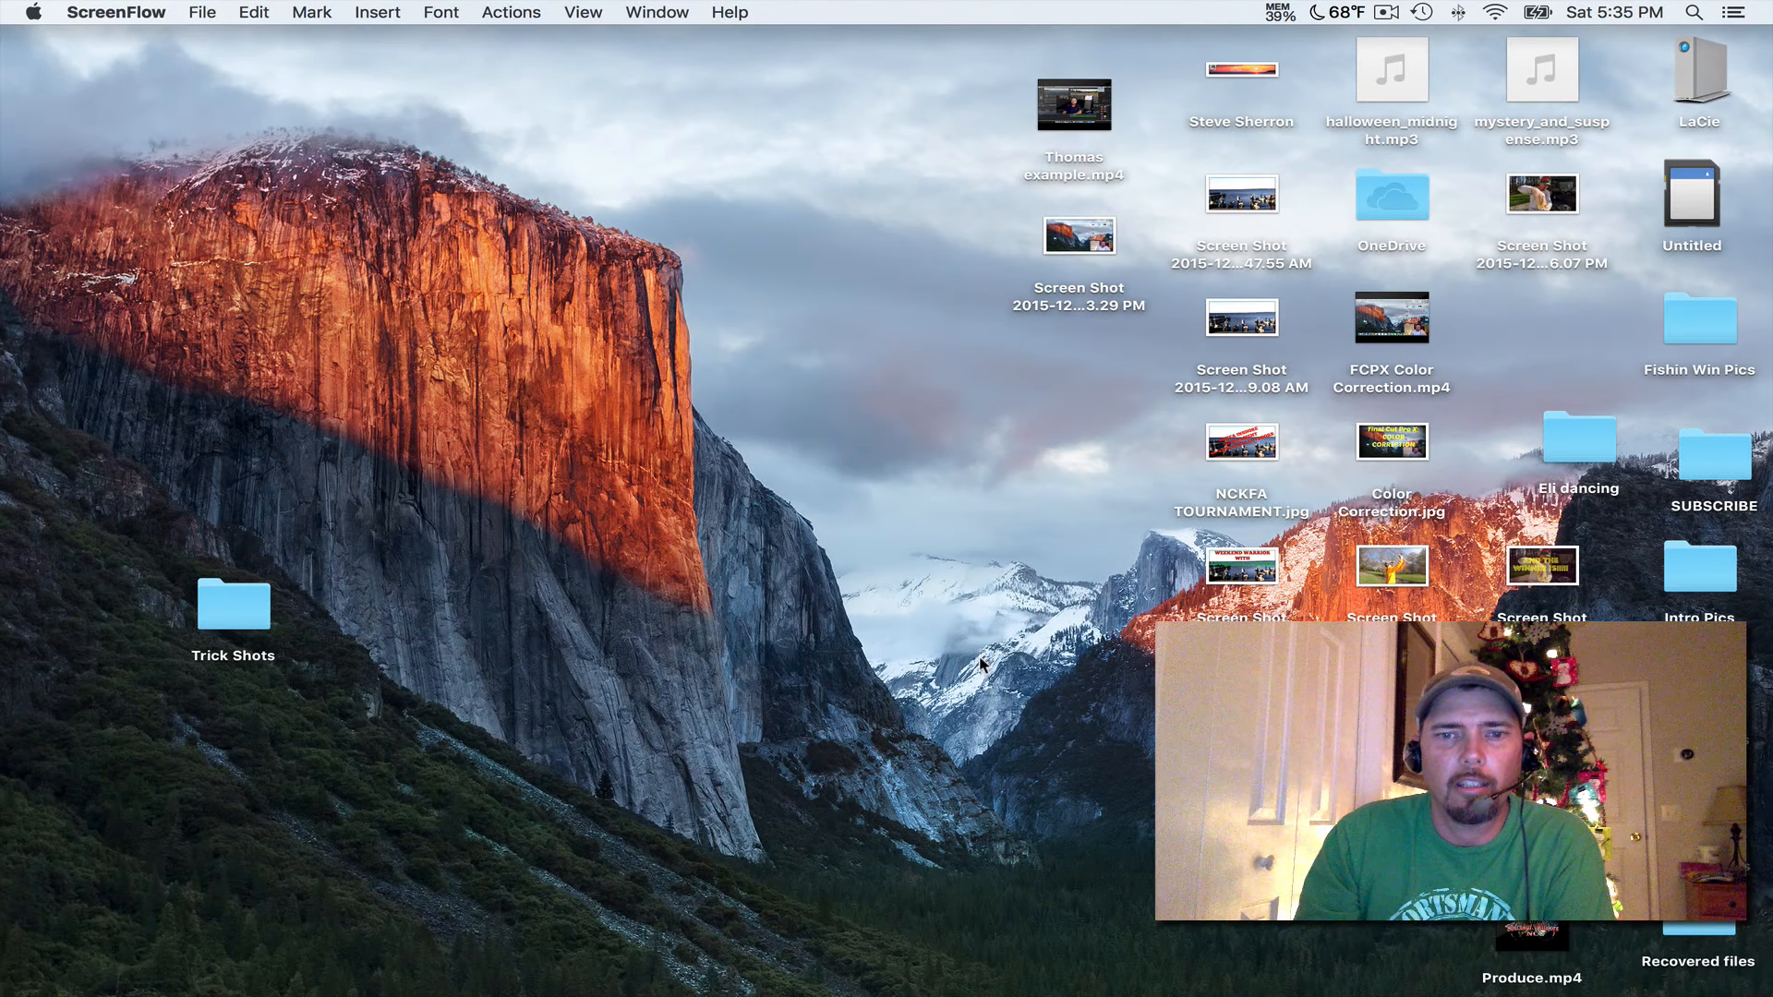
pyautogui.moveTo(941, 633)
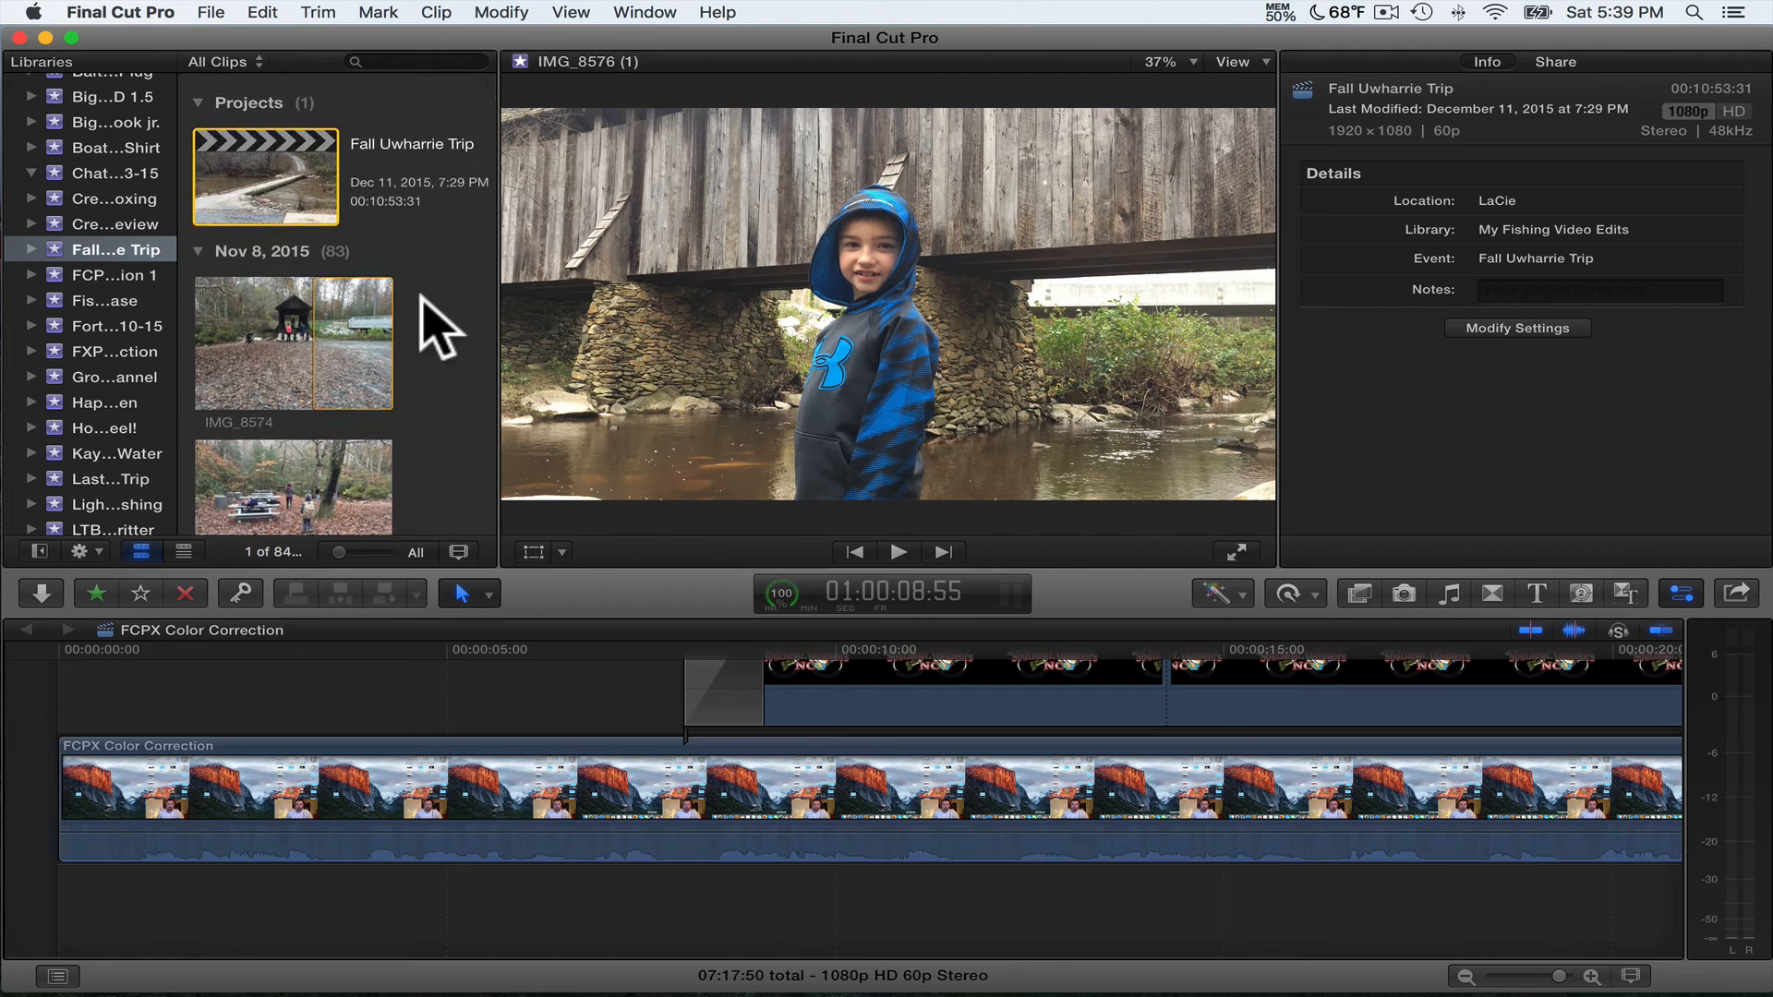
pyautogui.moveTo(489, 328)
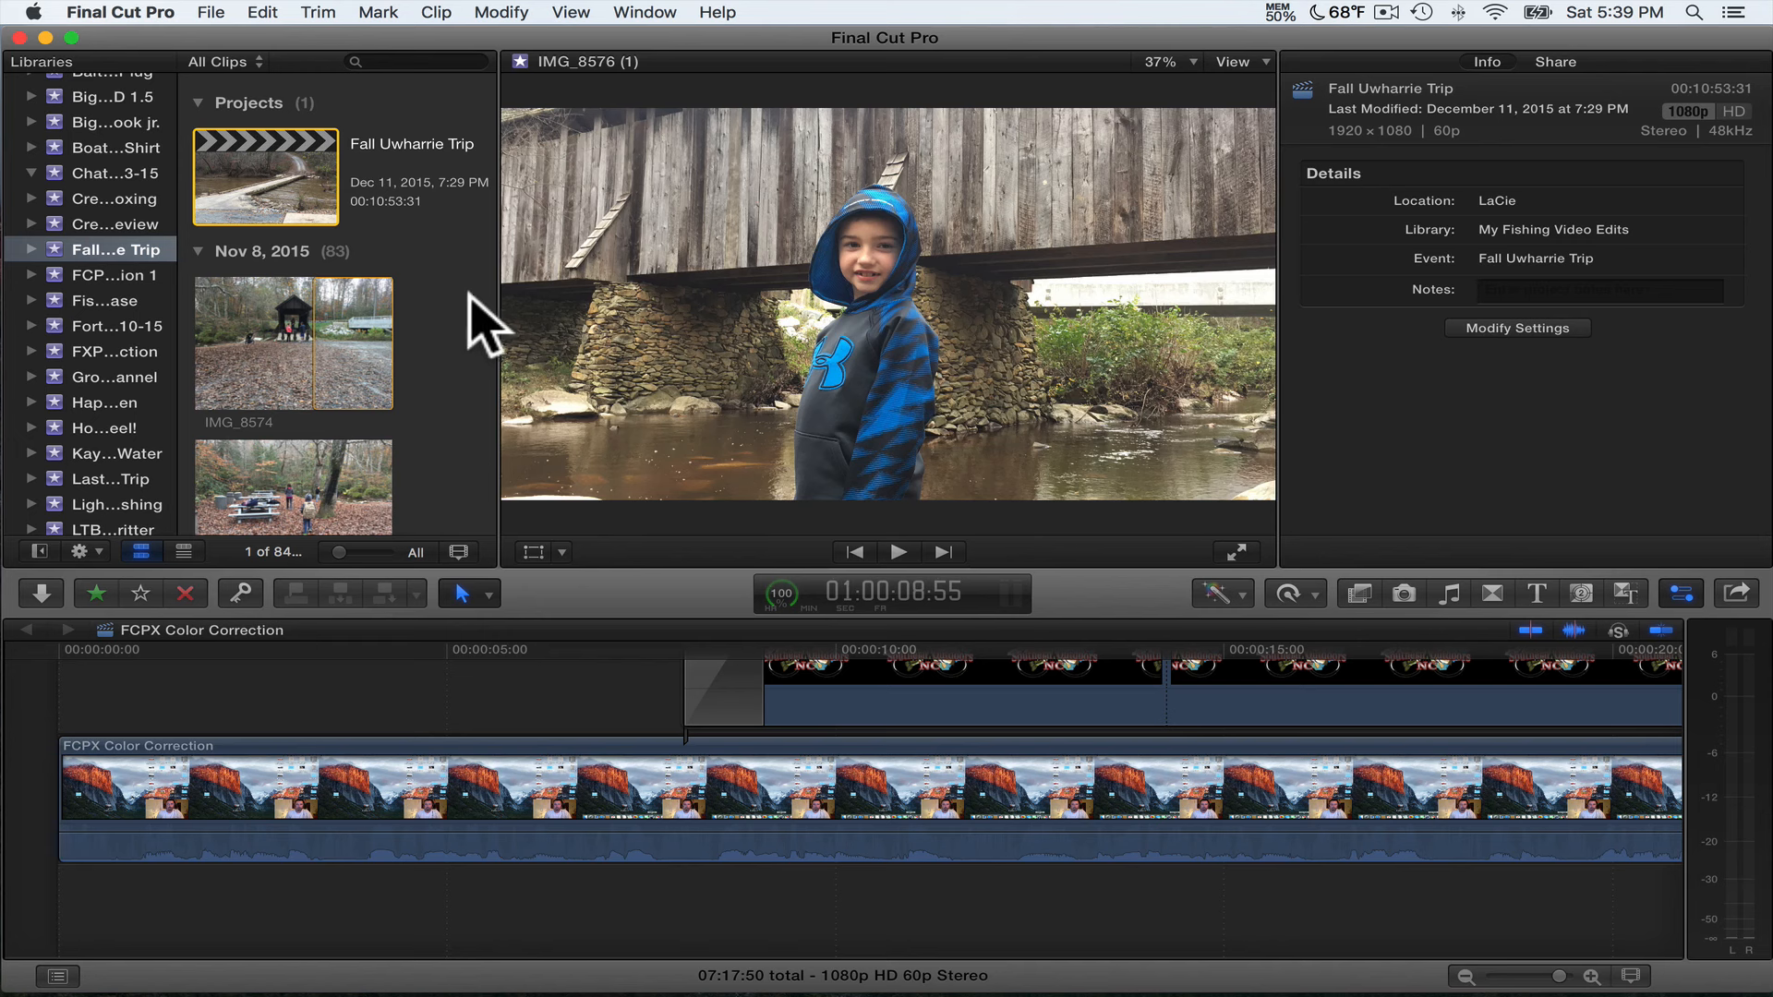
# - Open Fall Uwharrie Trip, move into the creek footage, and select an IMG_8594 clip
pyautogui.doubleClick(262, 181)
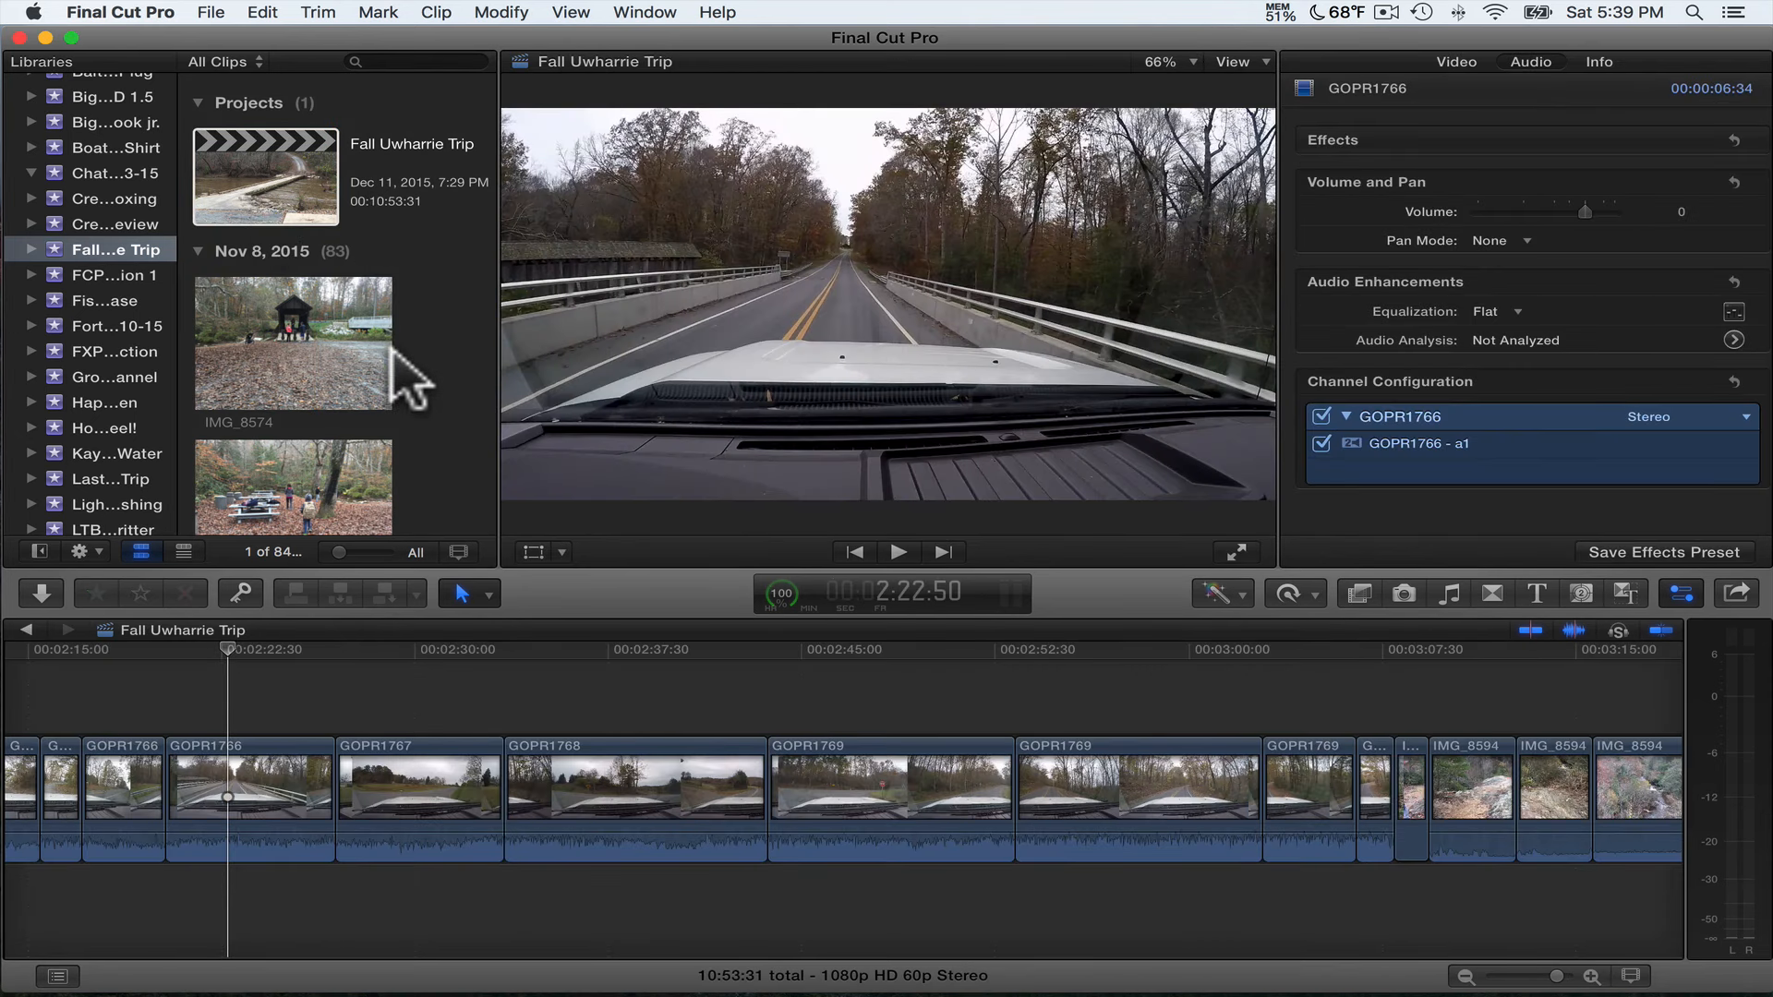
pyautogui.scroll(-3)
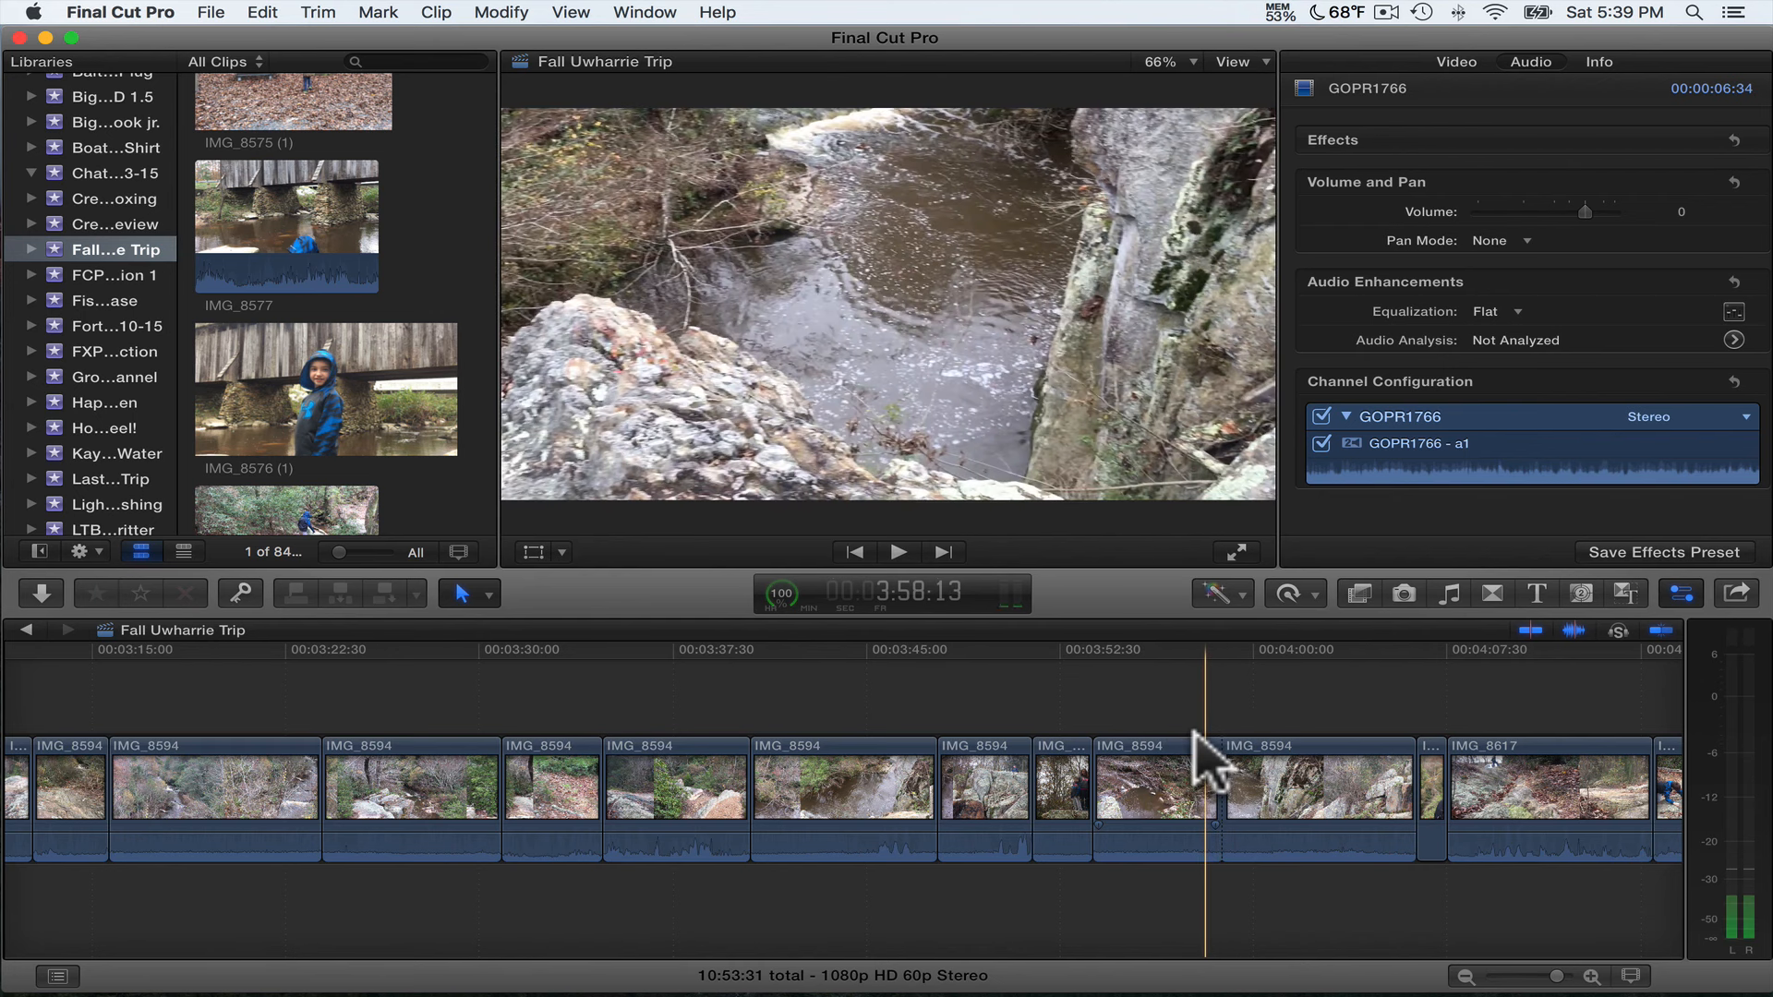
pyautogui.click(1207, 785)
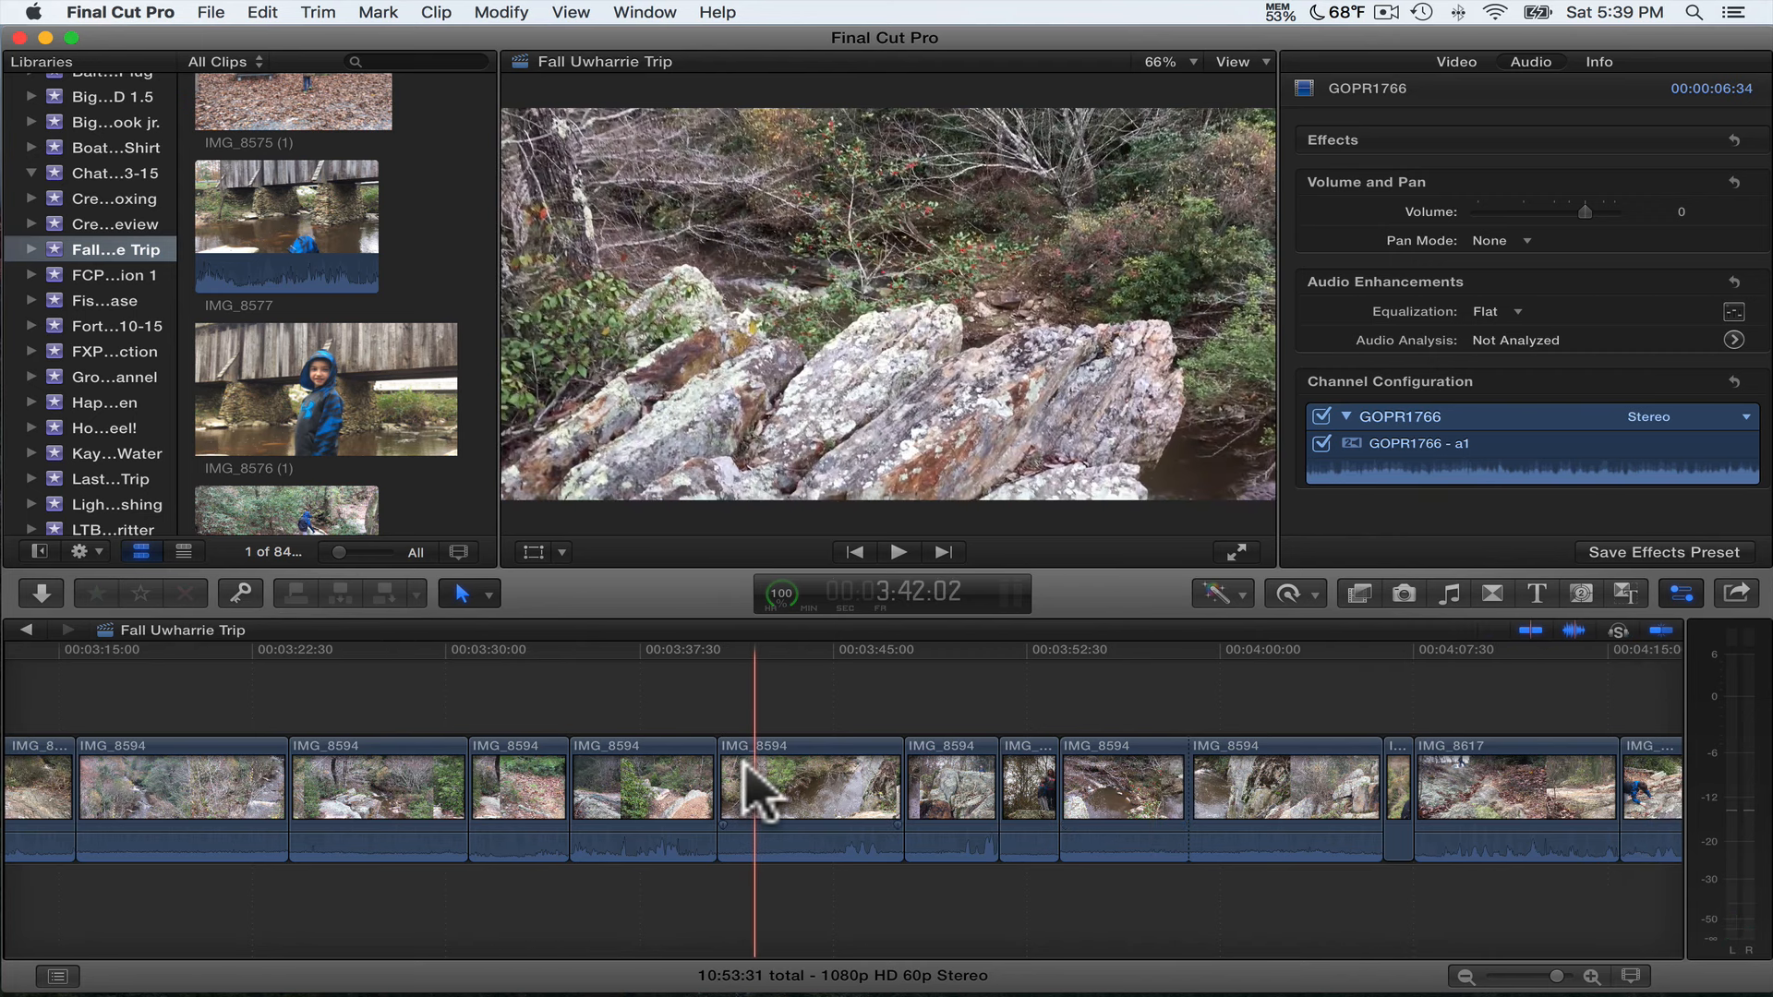
pyautogui.click(810, 791)
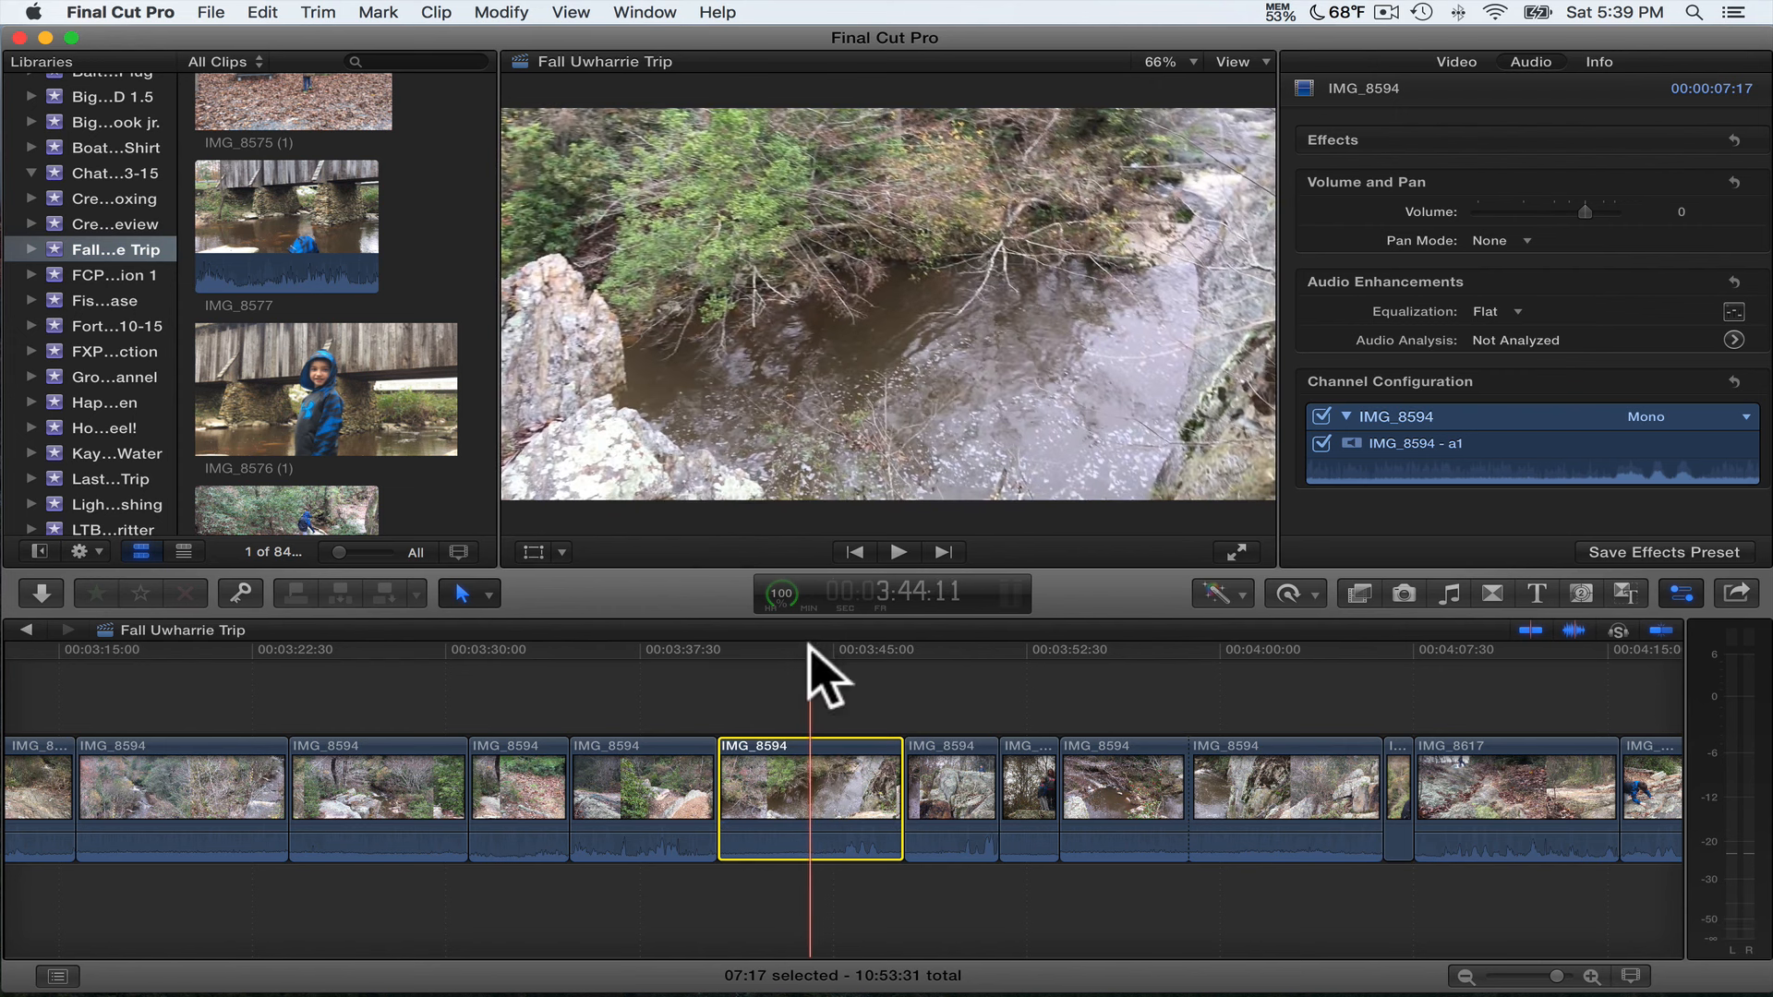
pyautogui.moveTo(809, 664)
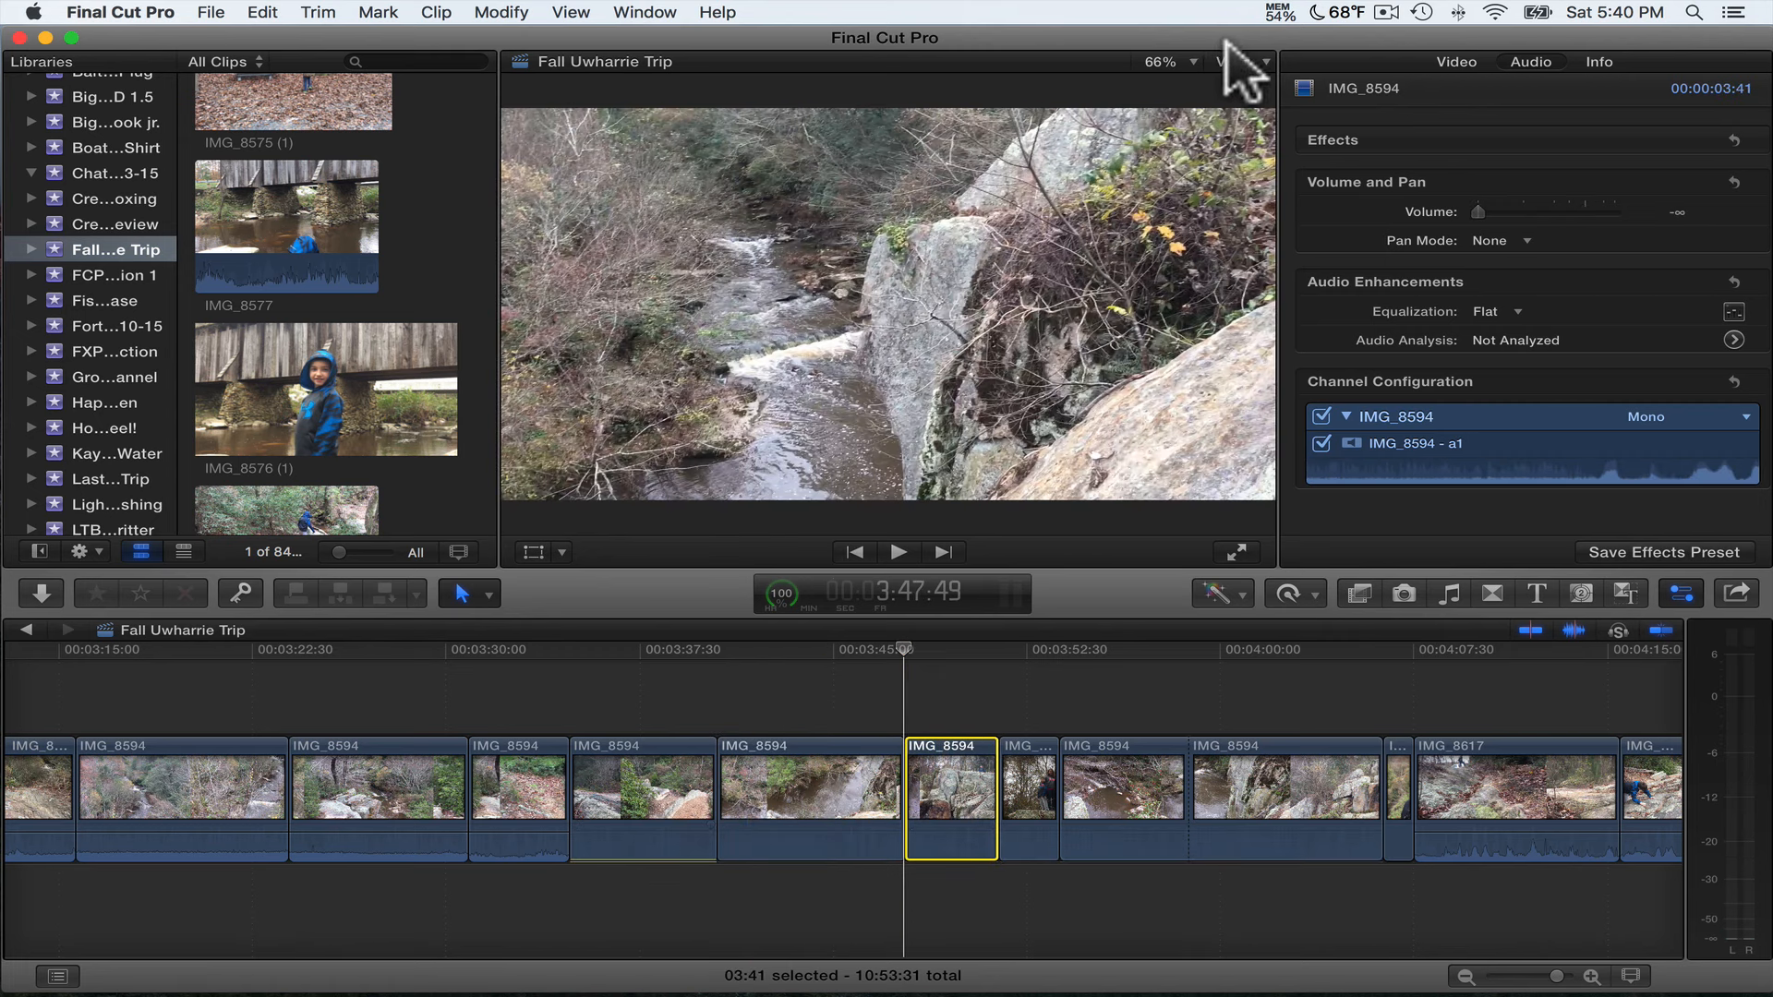
# - Show video scopes below the viewer and change the luma scope to Histogram
pyautogui.click(1239, 61)
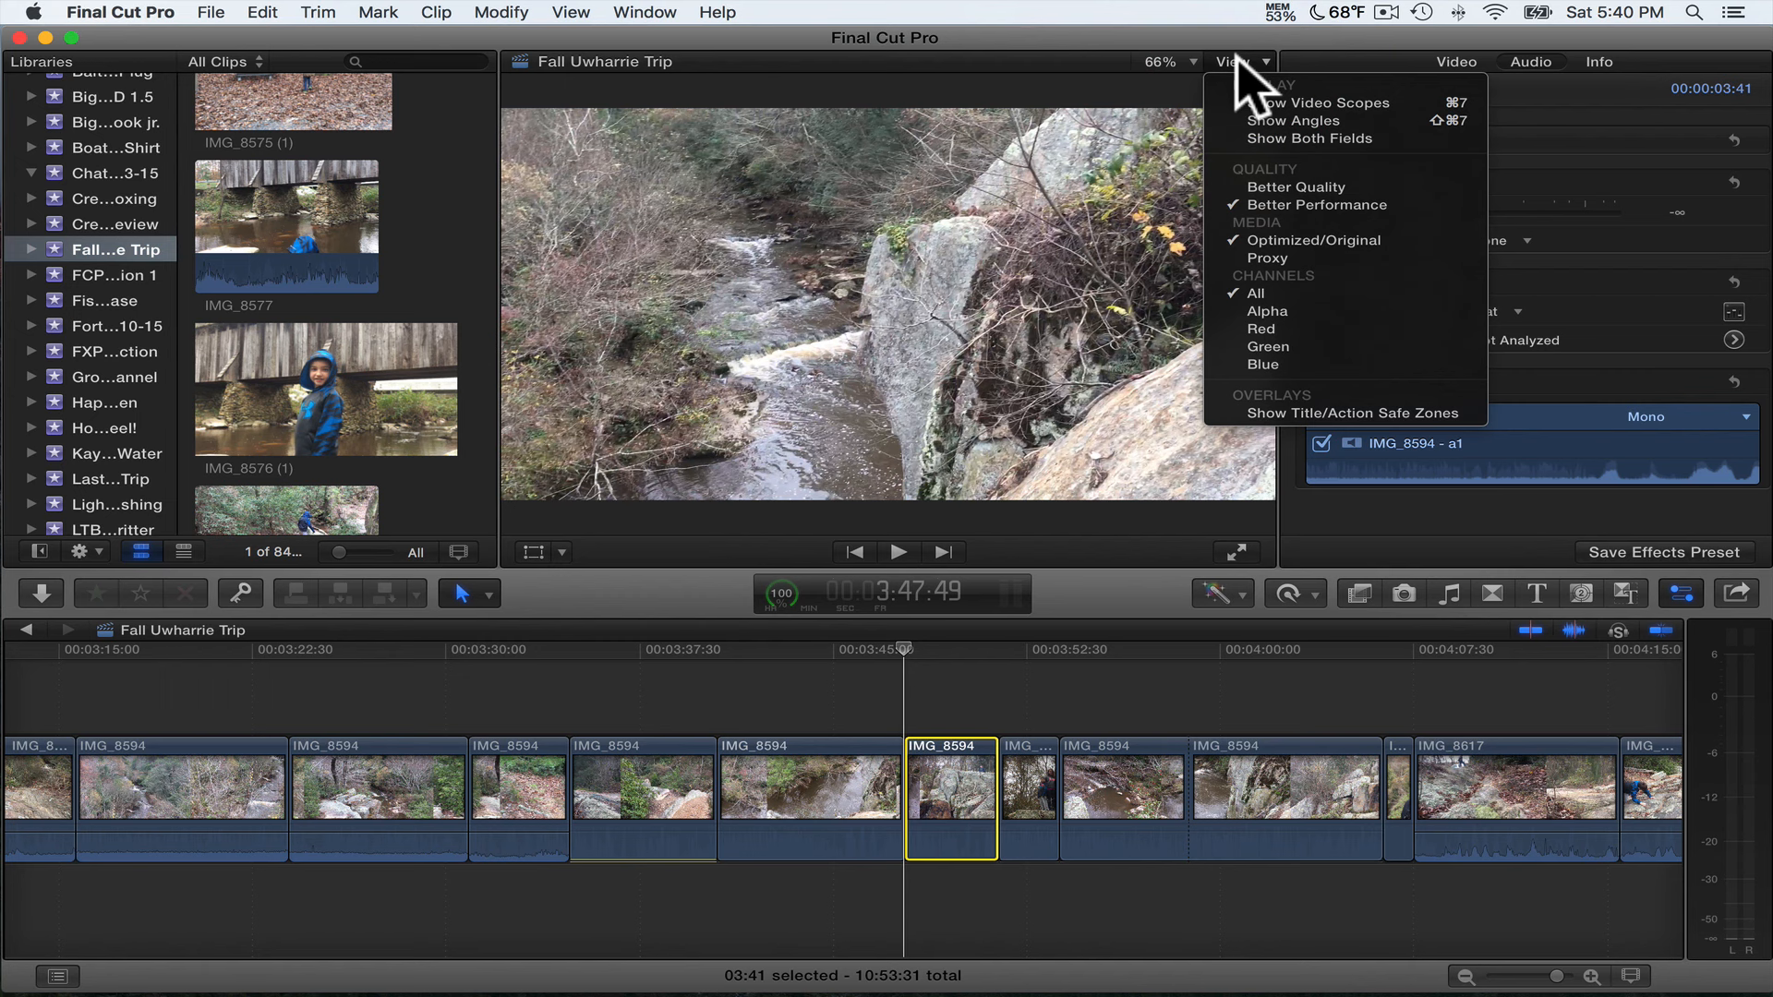
pyautogui.moveTo(1284, 103)
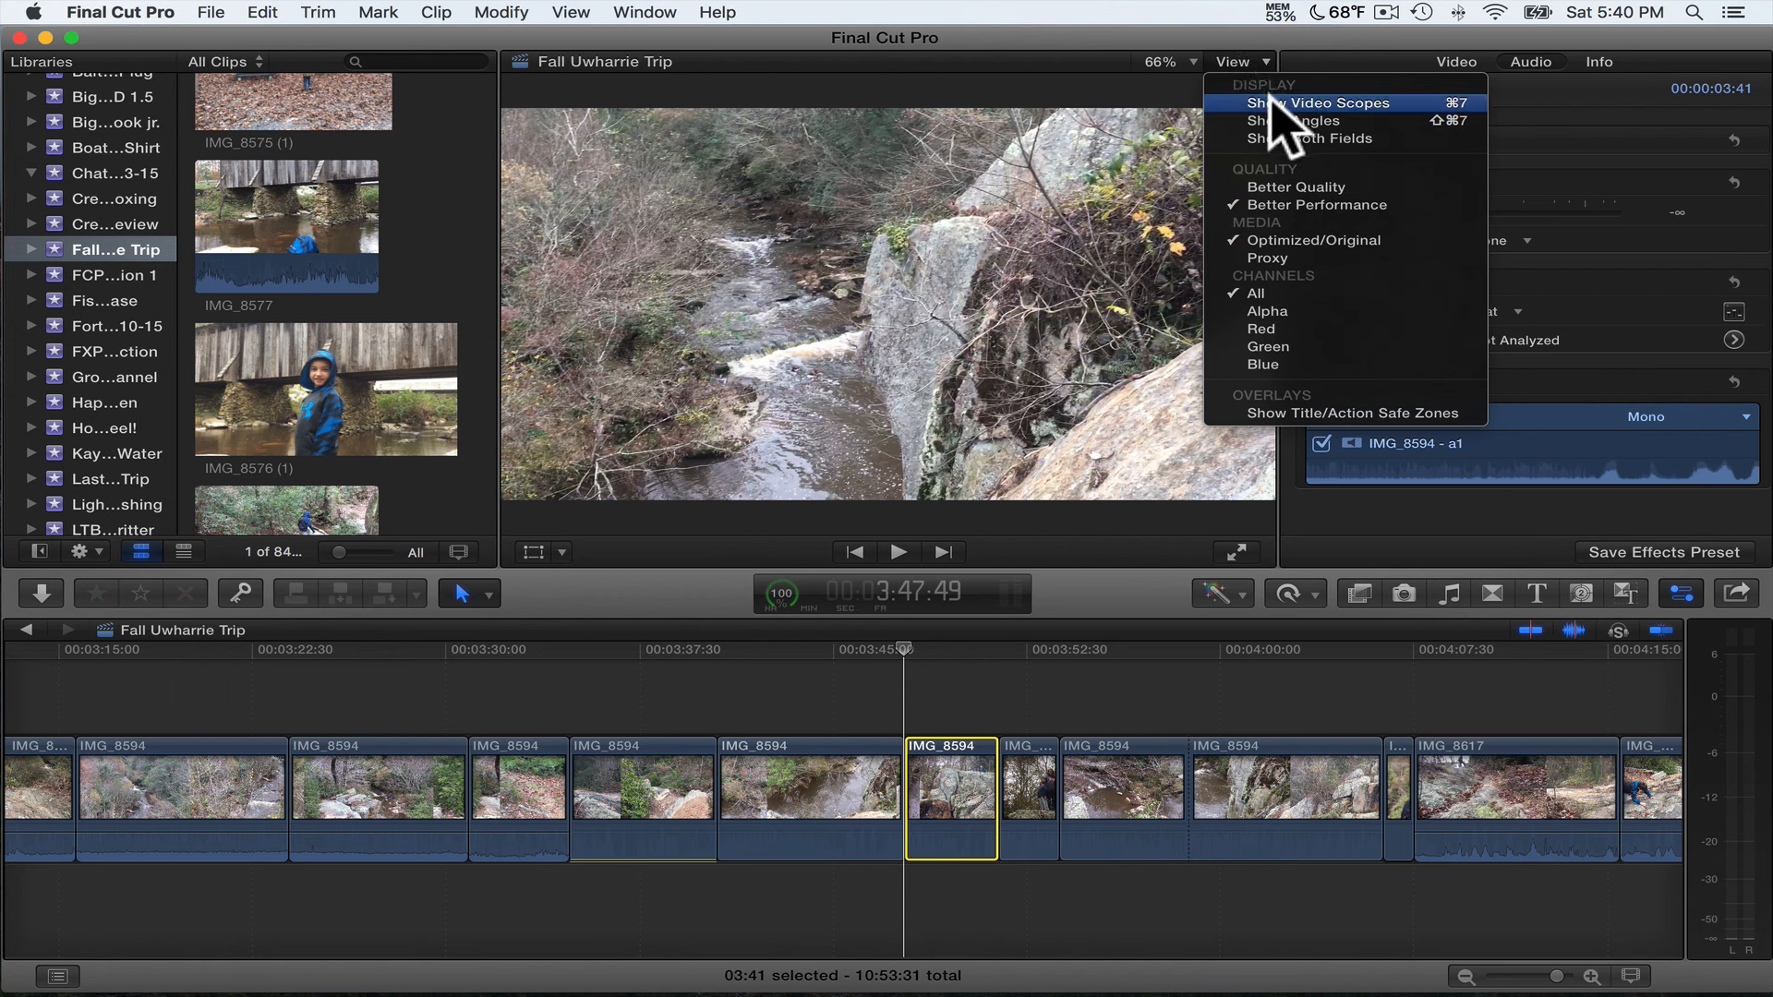
pyautogui.click(1323, 103)
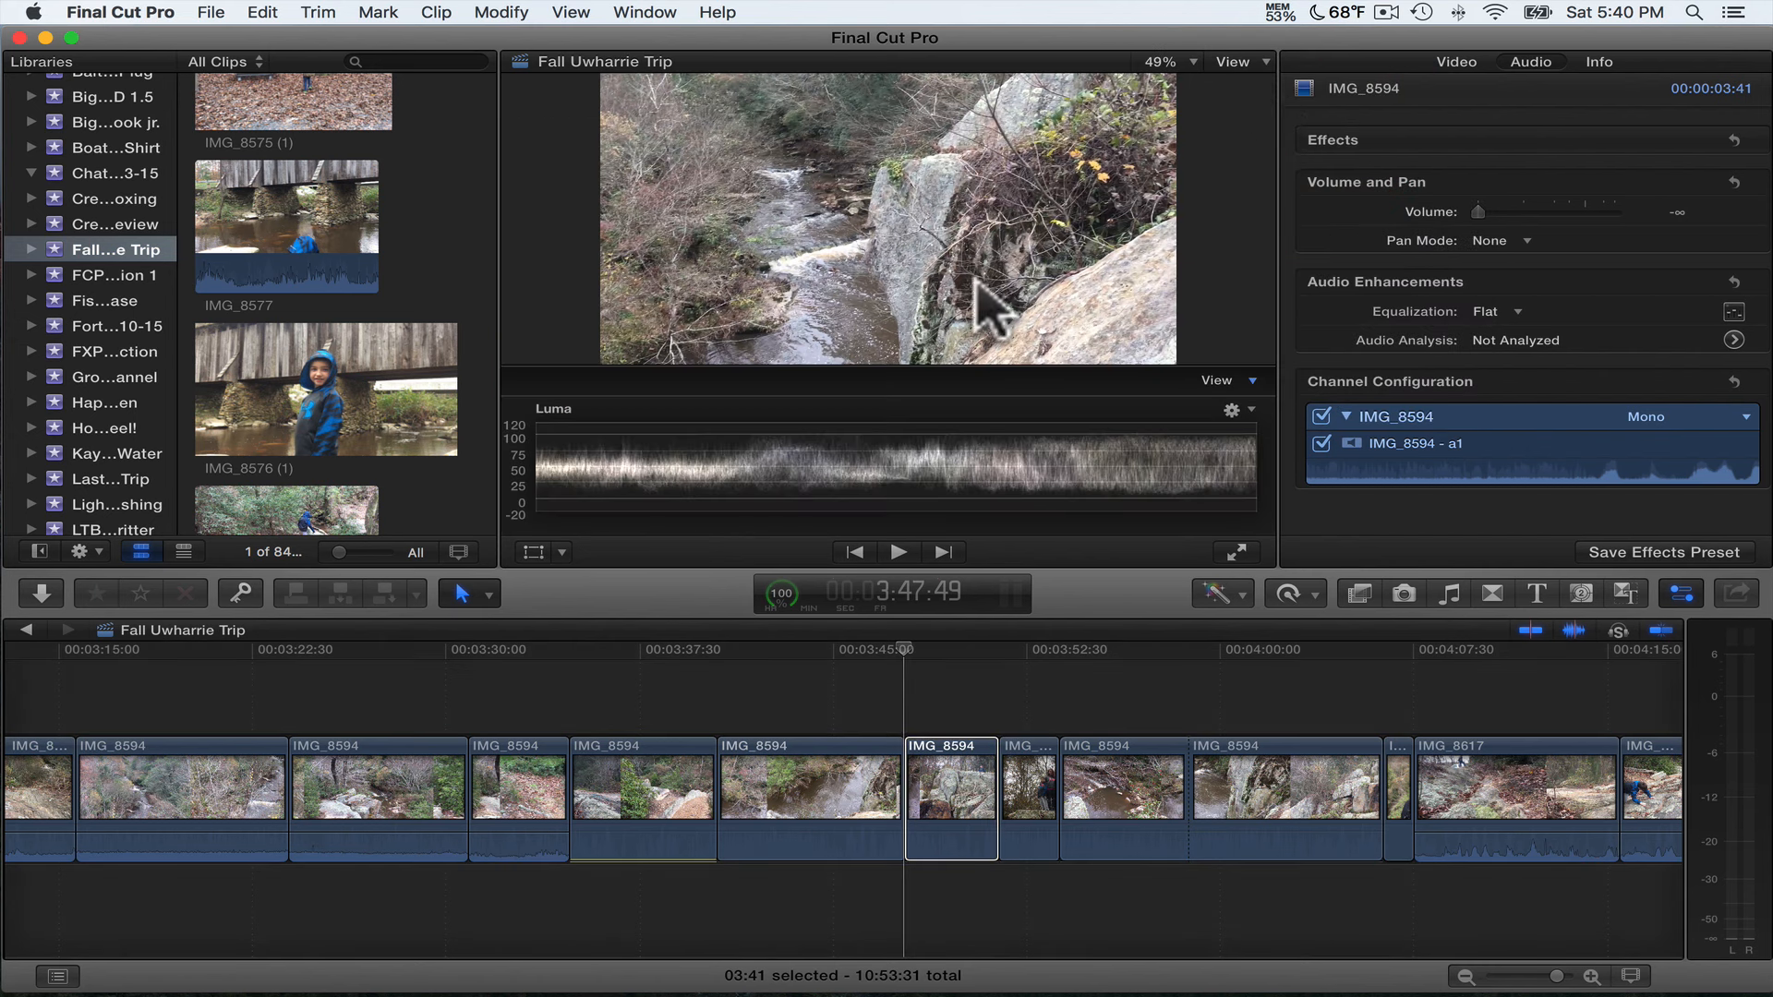
pyautogui.moveTo(689, 464)
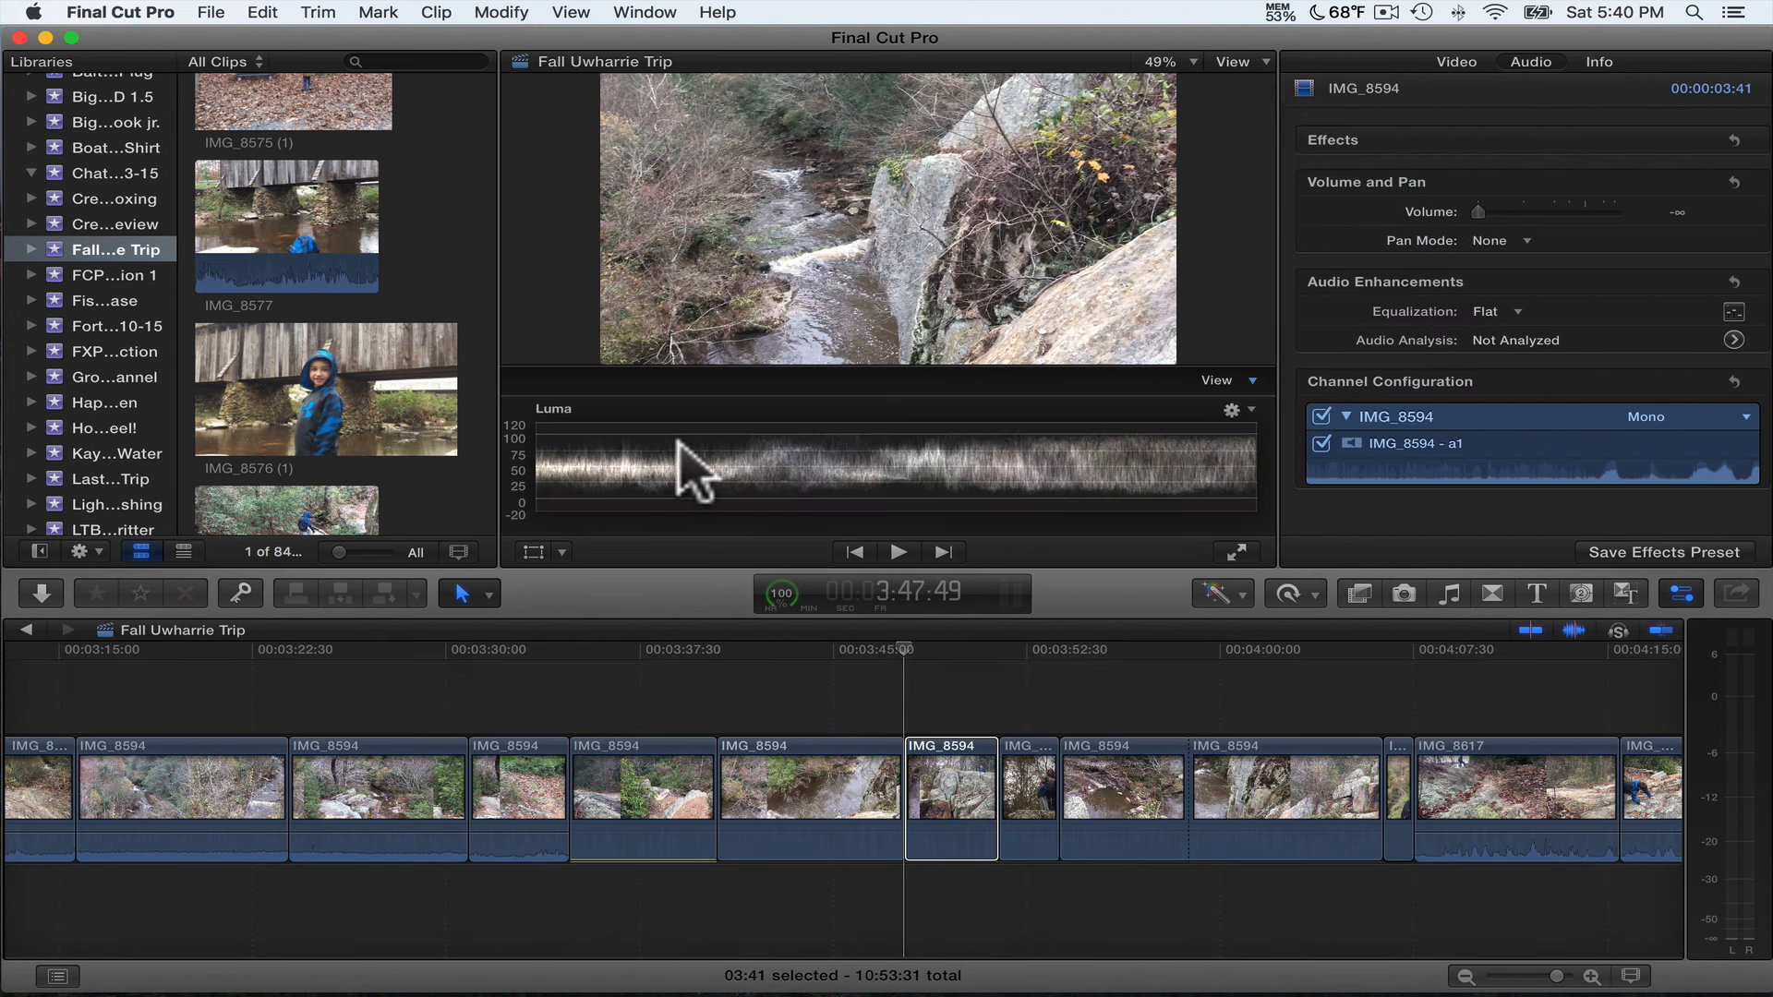
pyautogui.moveTo(1030, 475)
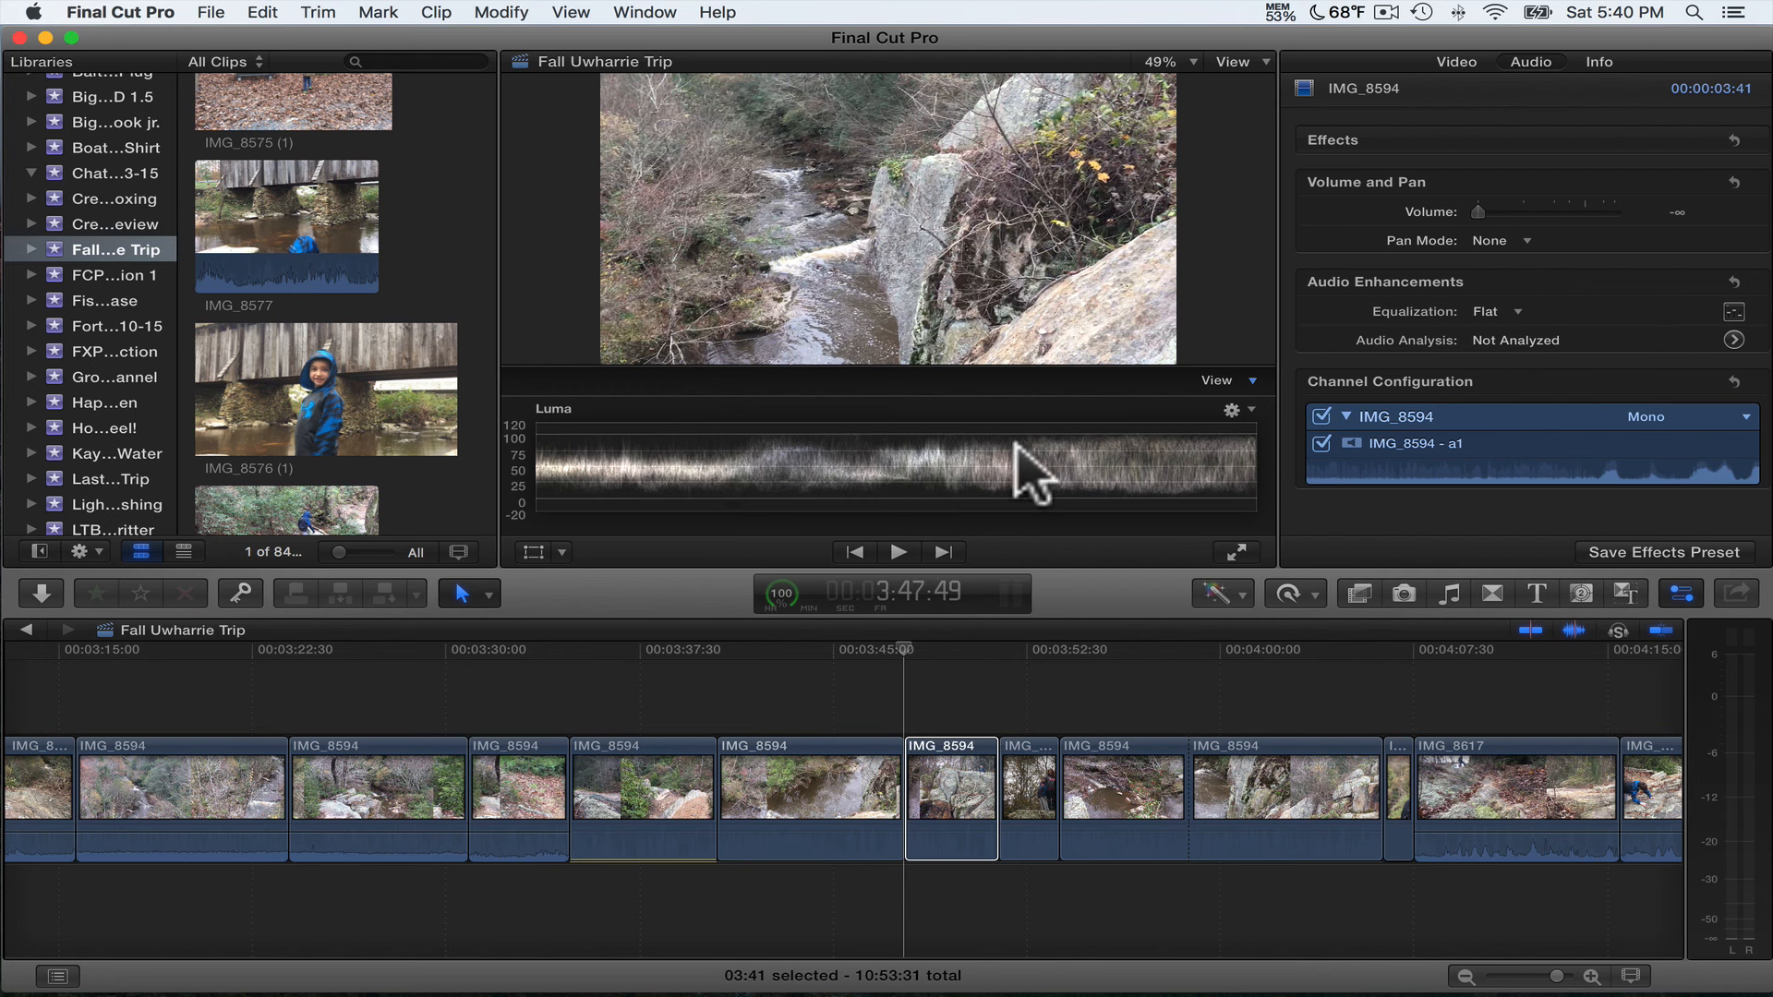
pyautogui.moveTo(1049, 480)
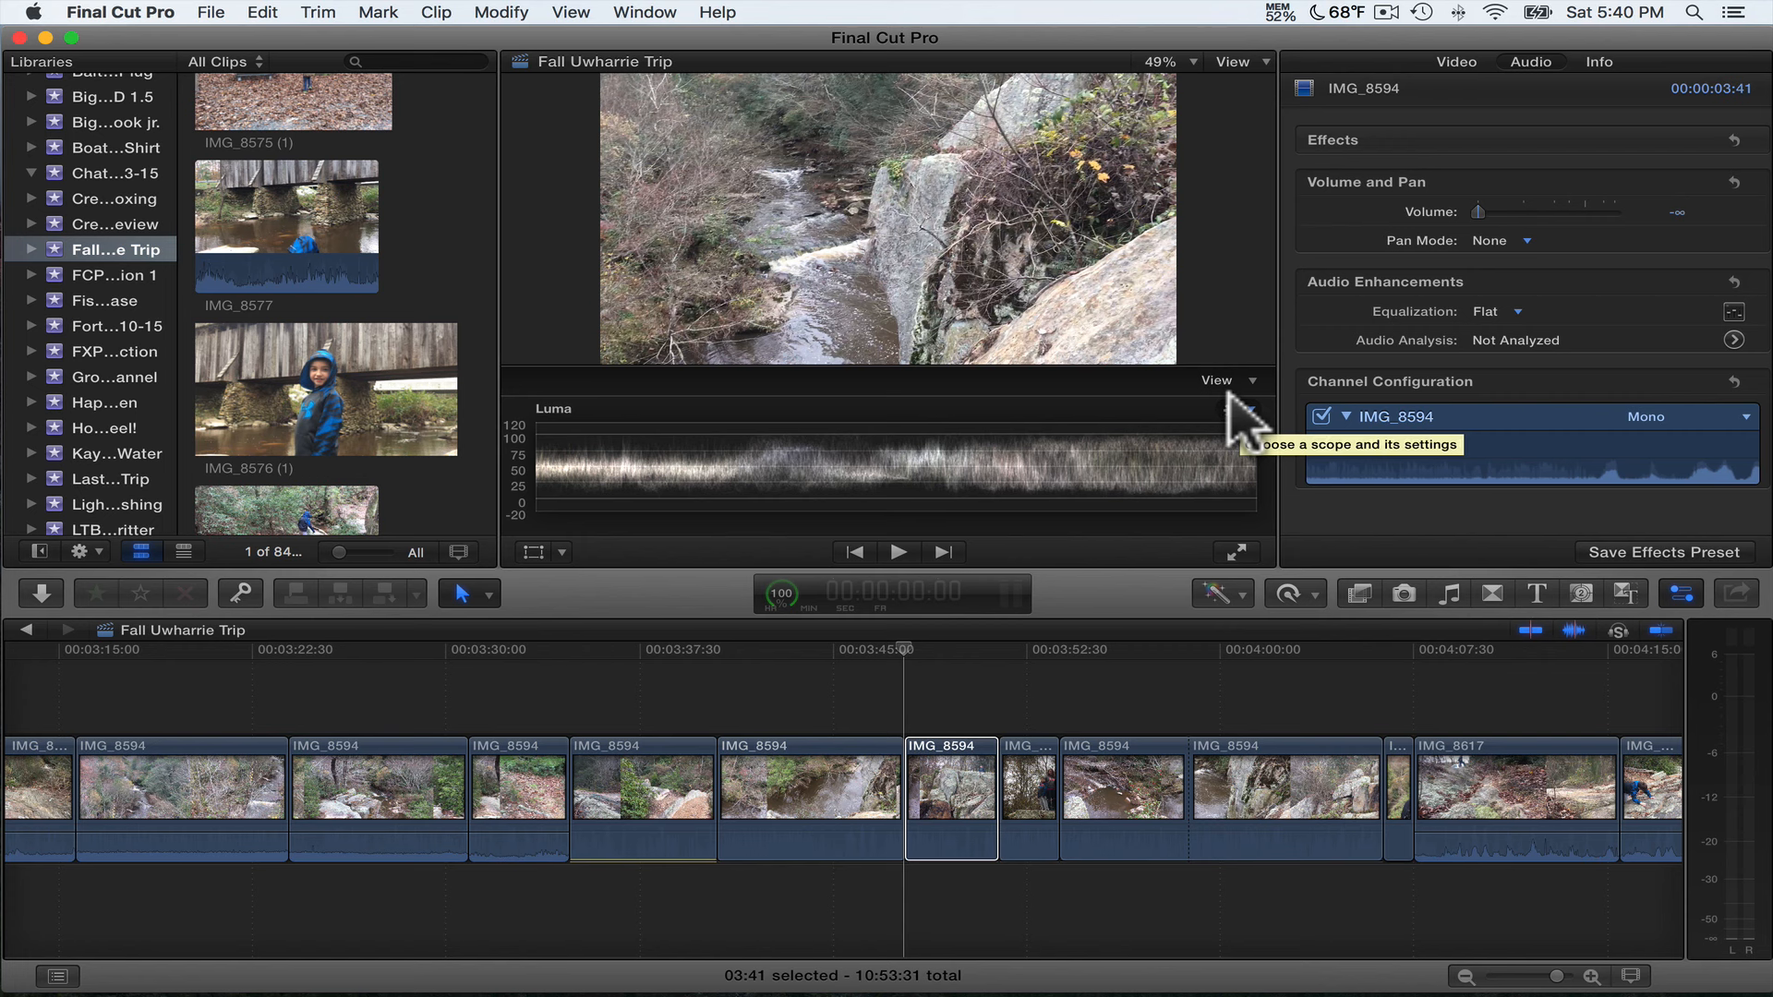
pyautogui.click(1231, 410)
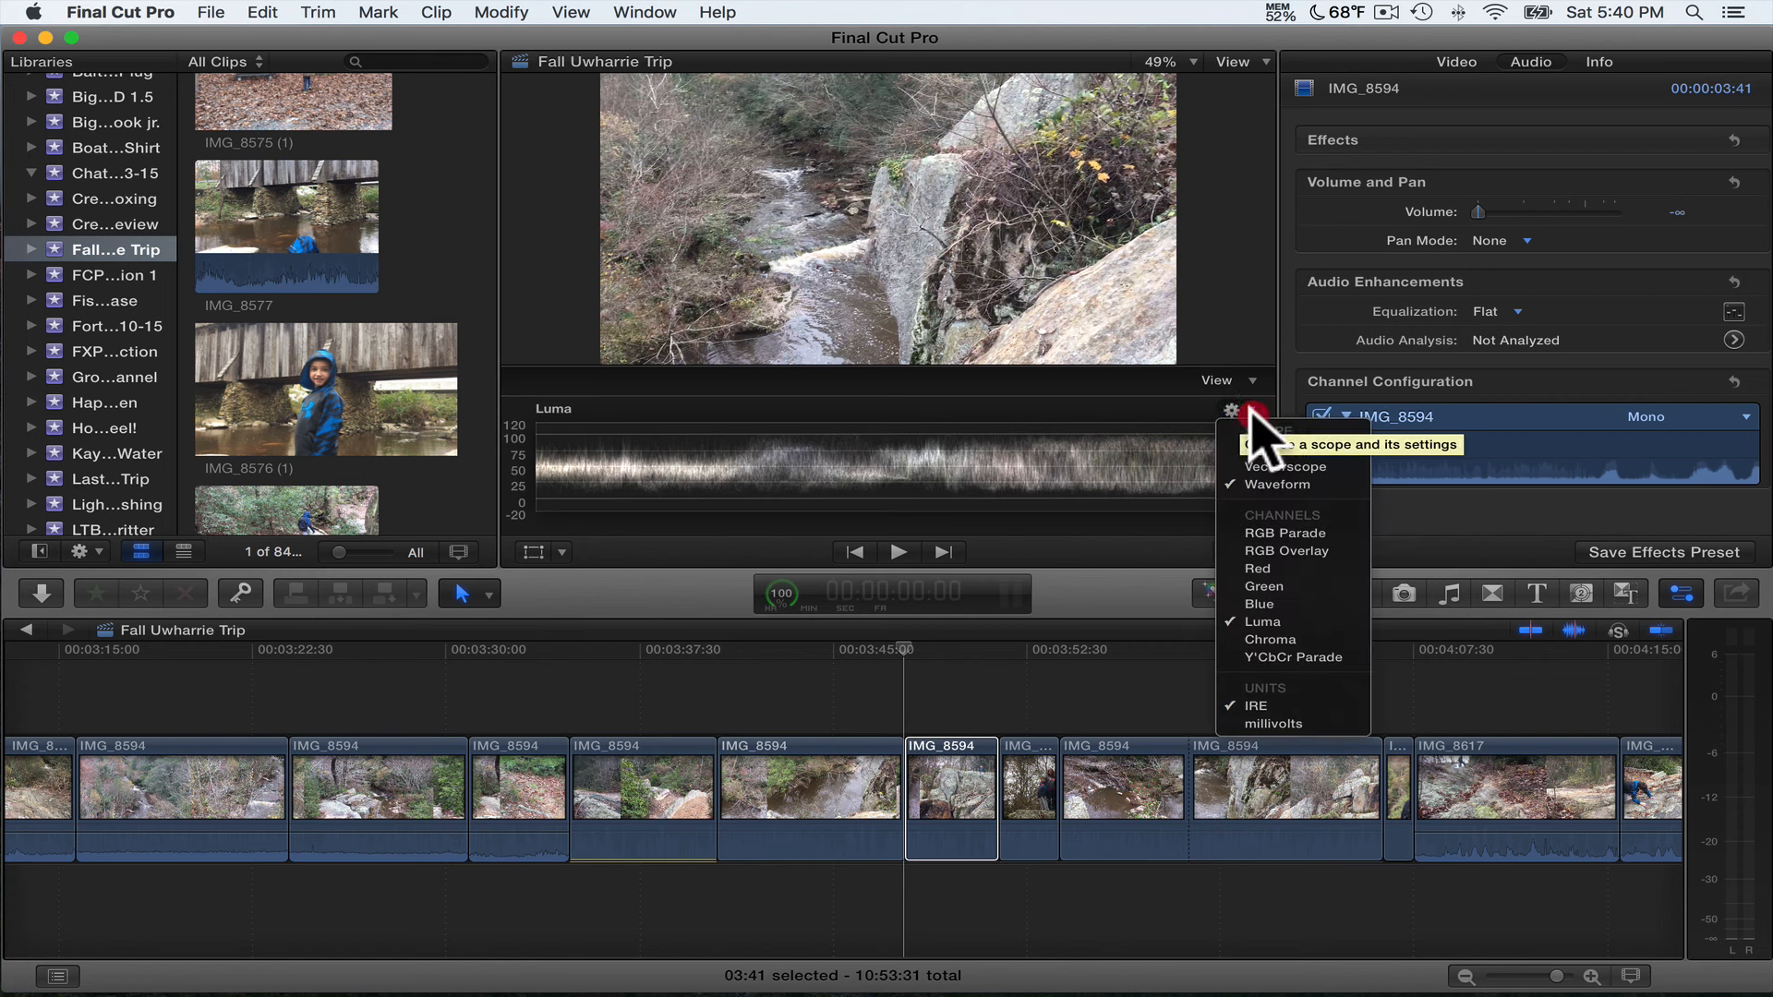
pyautogui.moveTo(1275, 449)
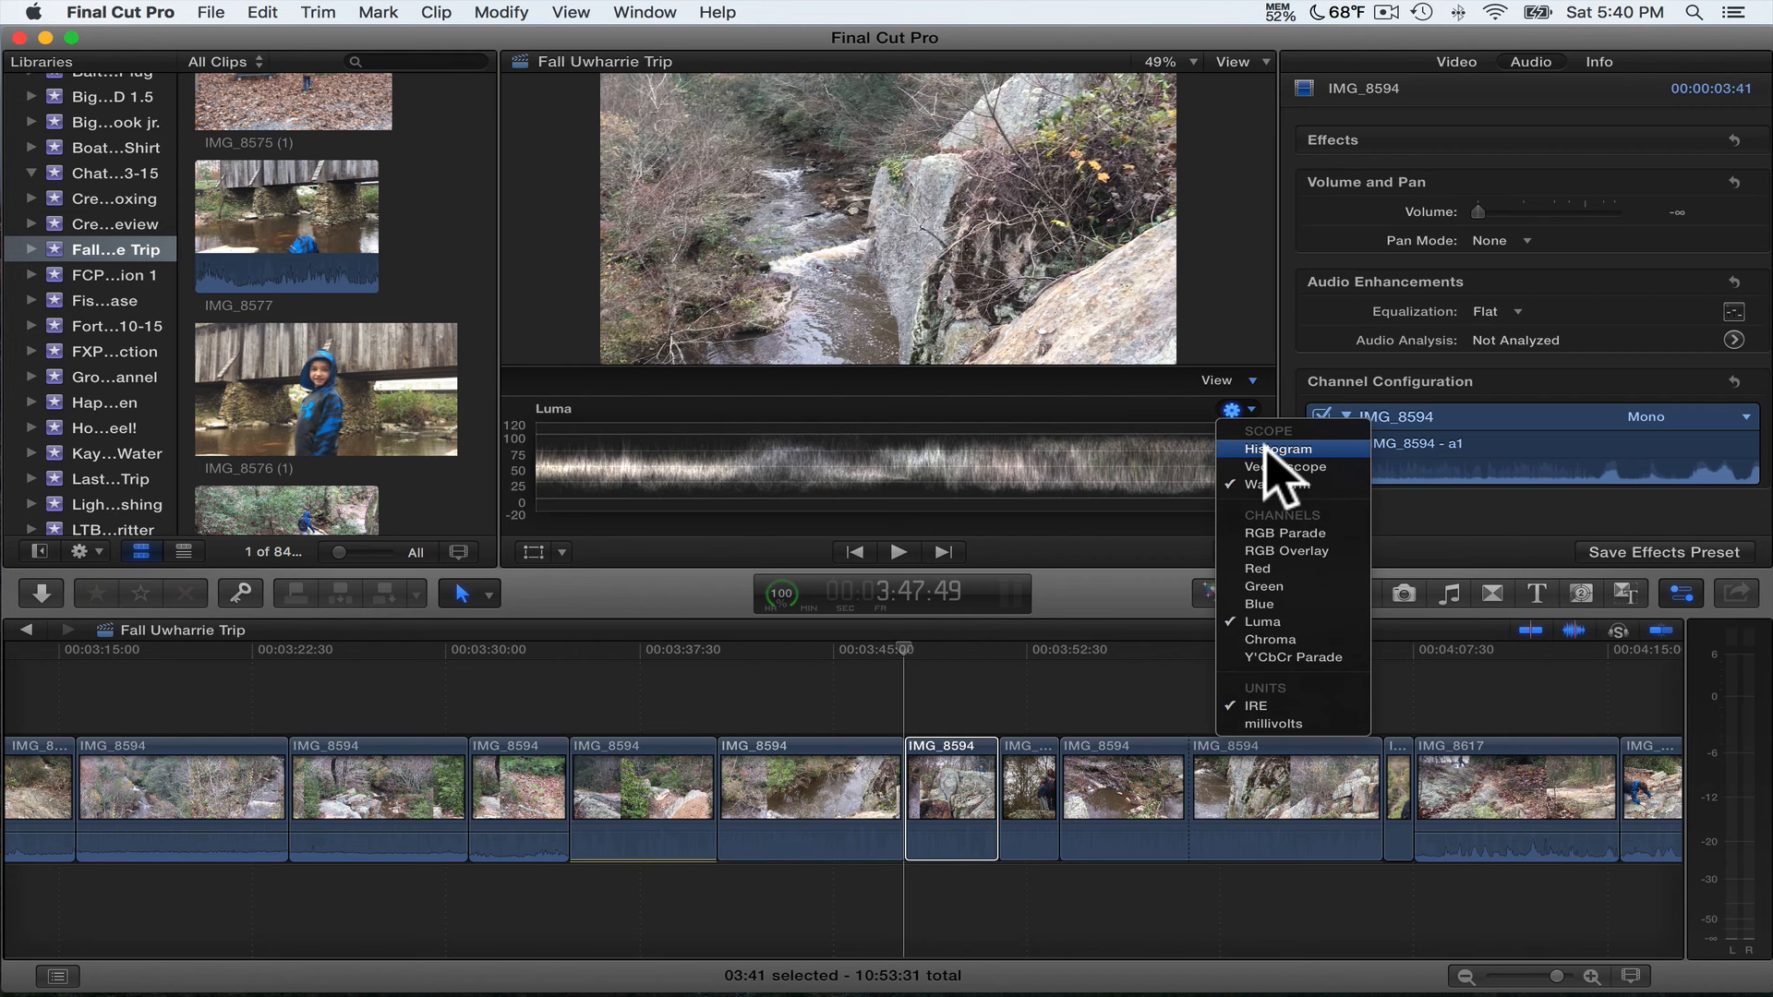
pyautogui.click(1278, 448)
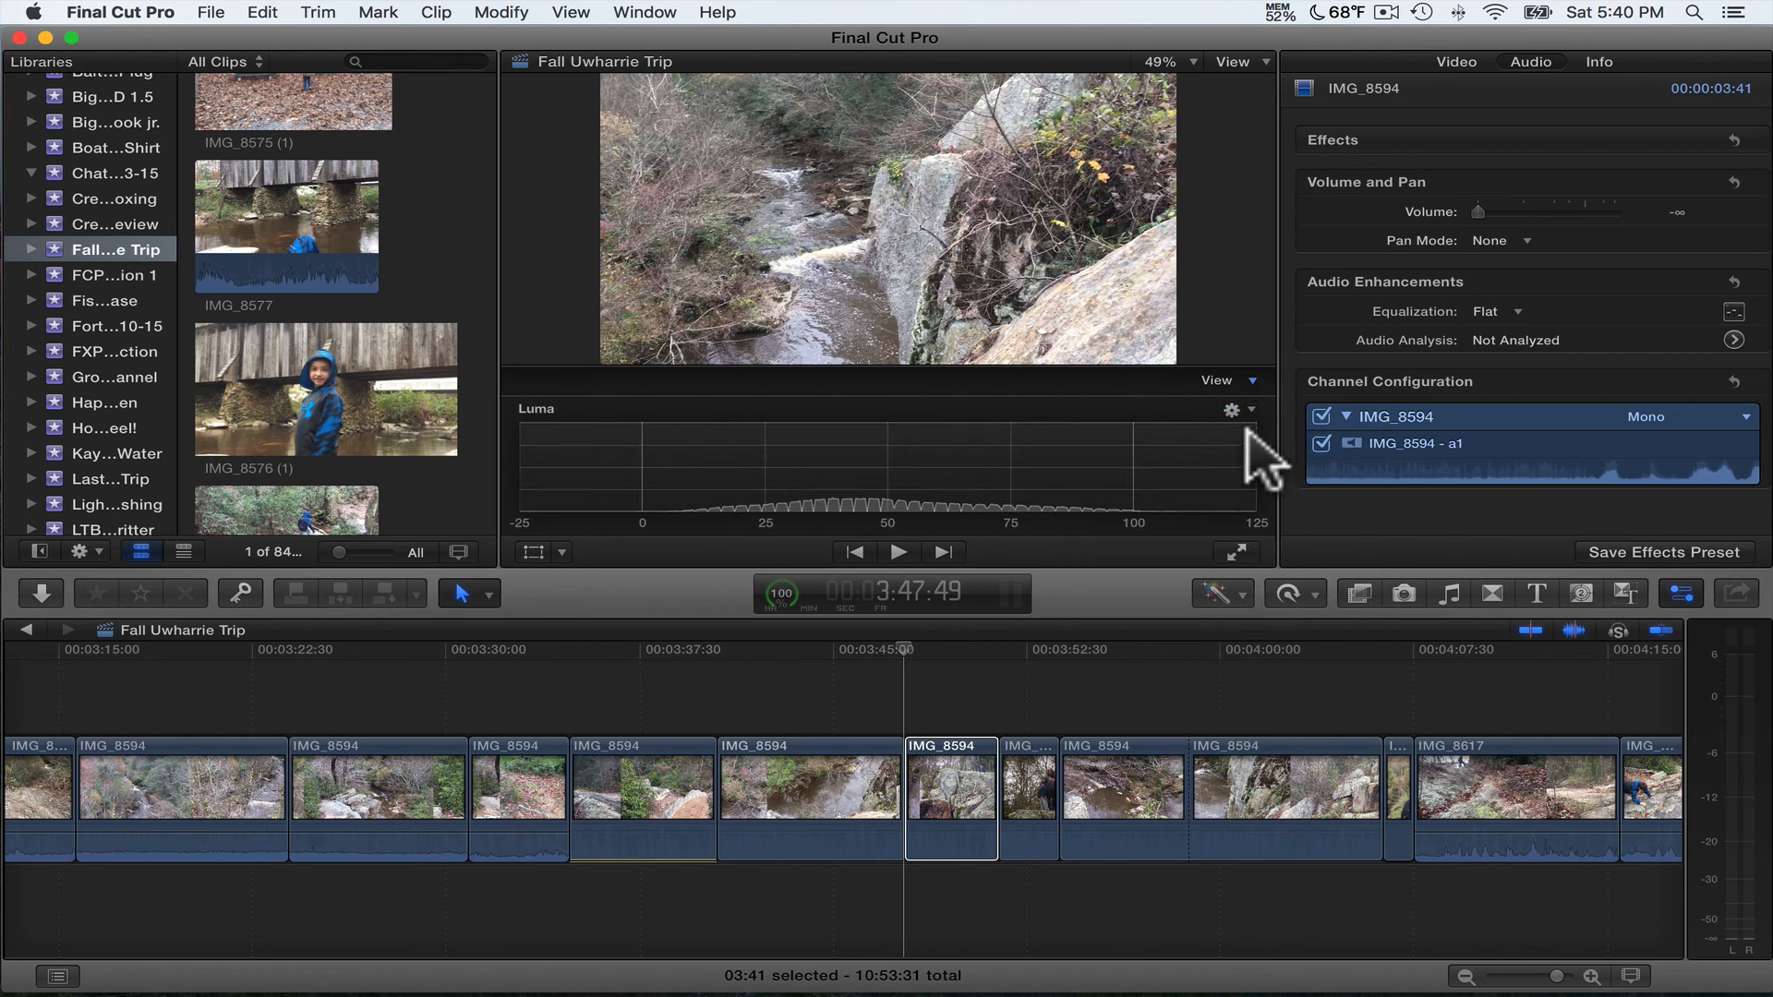
pyautogui.moveTo(1227, 616)
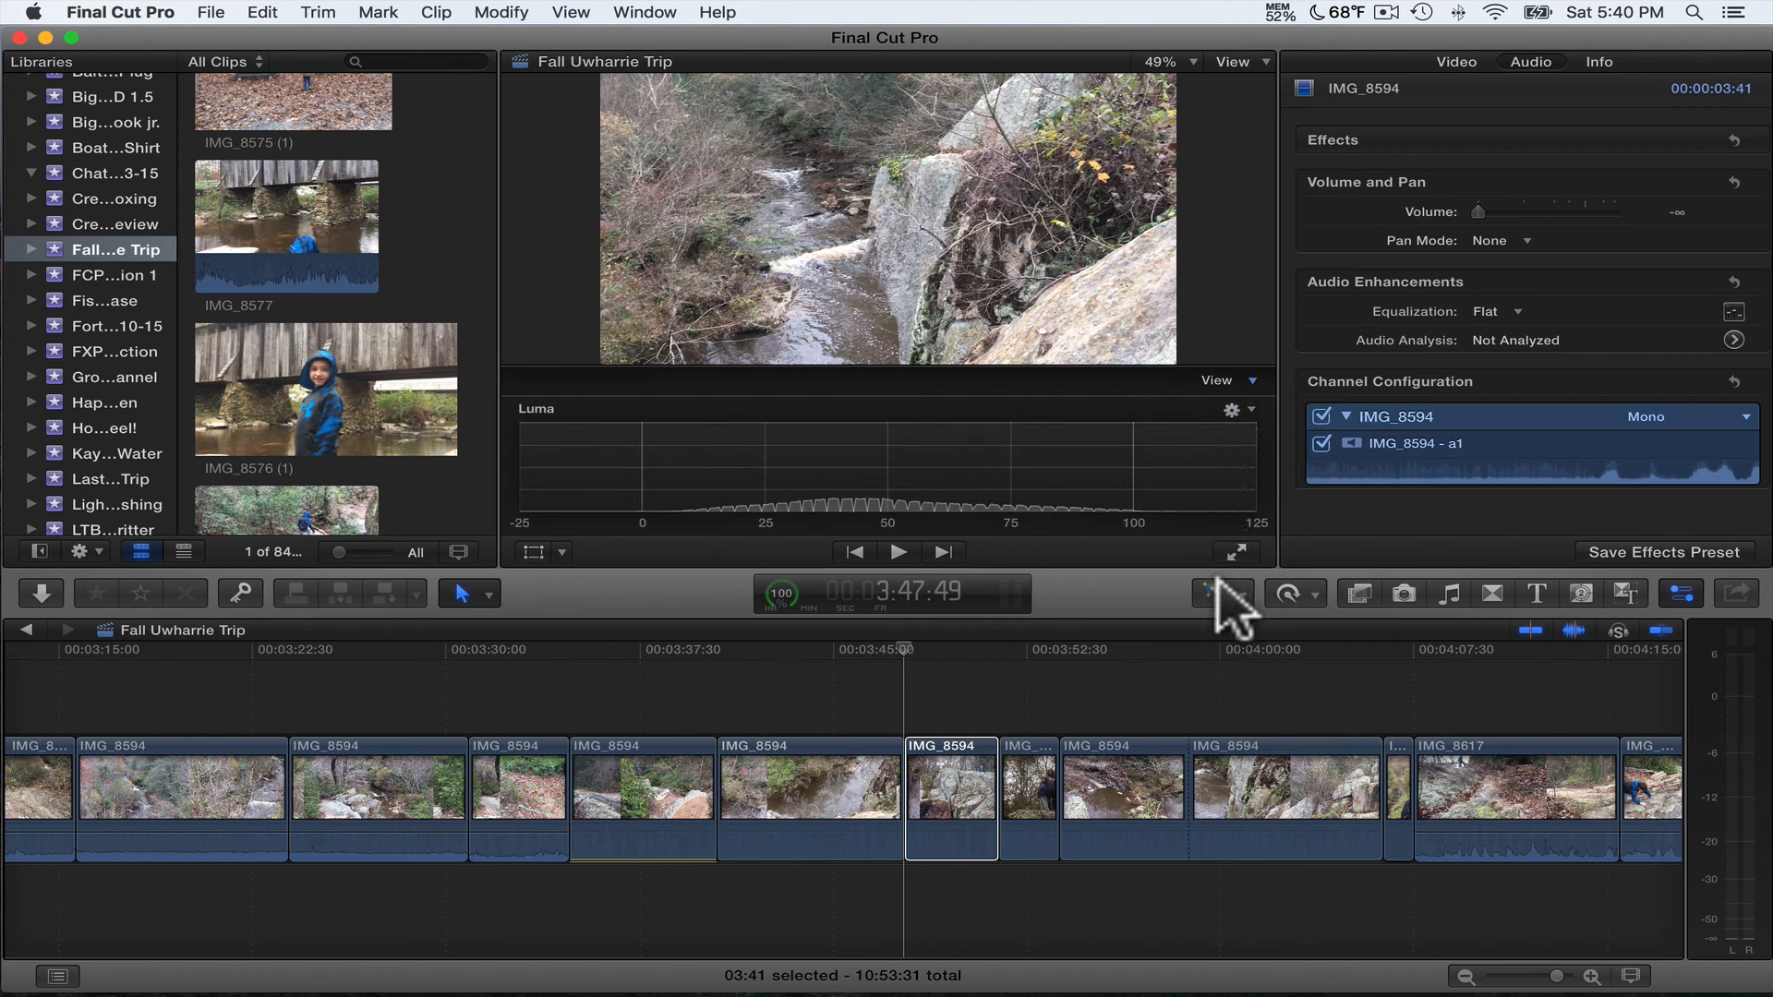
pyautogui.moveTo(1220, 594)
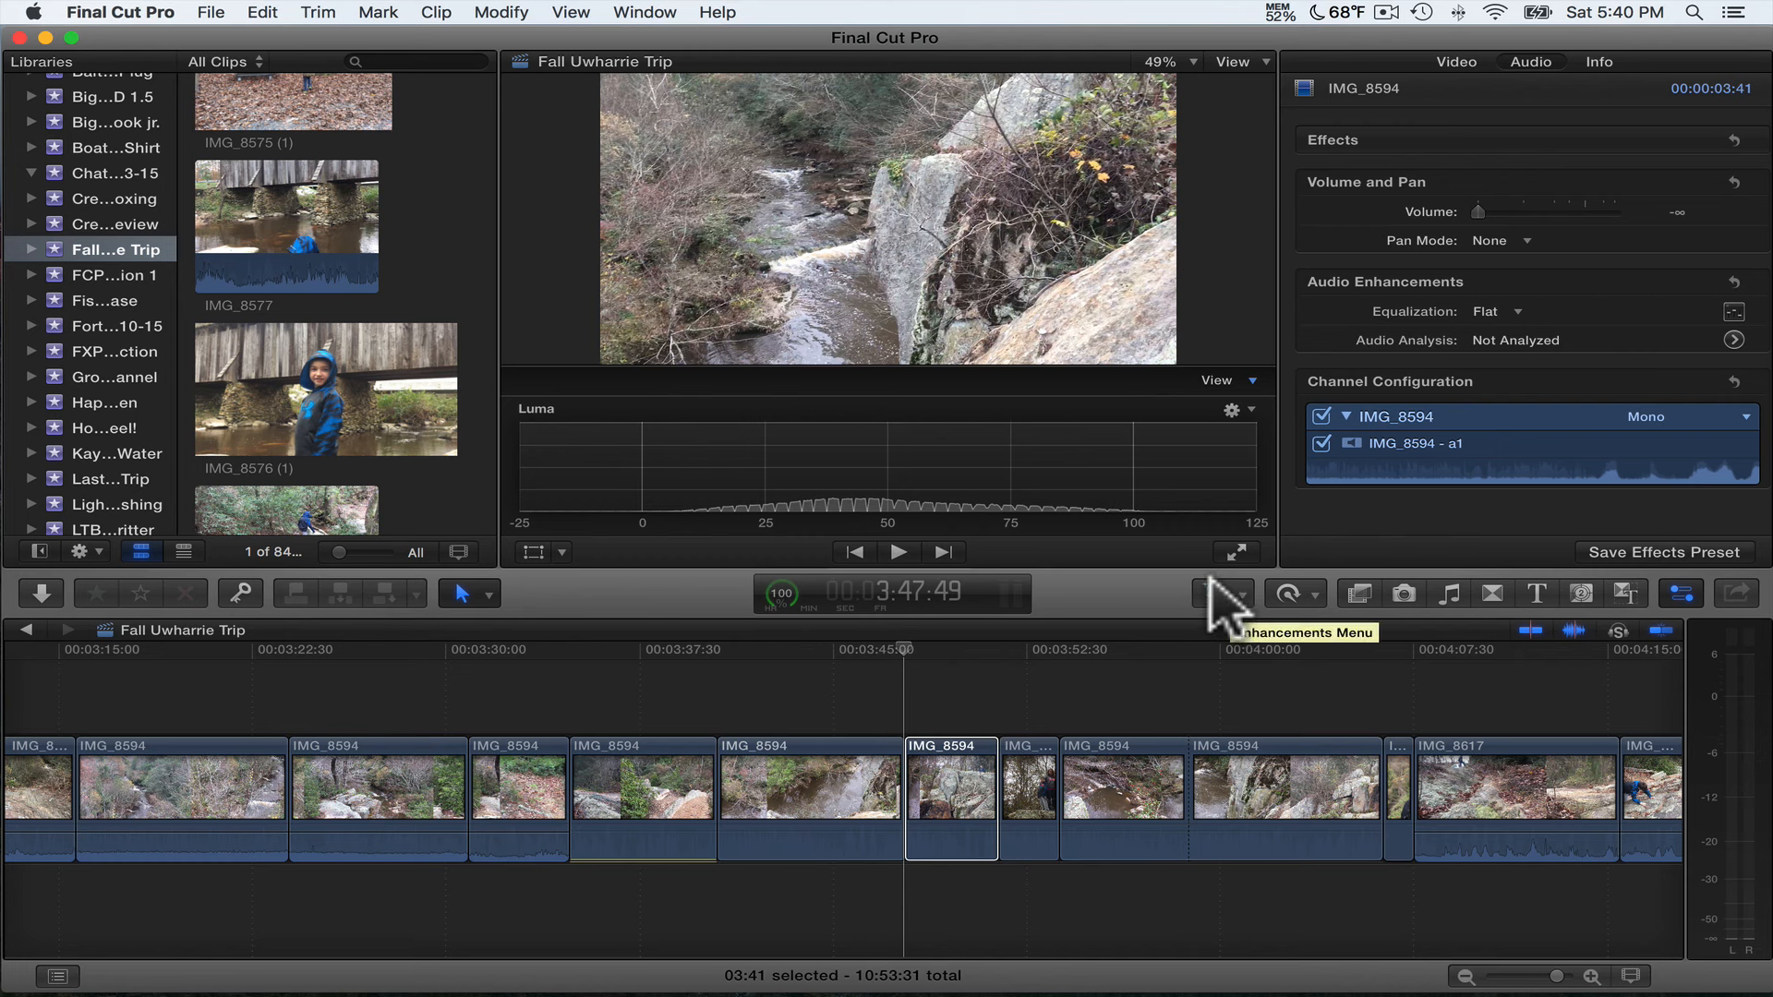
# - Open the Color Board's Exposure tab and place the playhead inside the IMG_8594 clip
pyautogui.click(1213, 593)
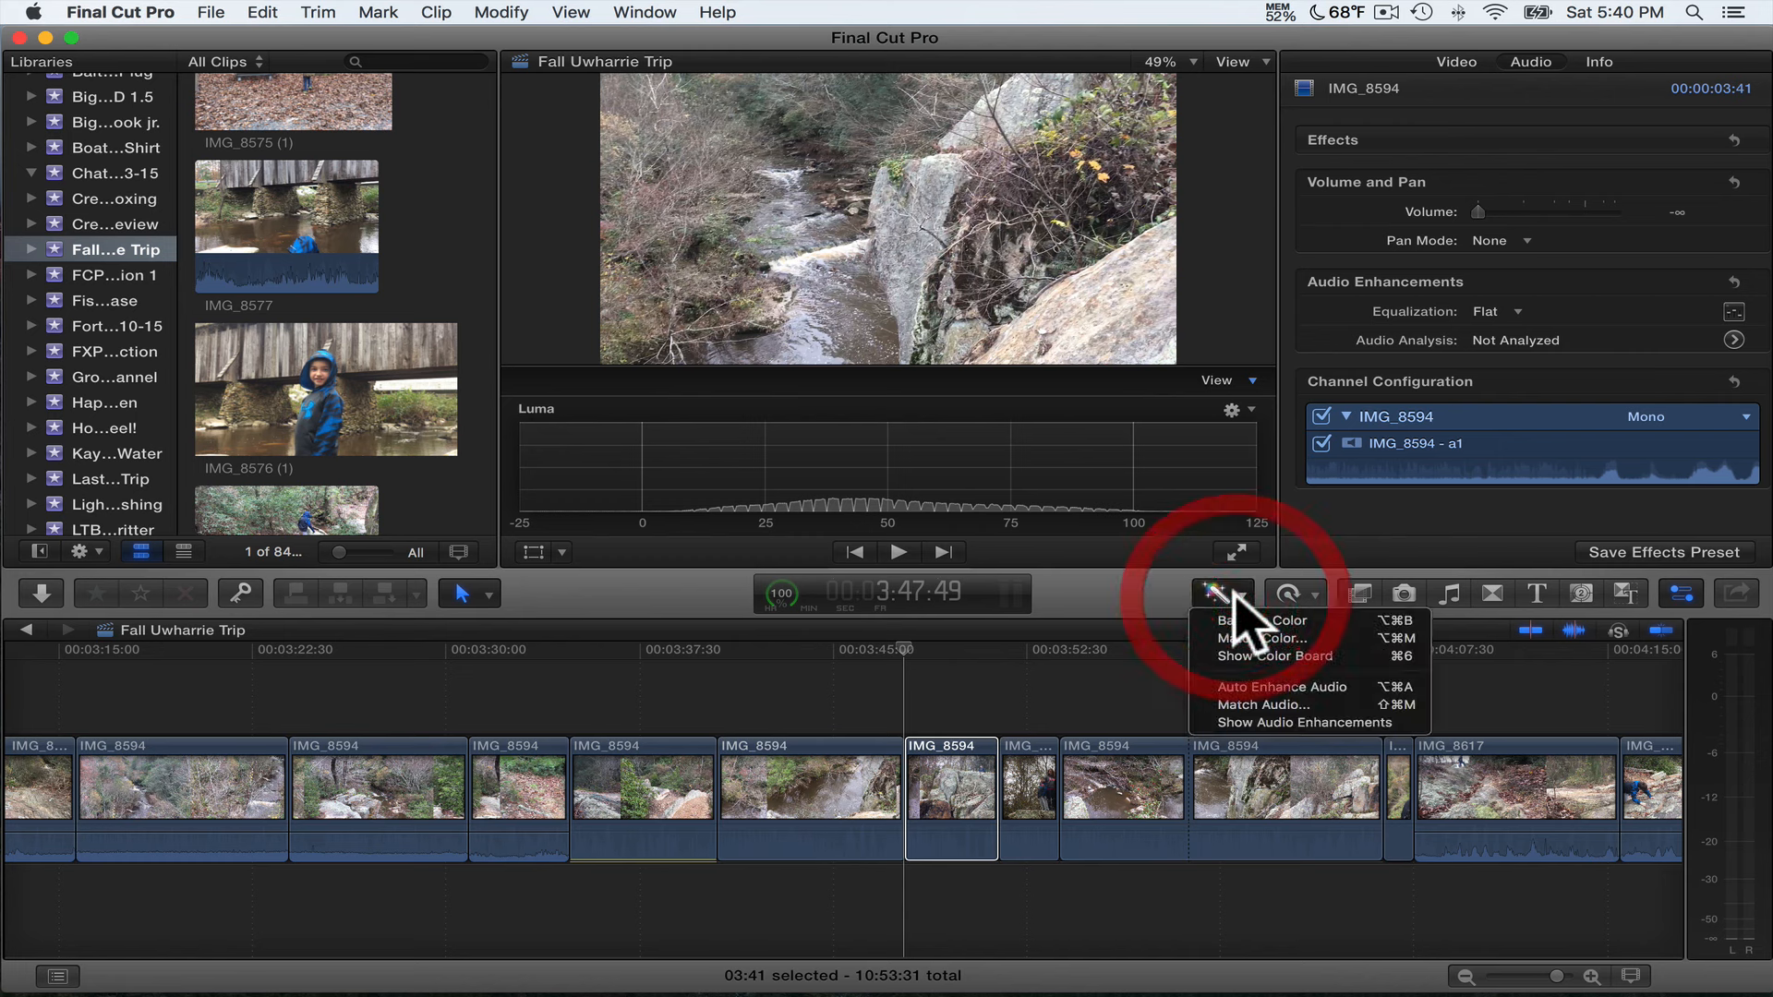
pyautogui.moveTo(1244, 655)
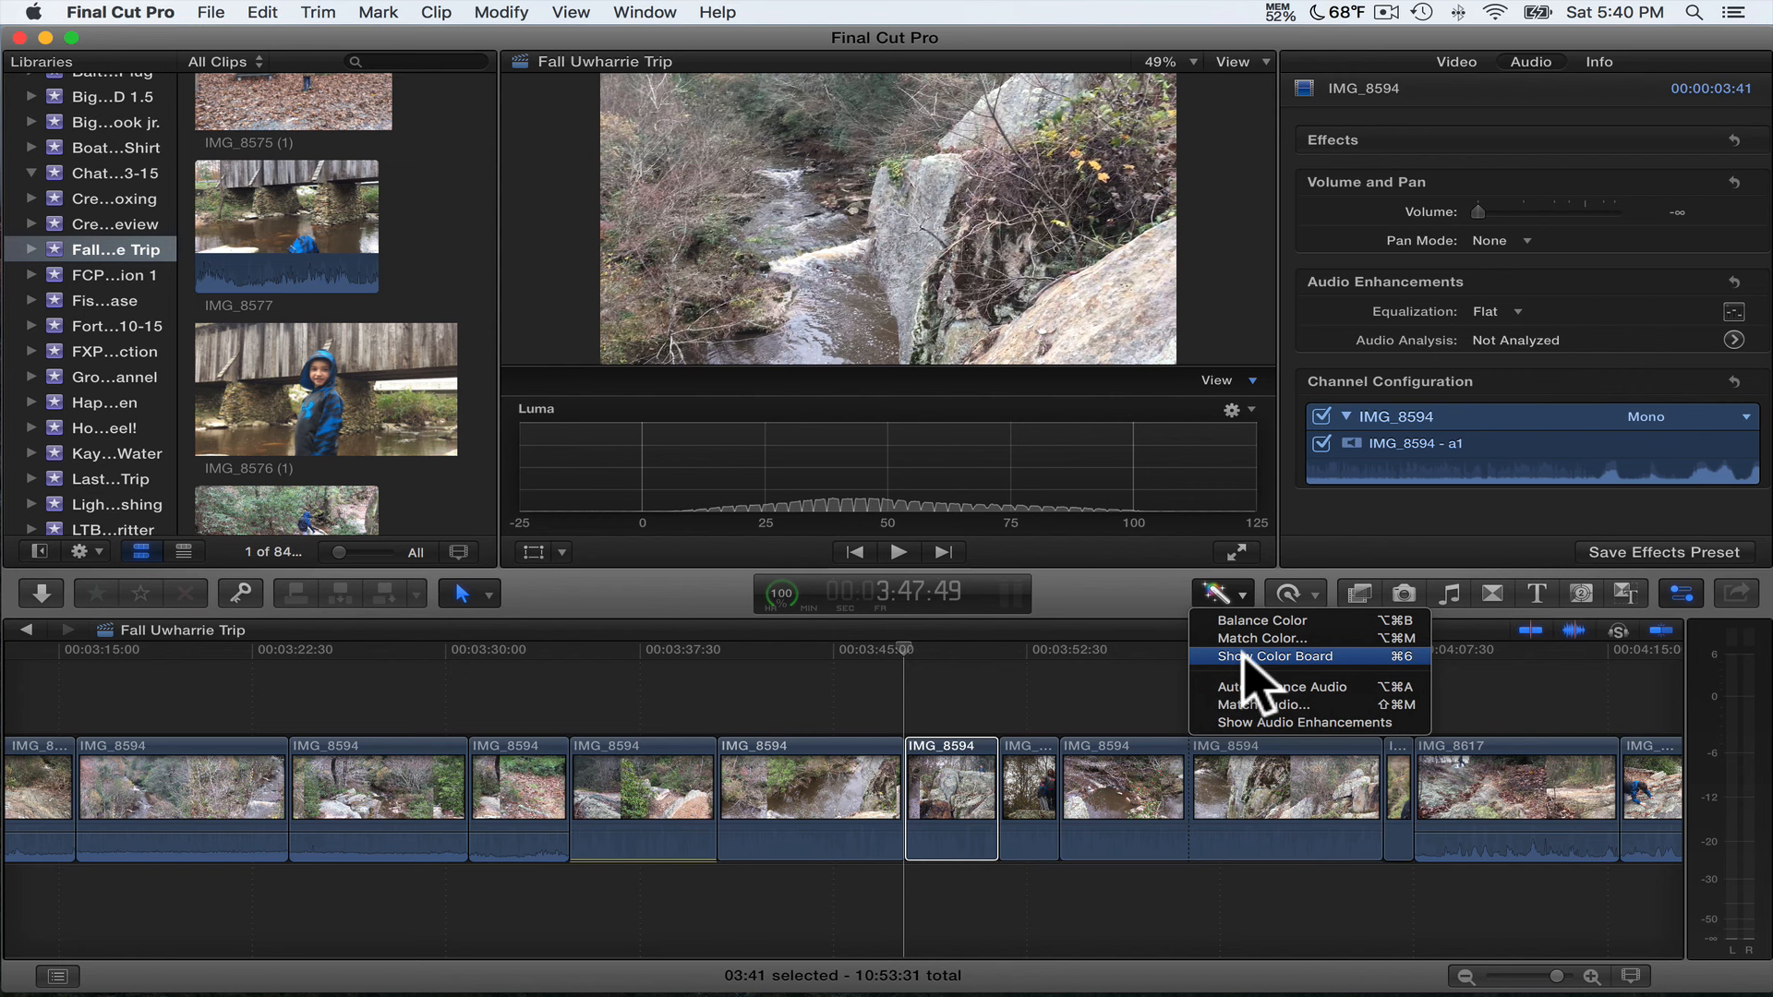
pyautogui.click(1278, 656)
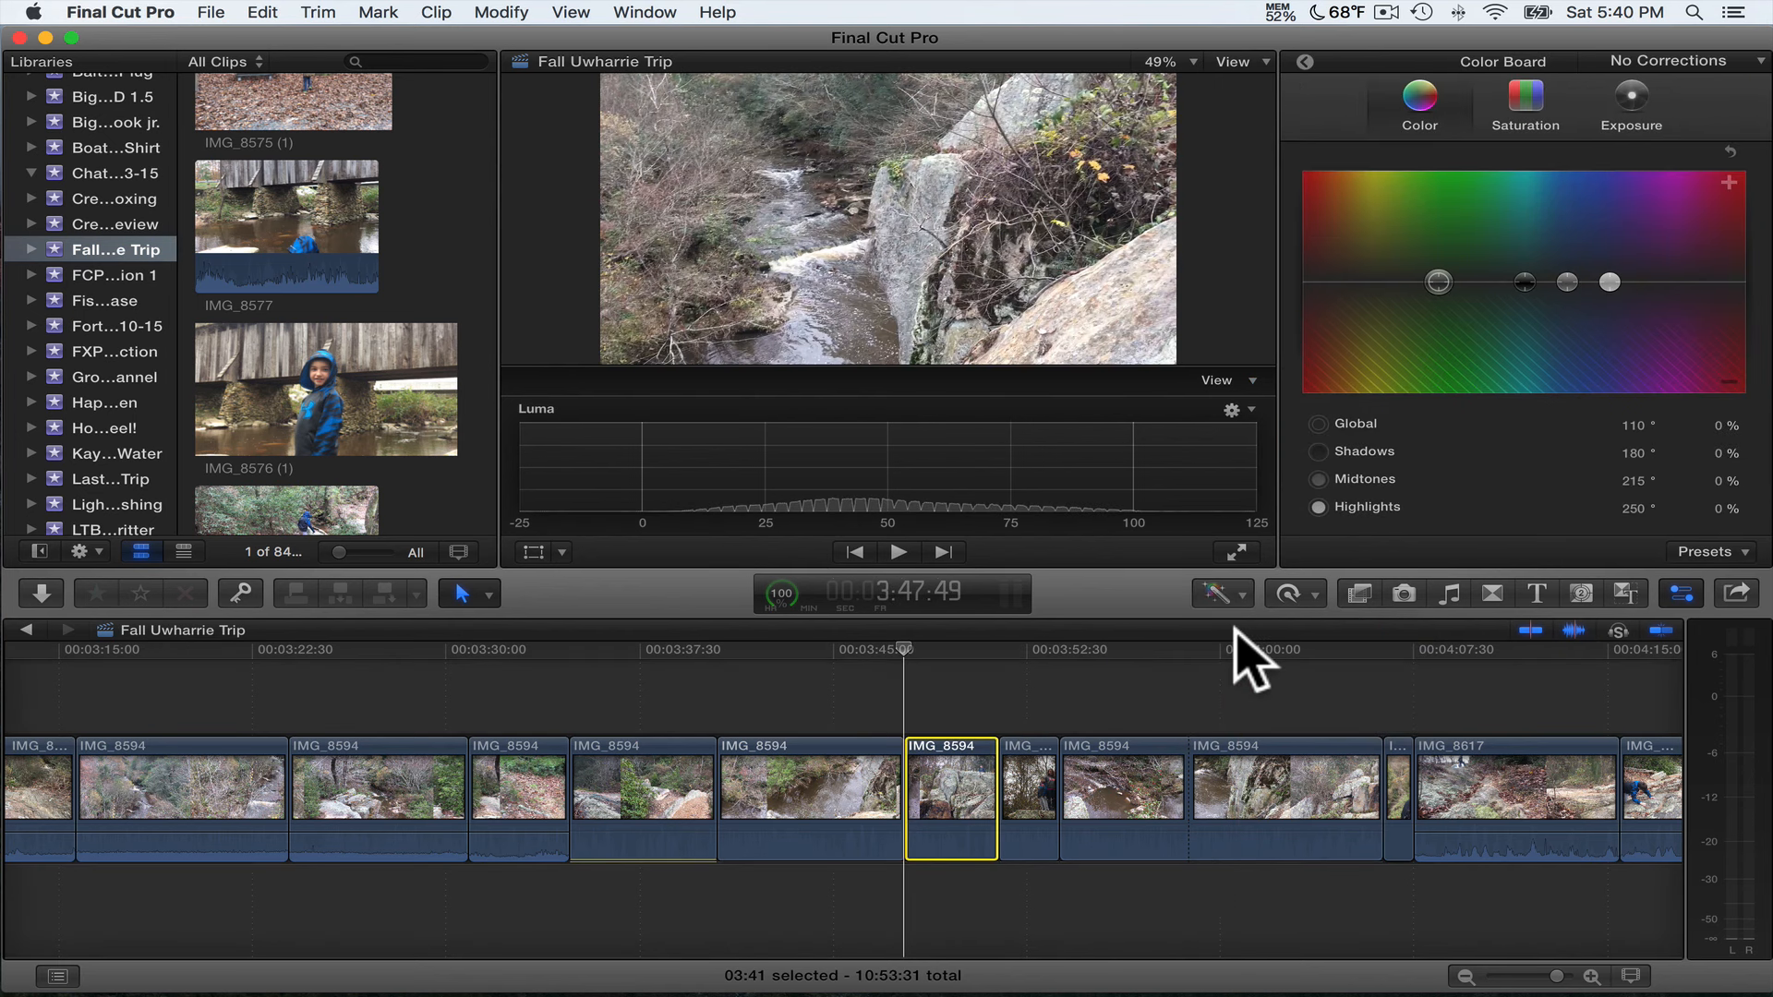
pyautogui.moveTo(1636, 107)
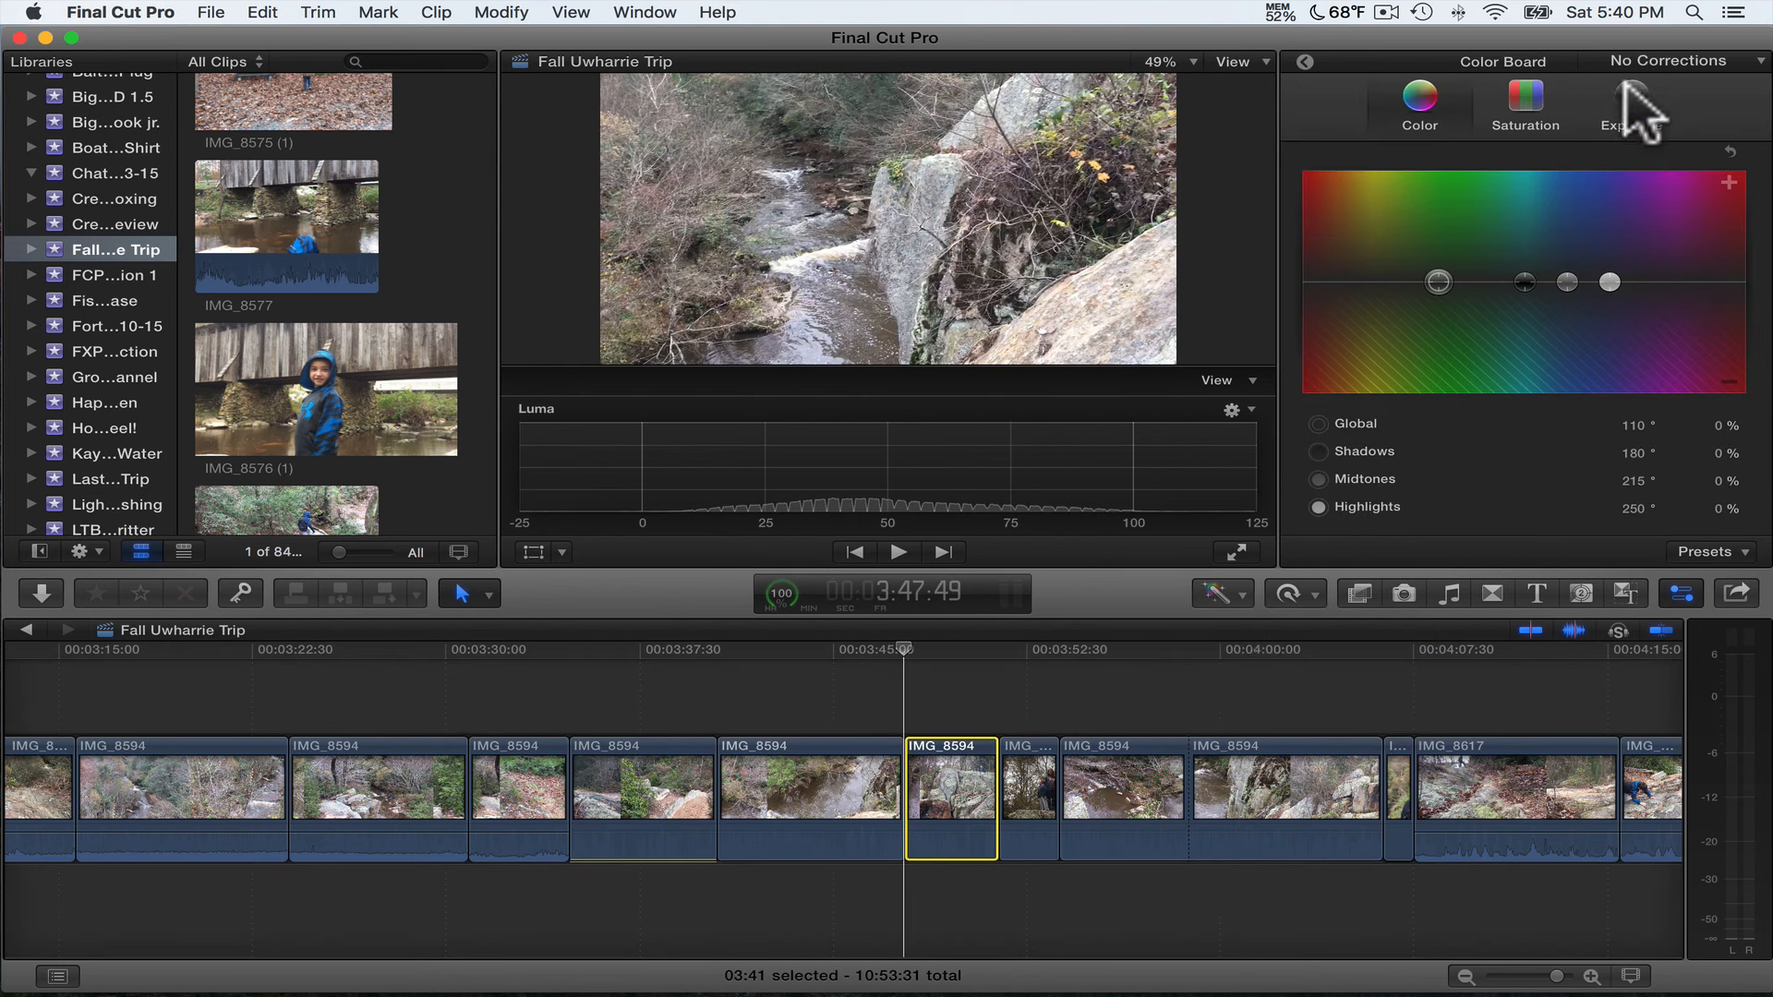
pyautogui.click(1620, 105)
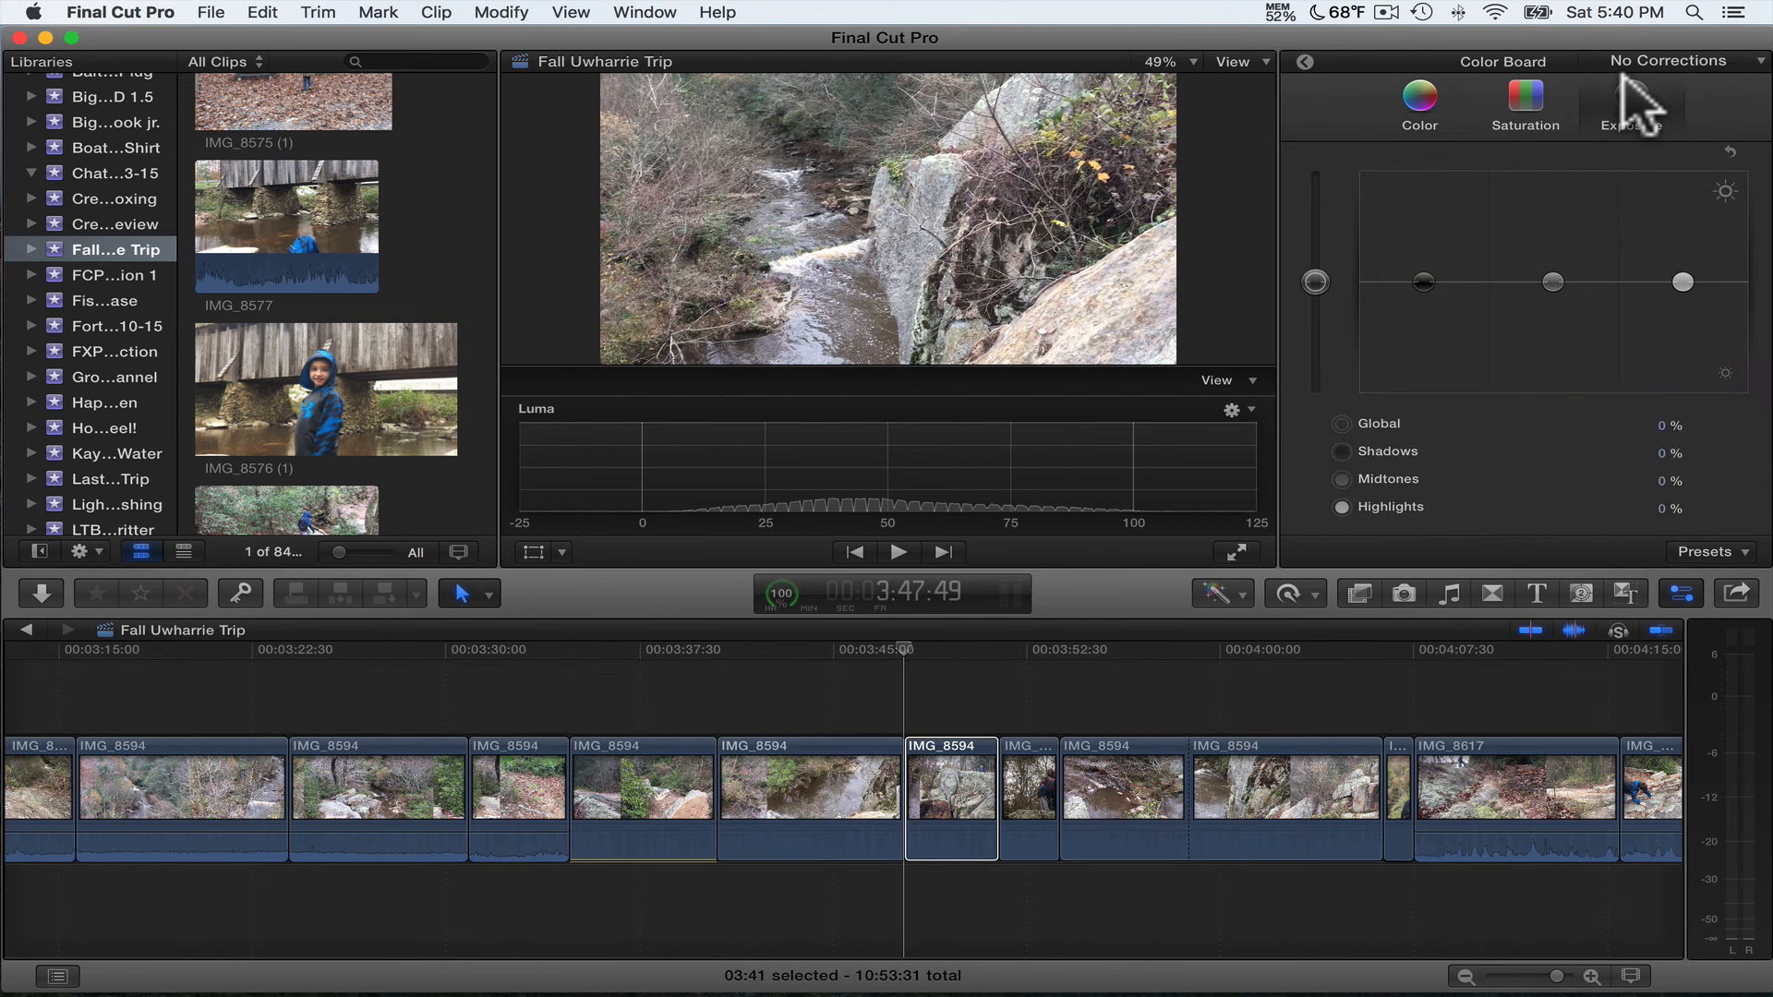
pyautogui.moveTo(1594, 203)
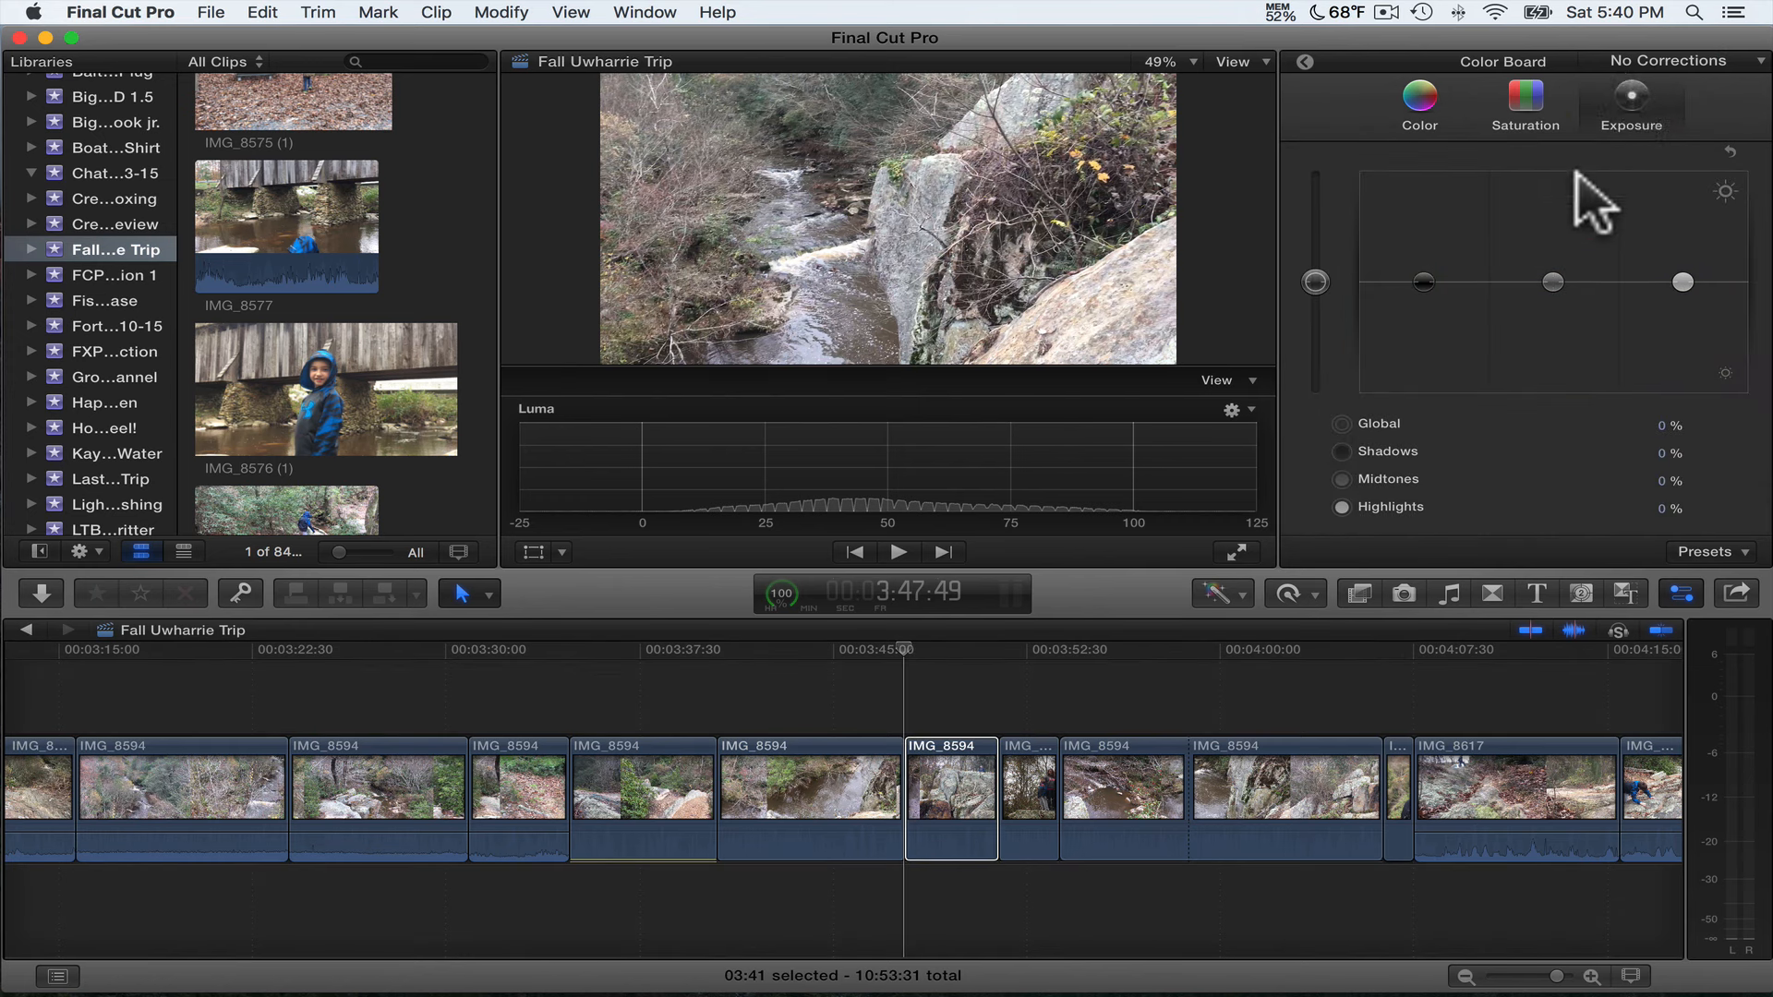
pyautogui.moveTo(1094, 523)
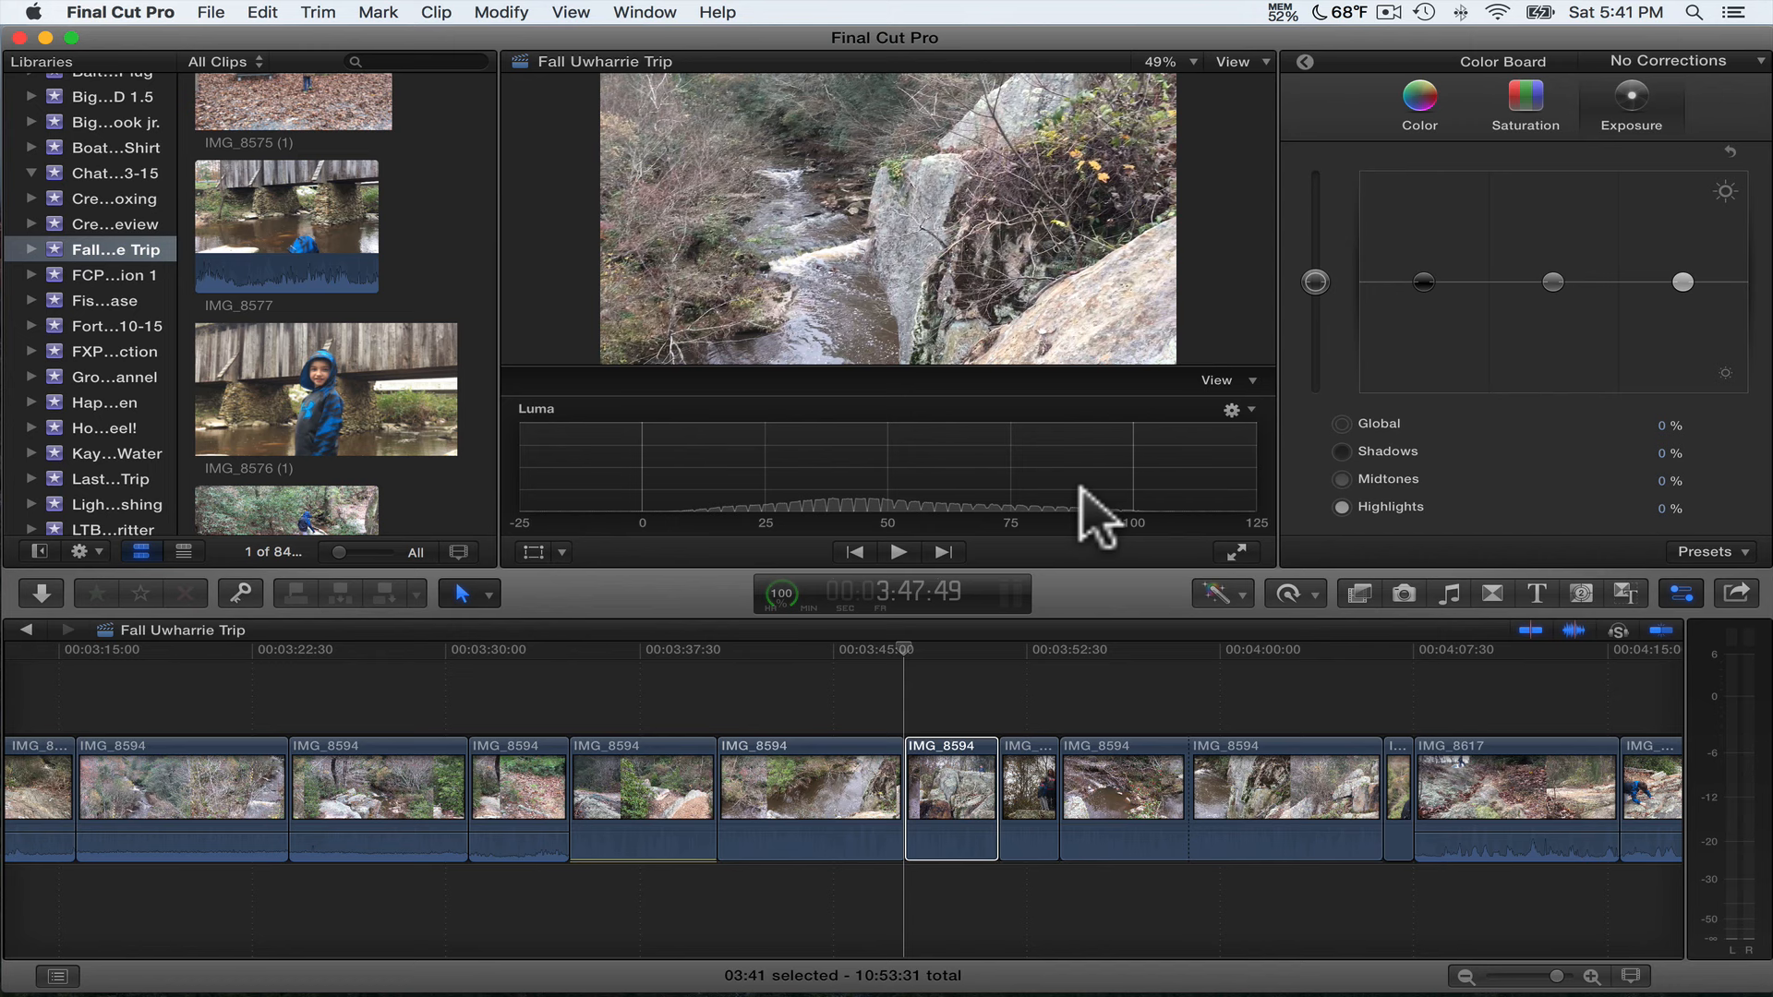
pyautogui.moveTo(840, 510)
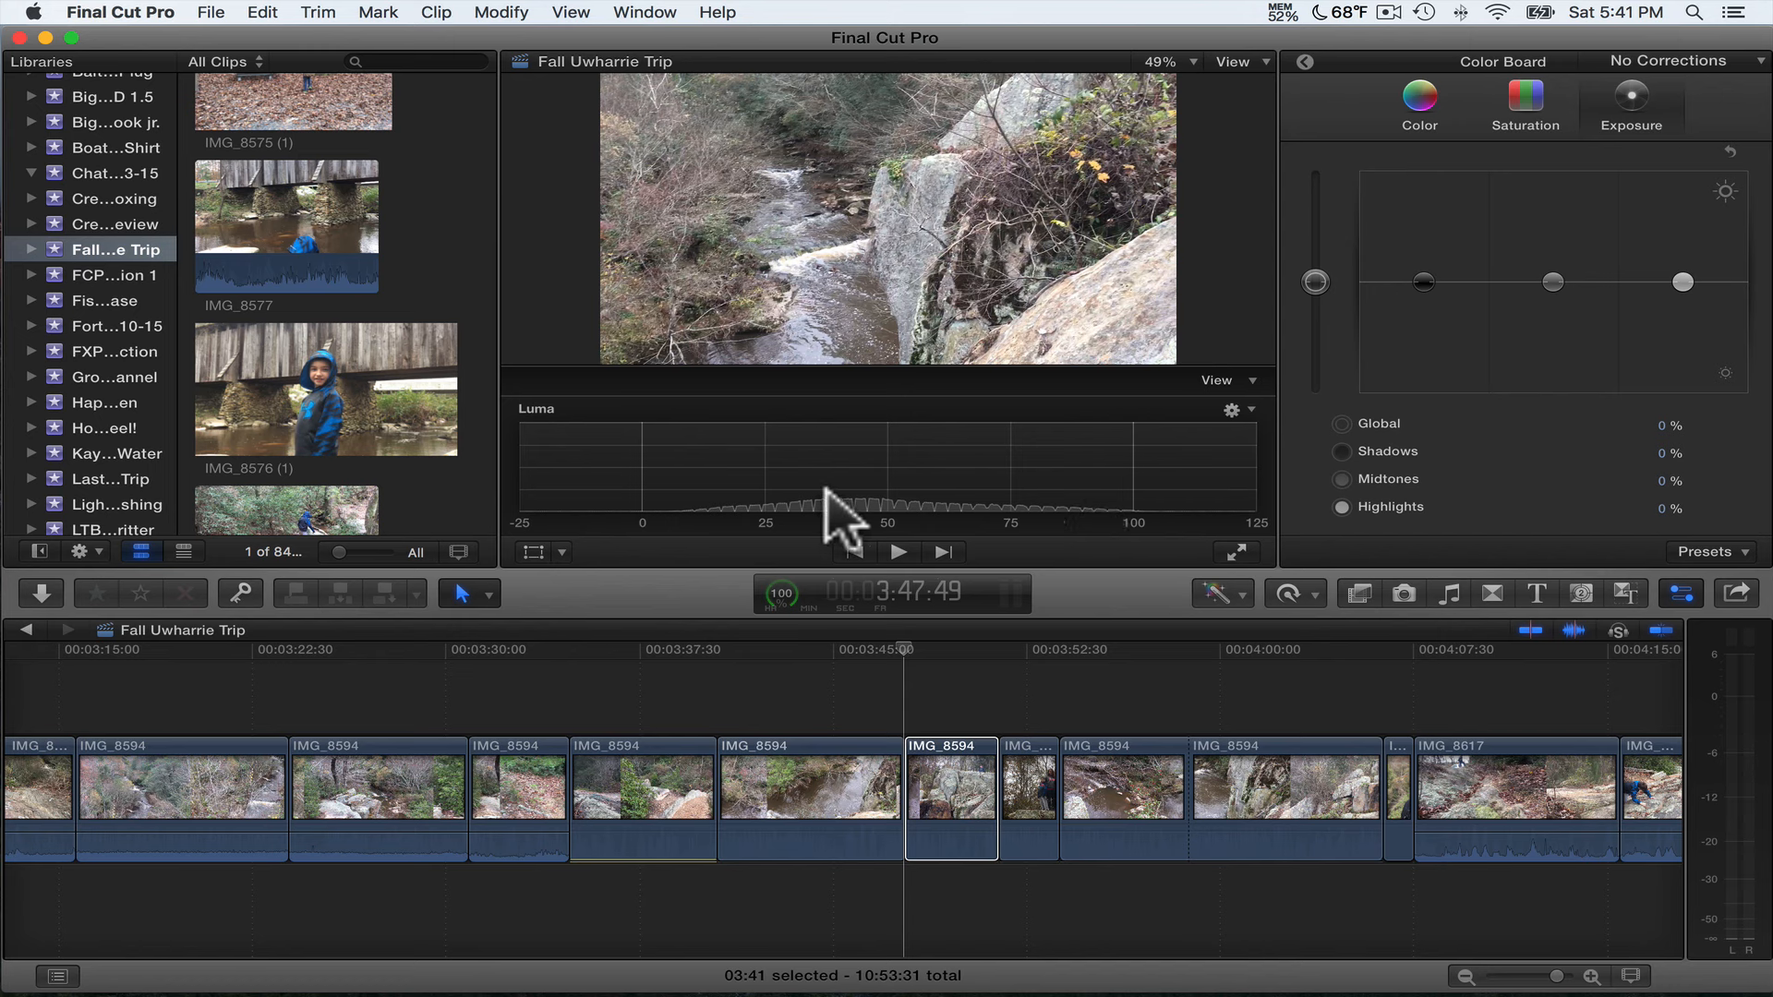
pyautogui.moveTo(784, 519)
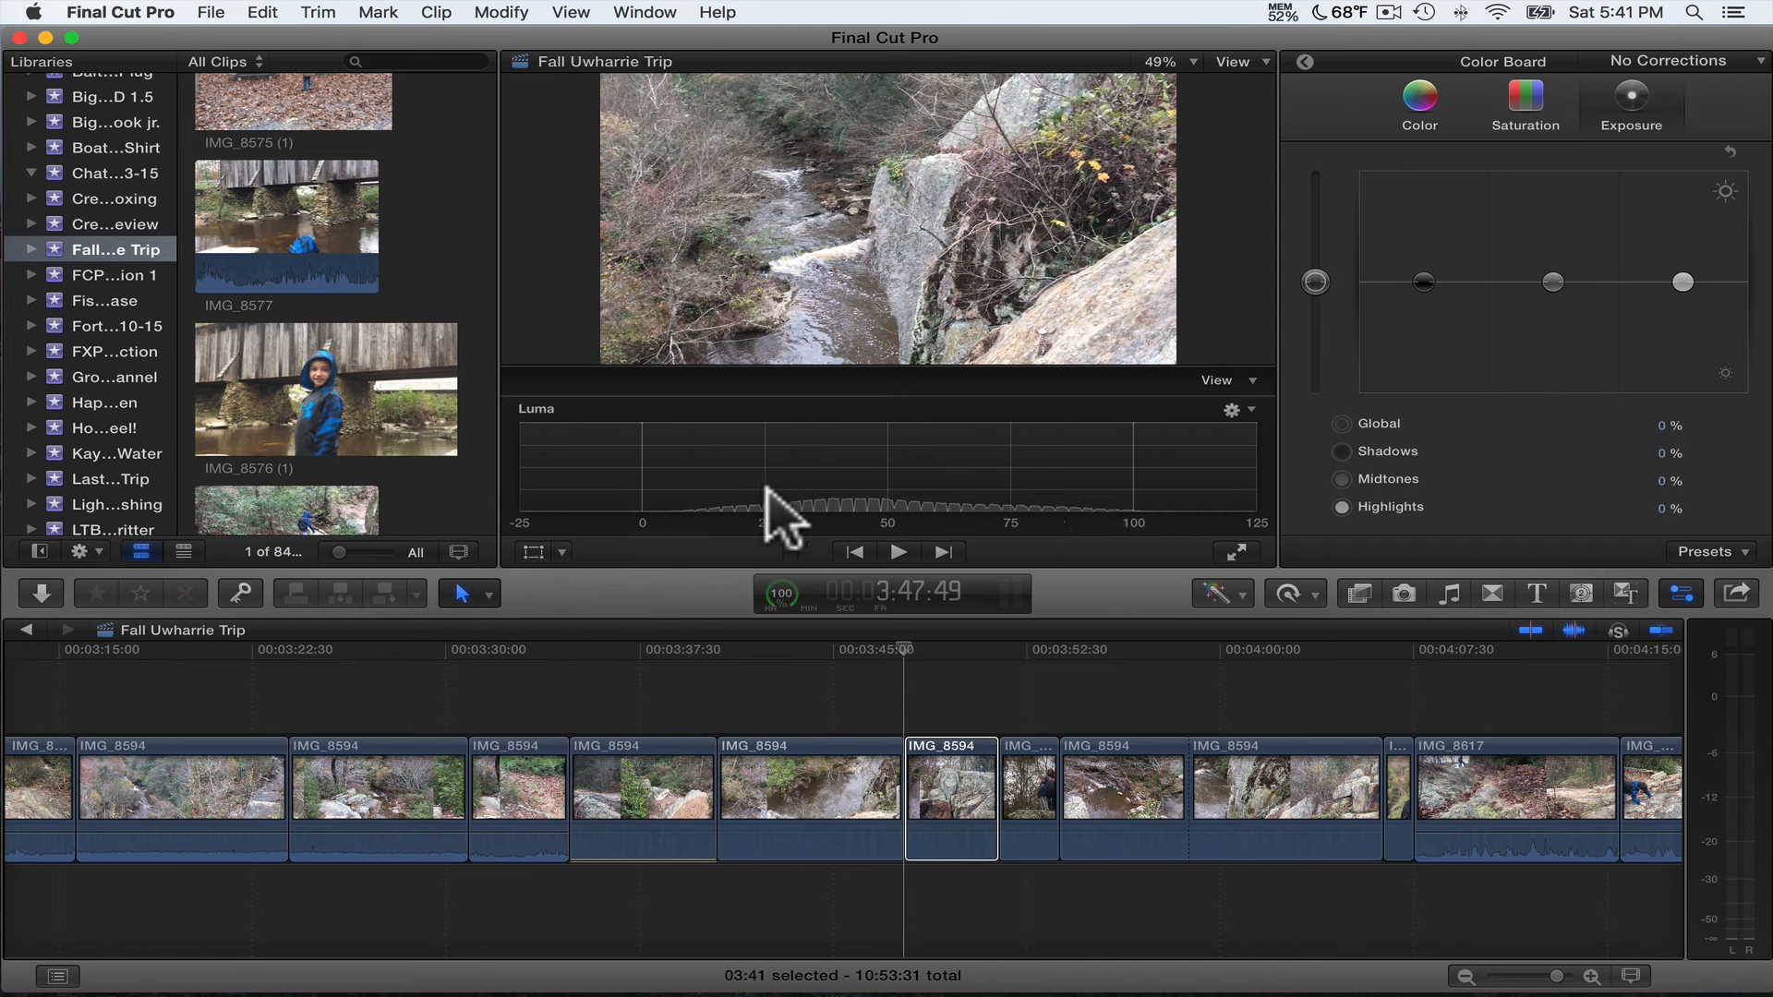
pyautogui.moveTo(651, 520)
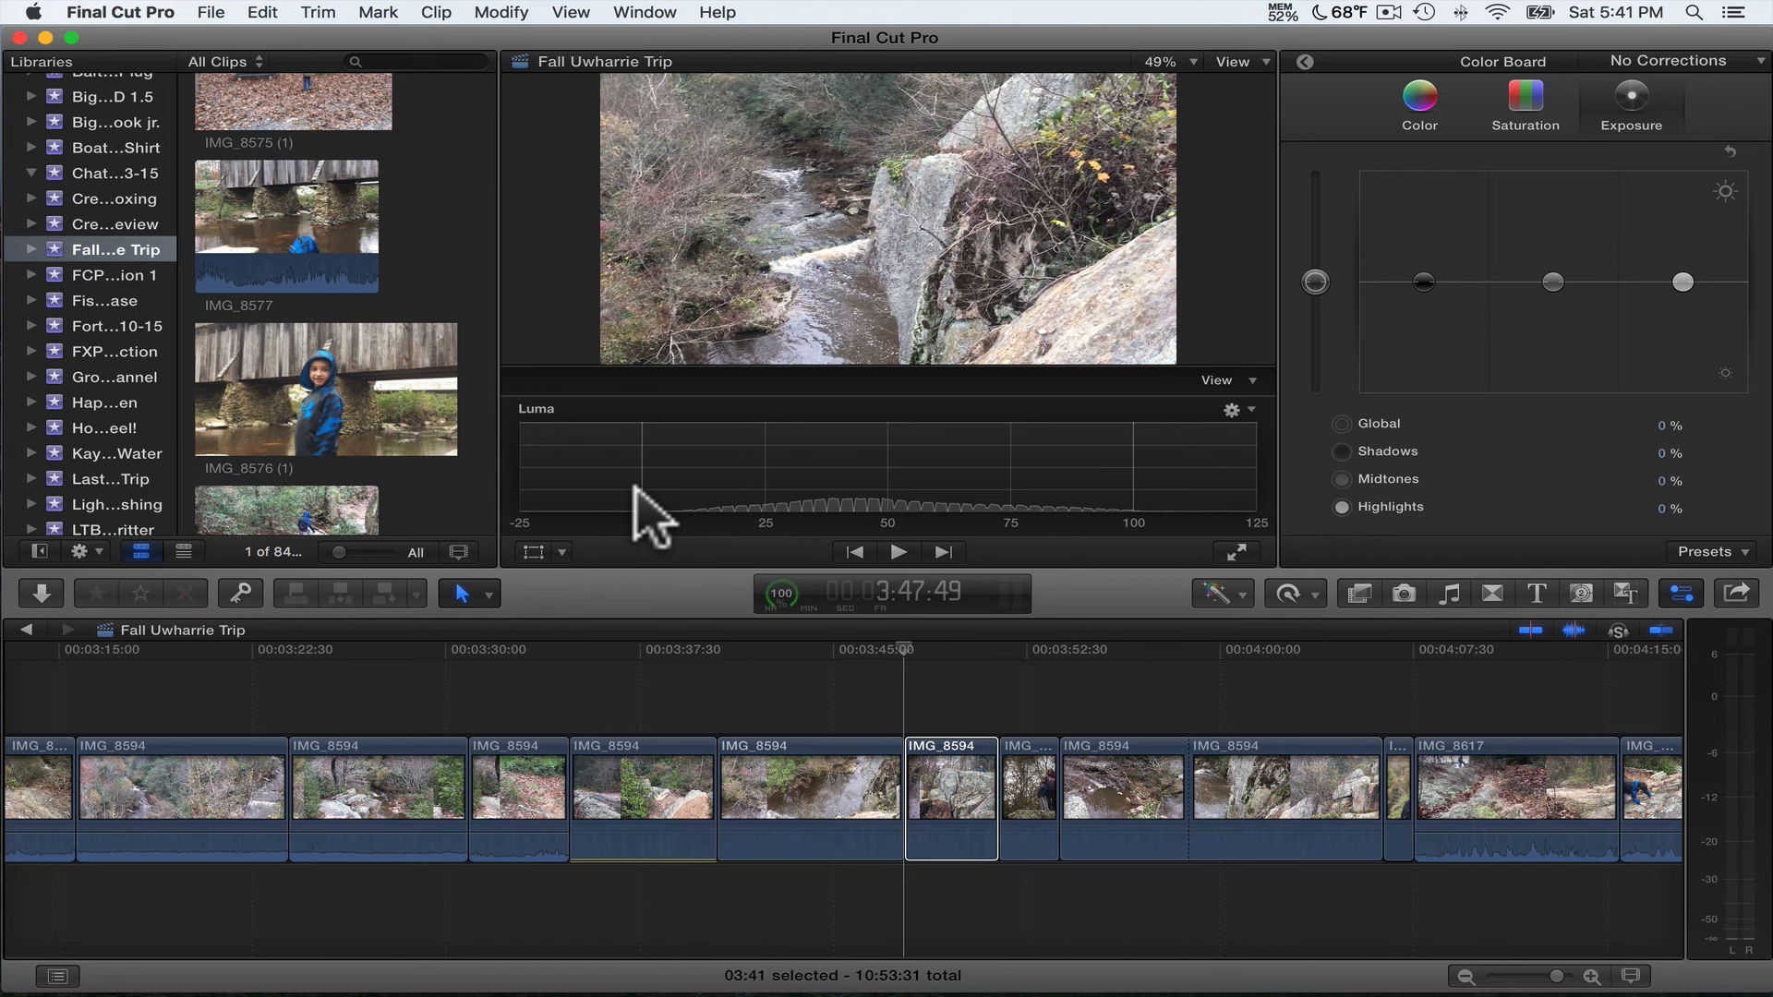
pyautogui.moveTo(673, 514)
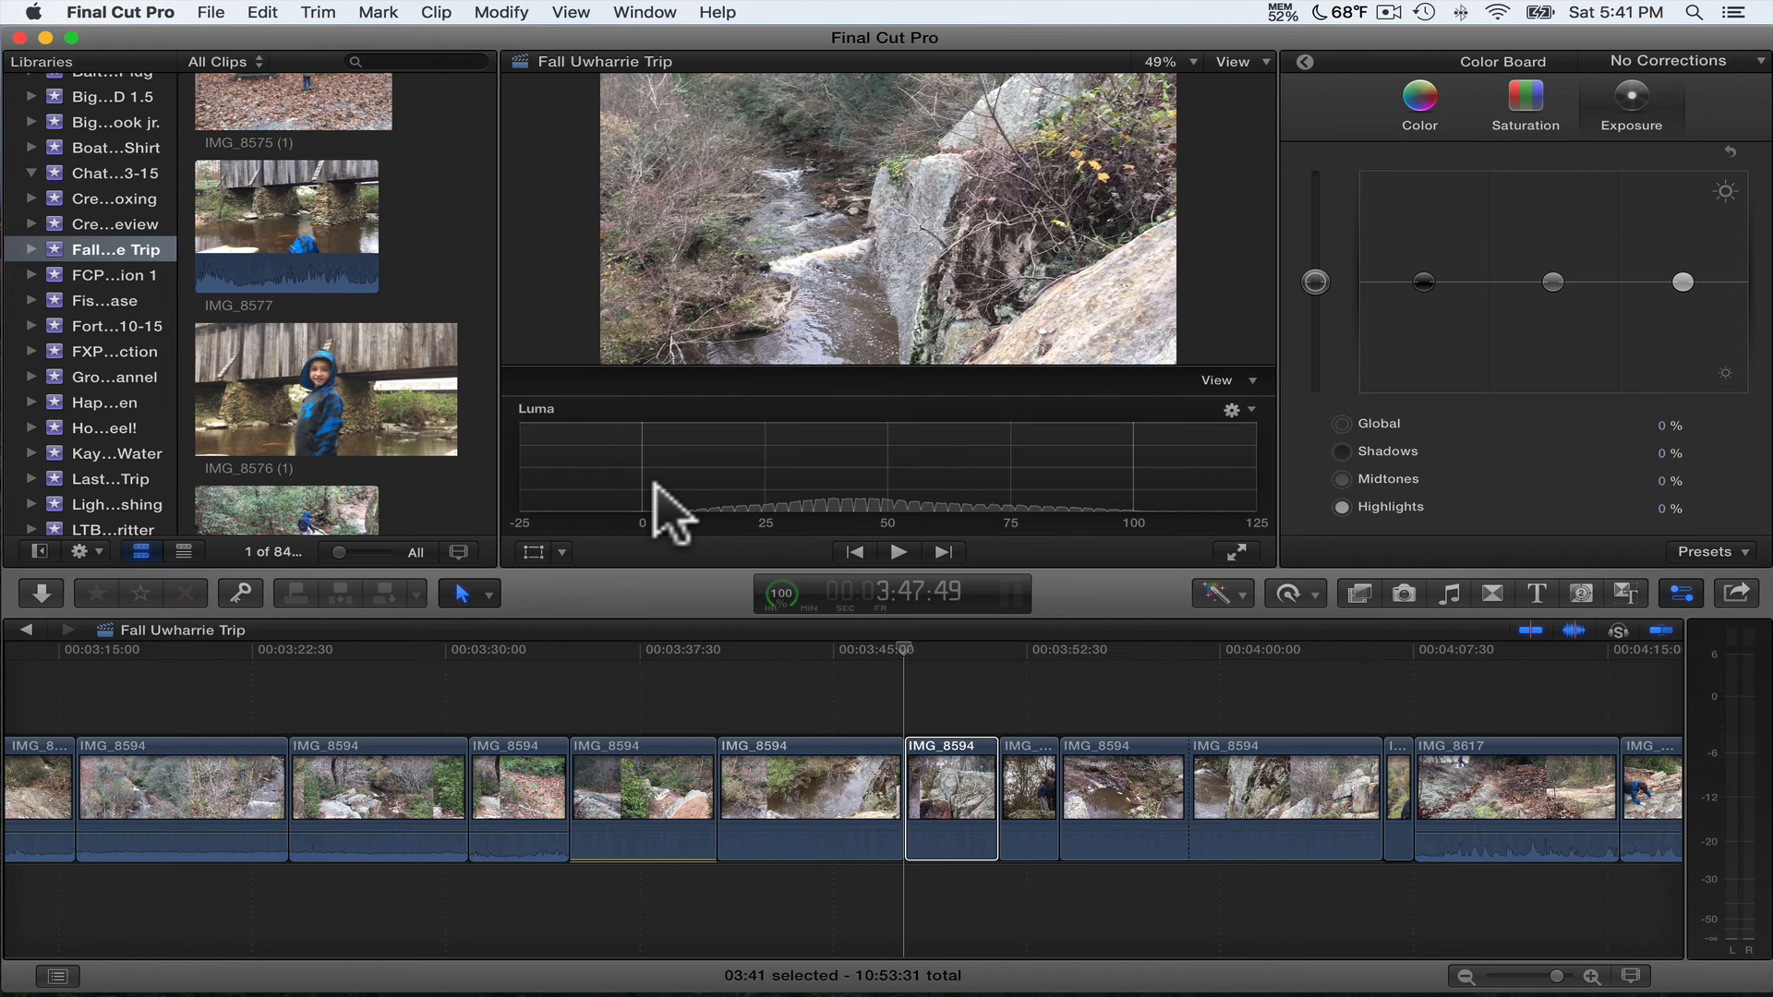
pyautogui.moveTo(712, 520)
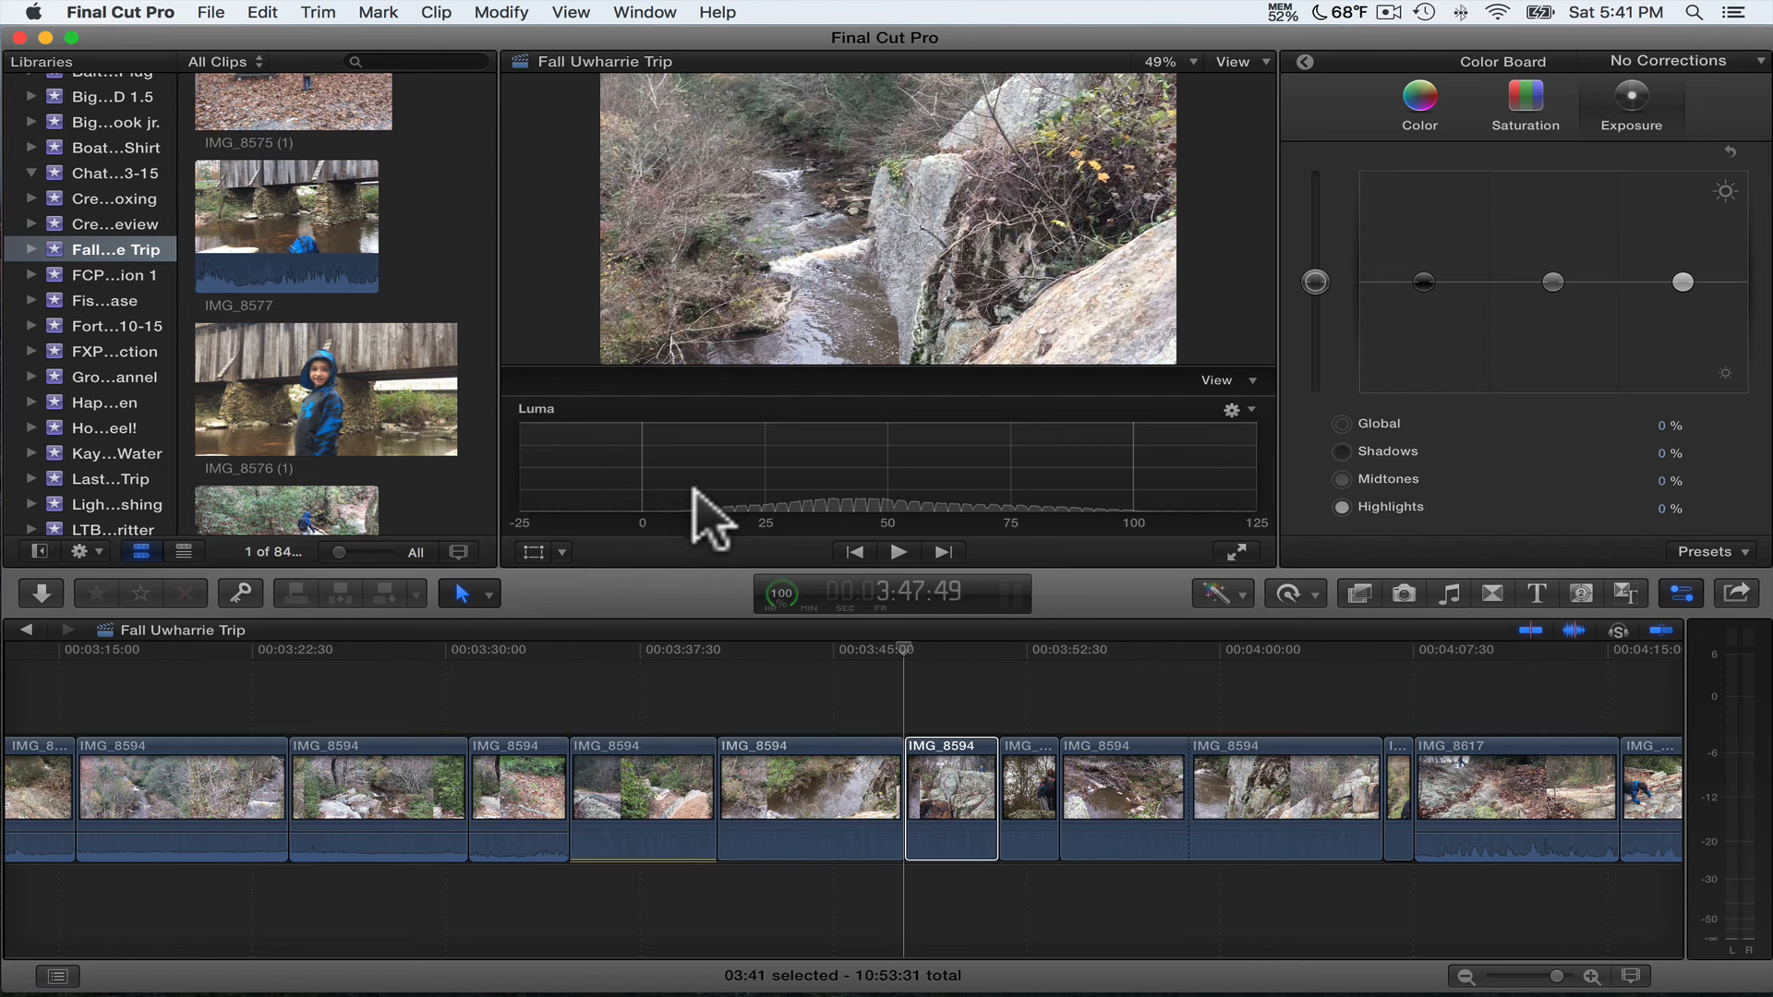
pyautogui.moveTo(835, 540)
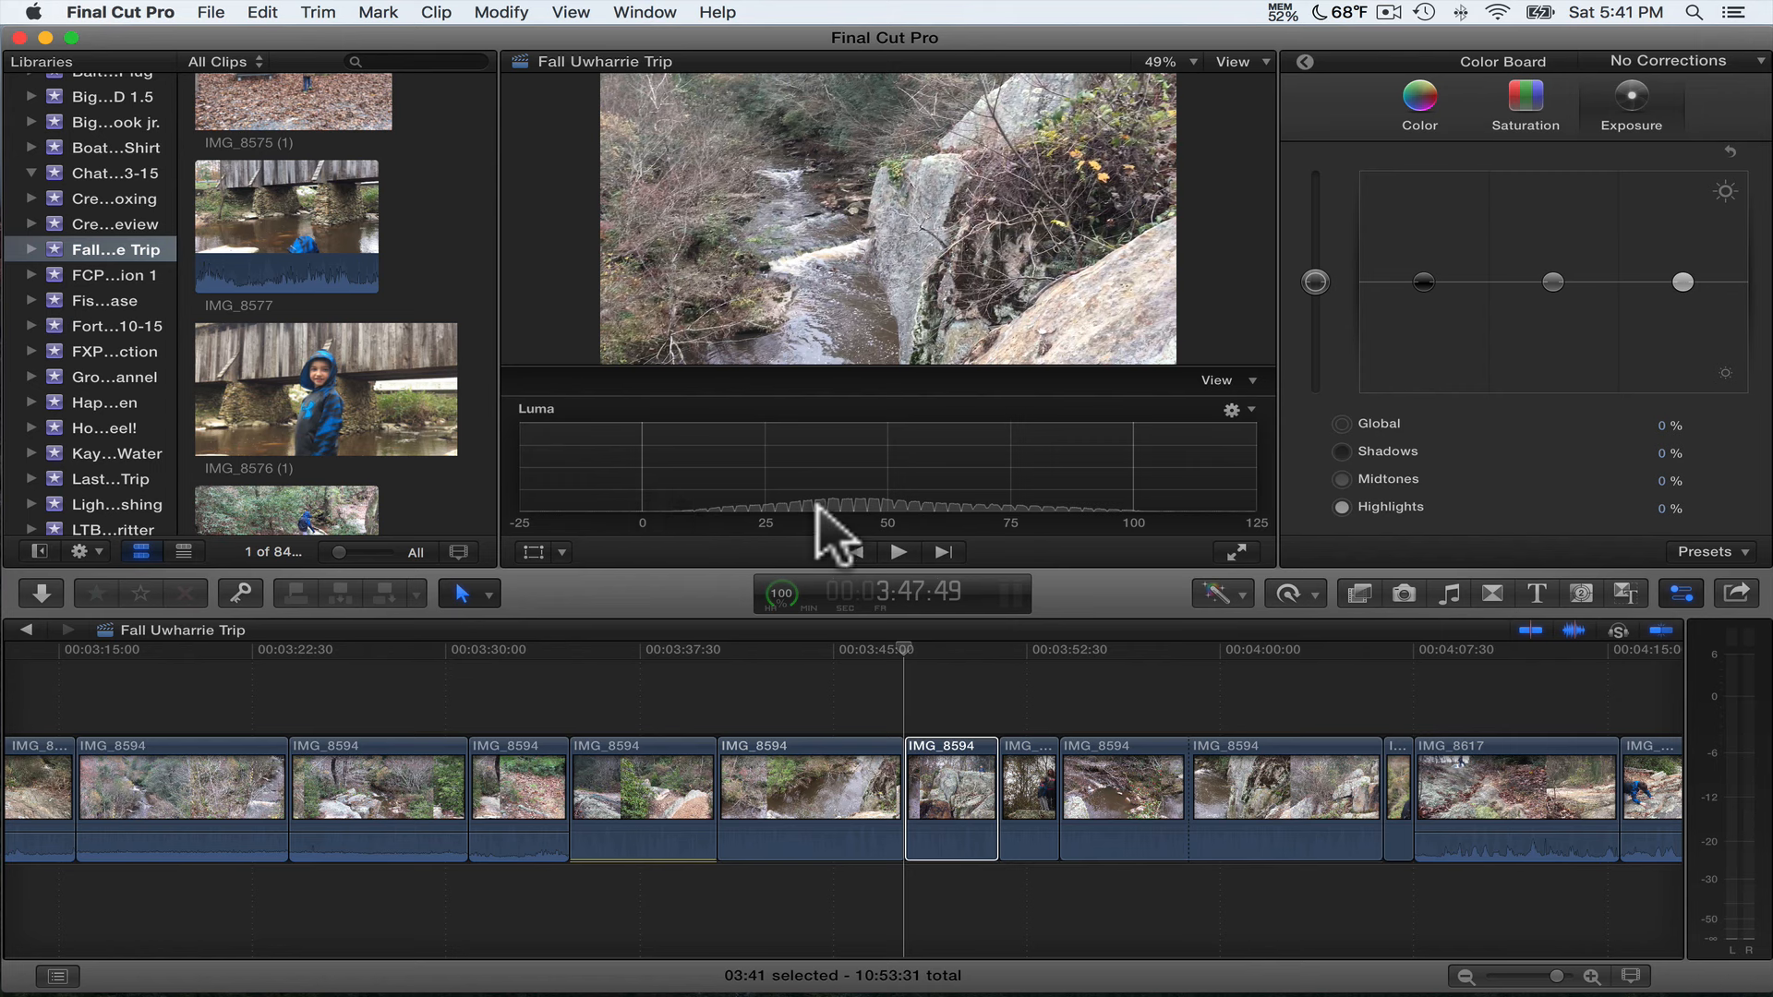
pyautogui.click(1153, 792)
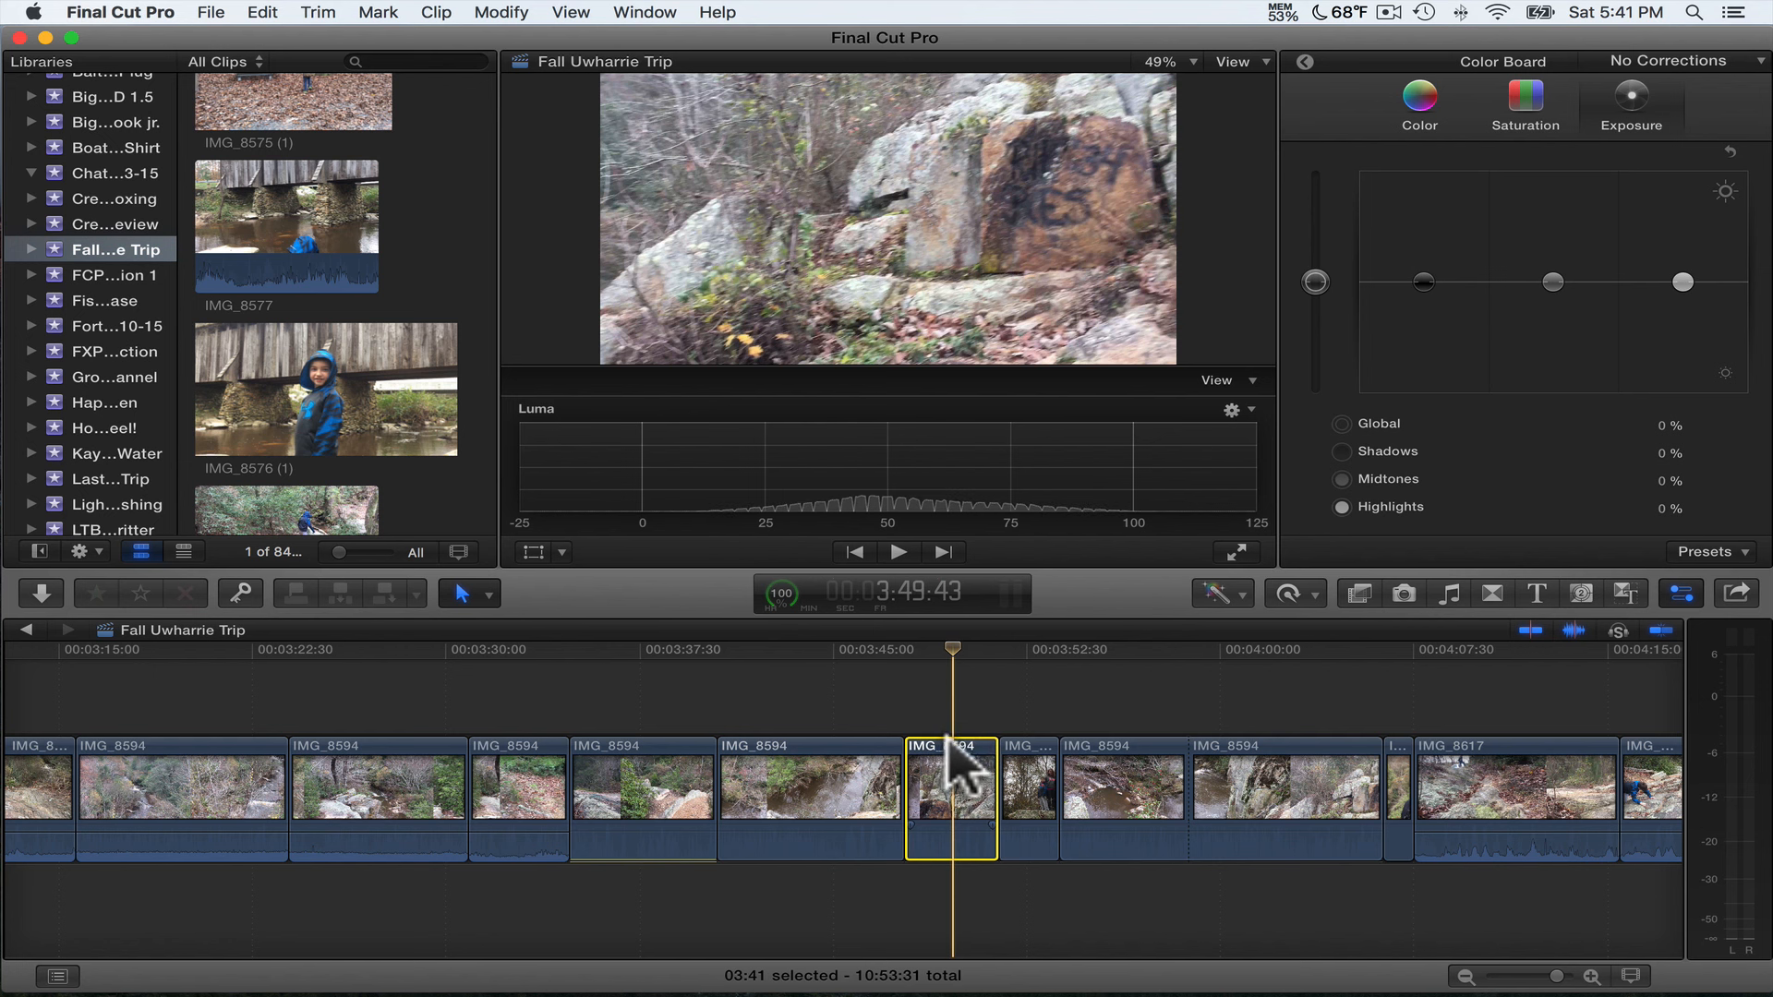
pyautogui.moveTo(1334, 288)
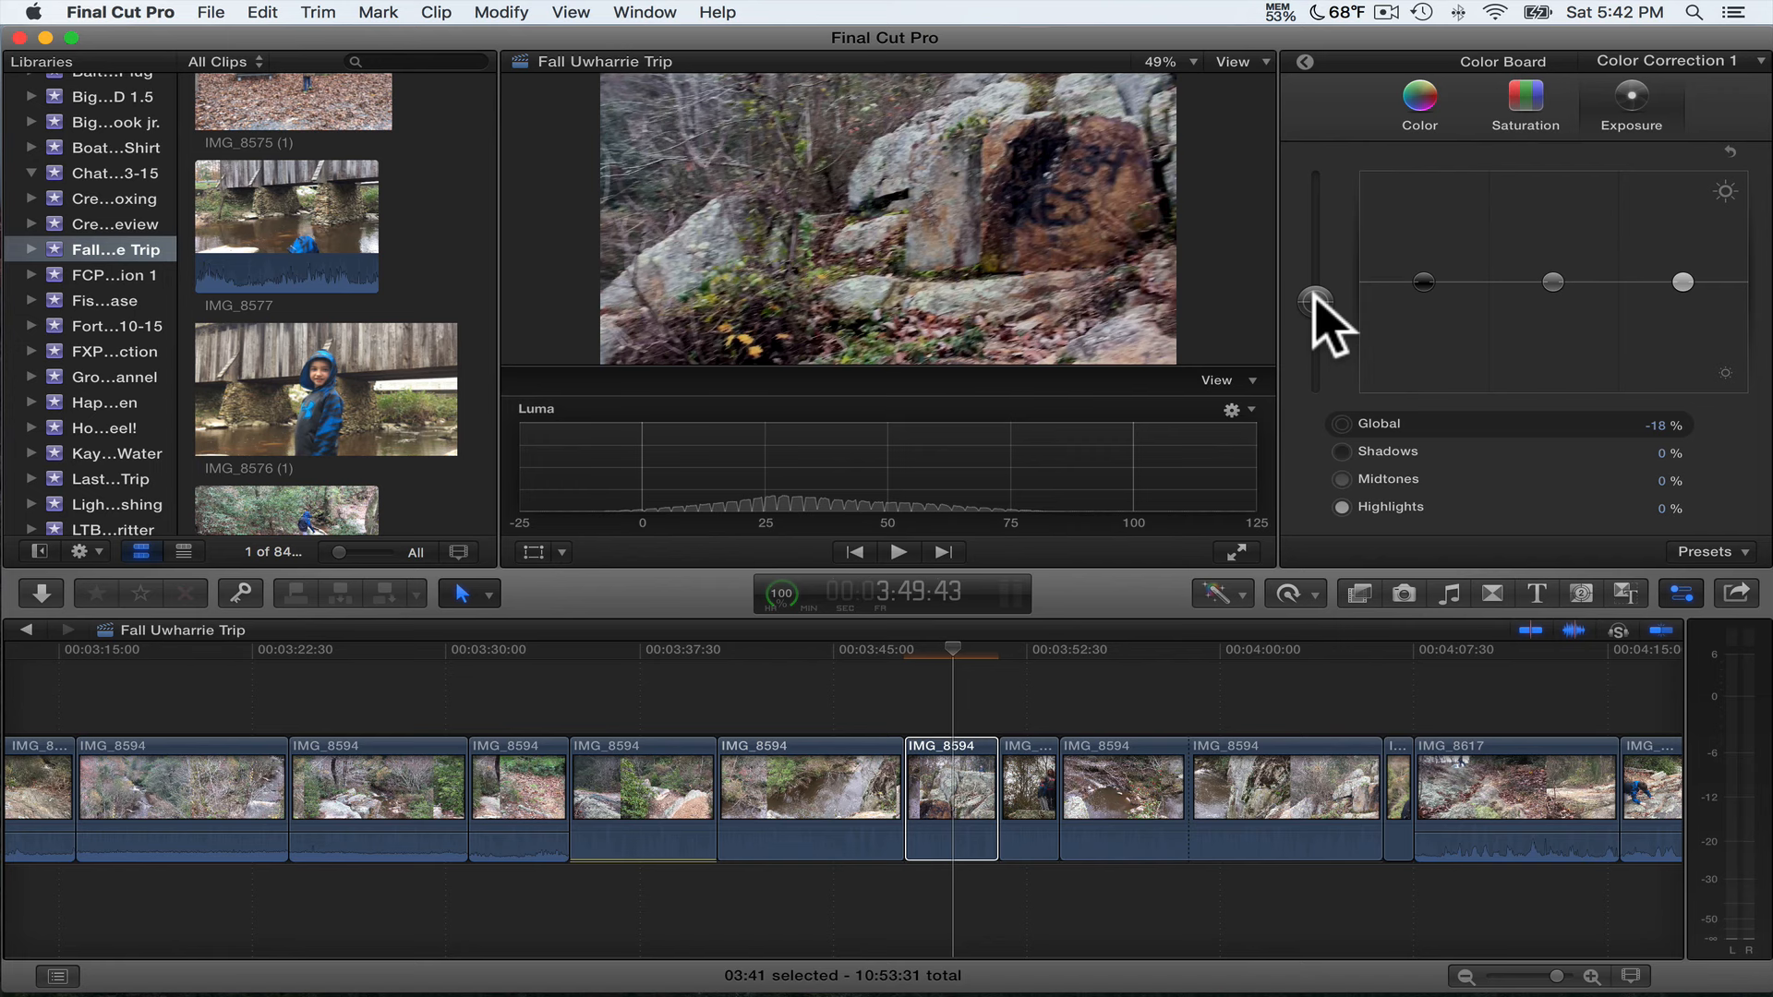
pyautogui.moveTo(814, 514)
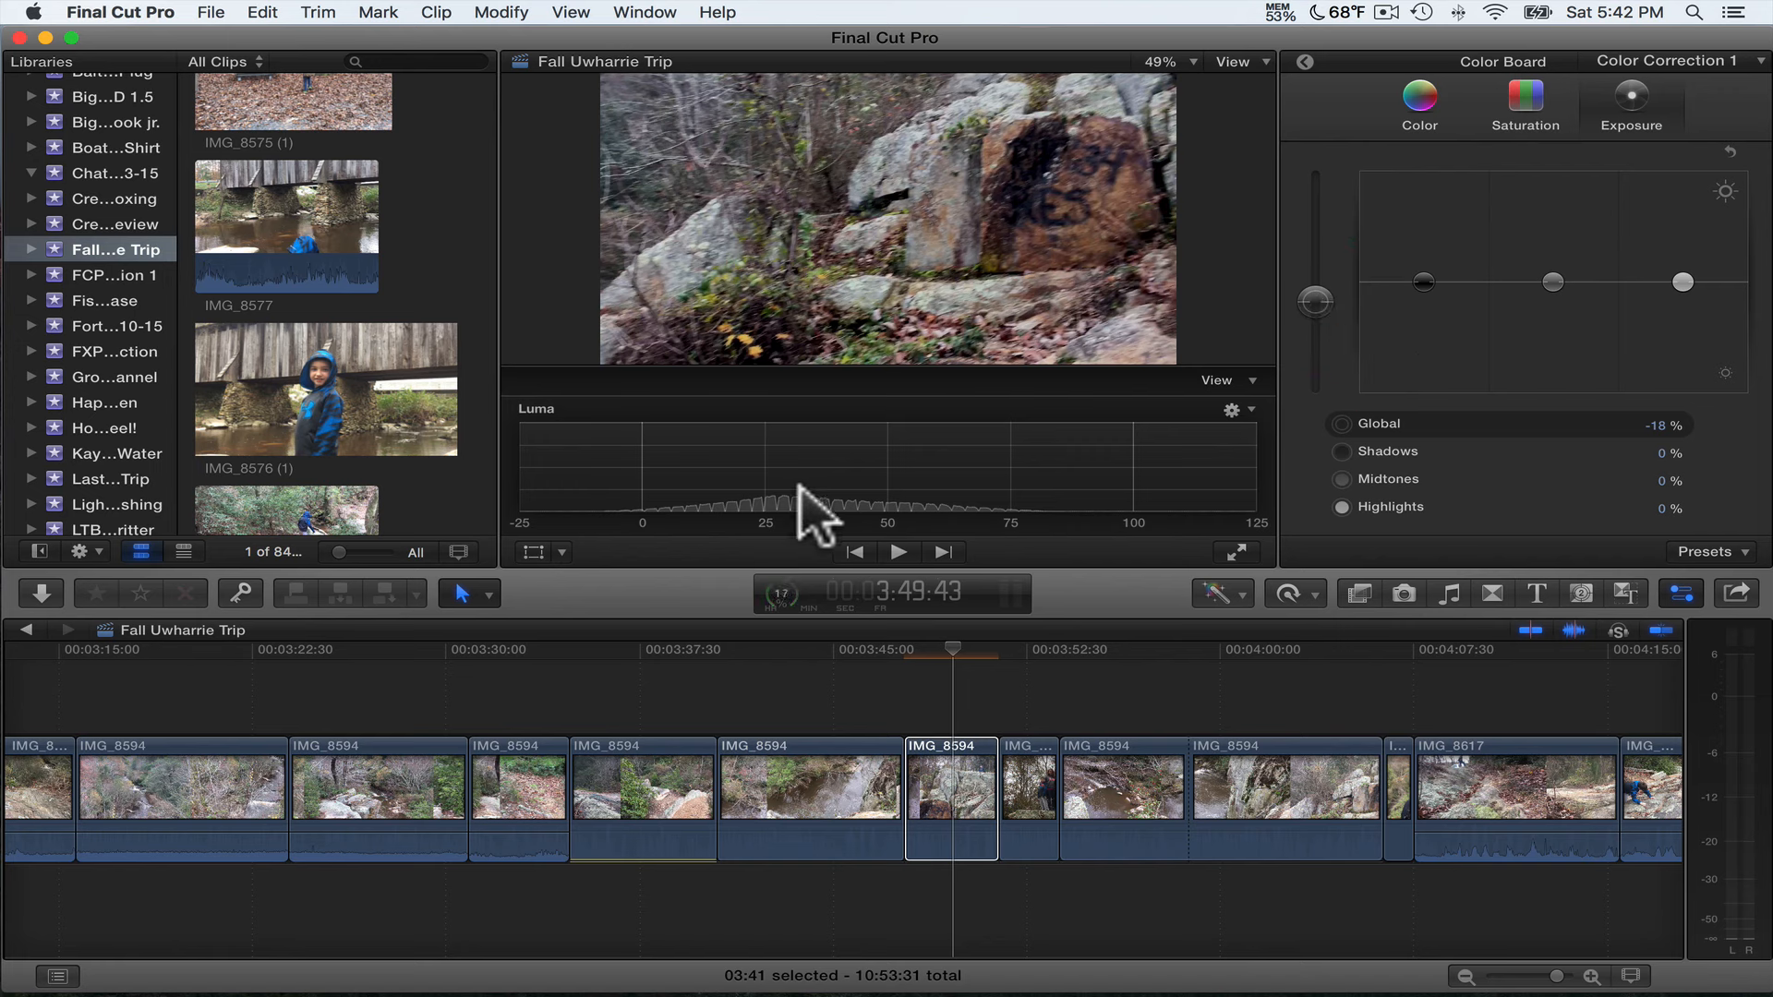
pyautogui.moveTo(905, 503)
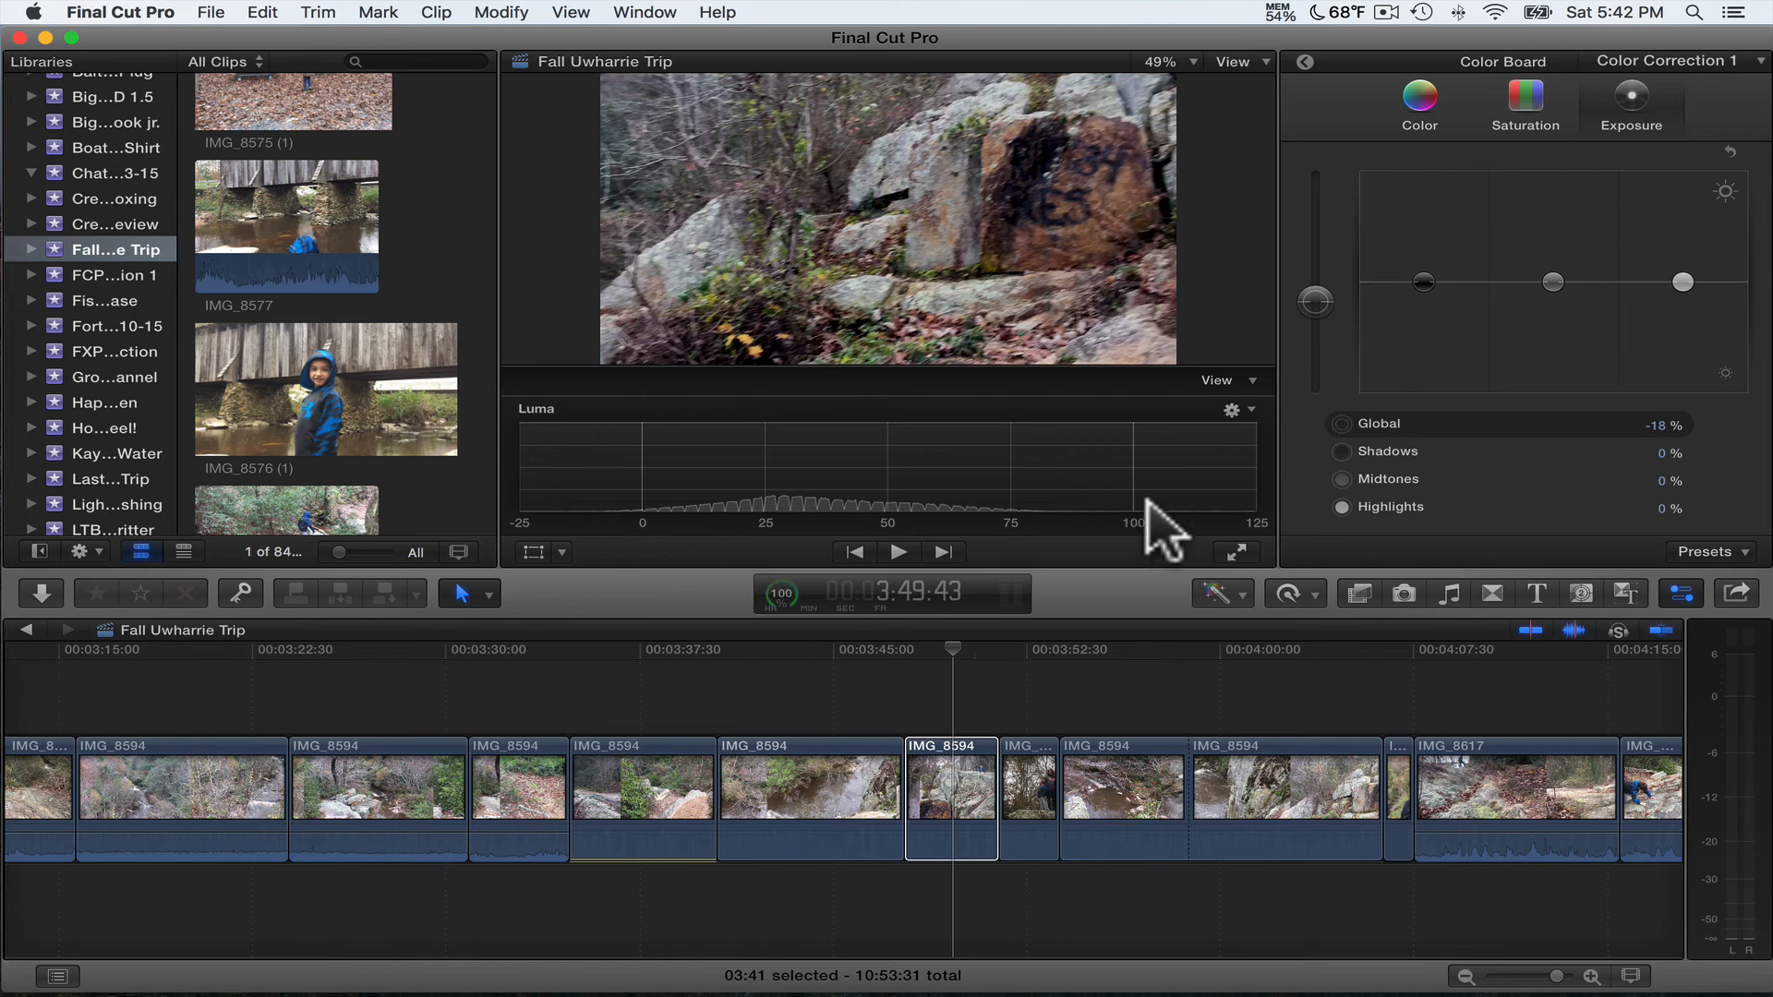
pyautogui.moveTo(1677, 307)
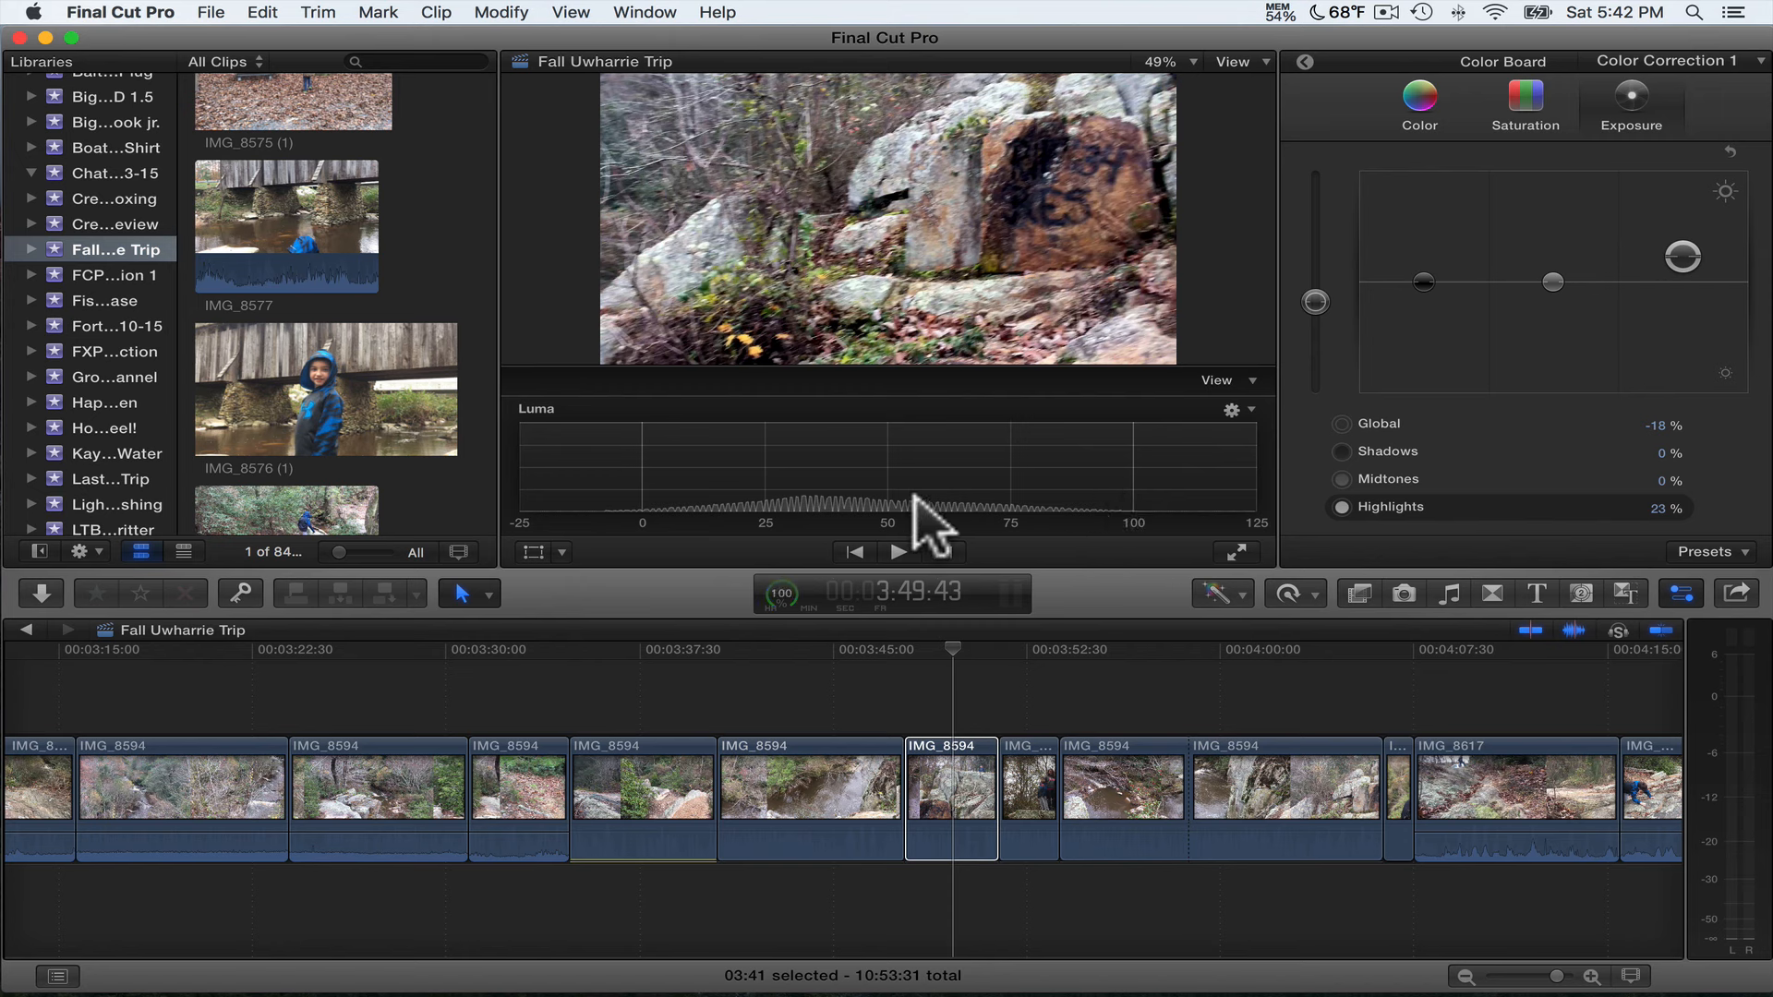
pyautogui.moveTo(1352, 388)
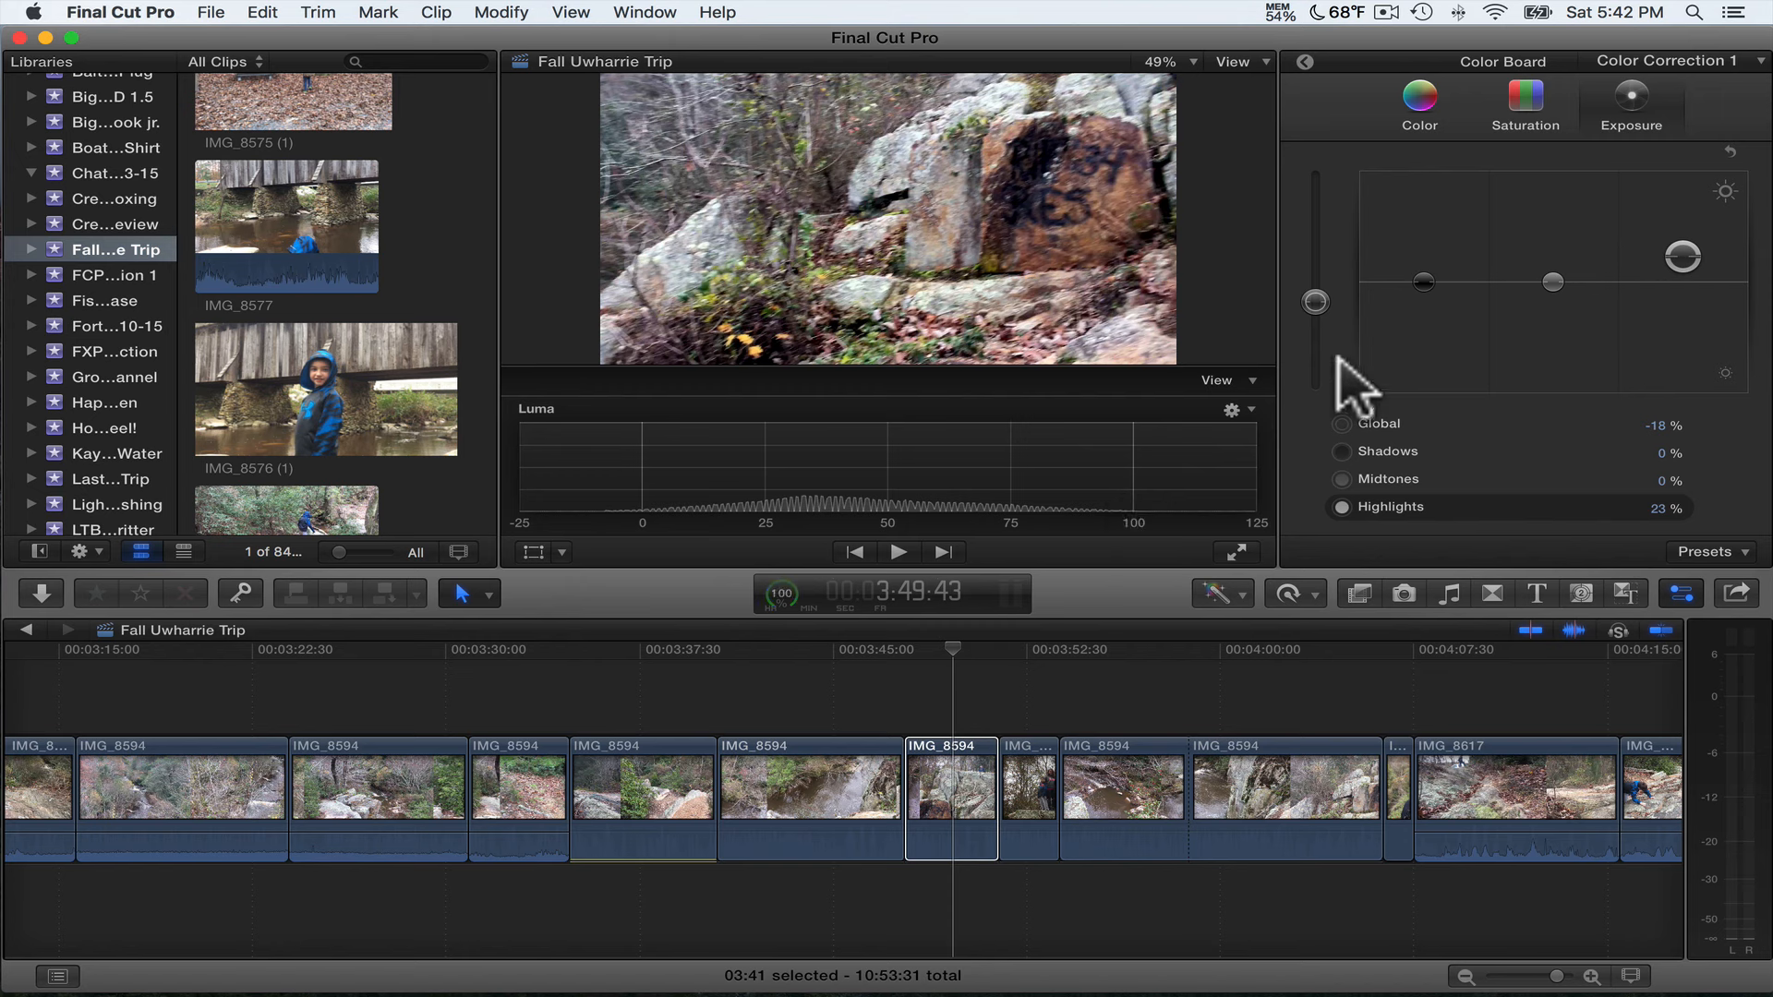
pyautogui.moveTo(1555, 300)
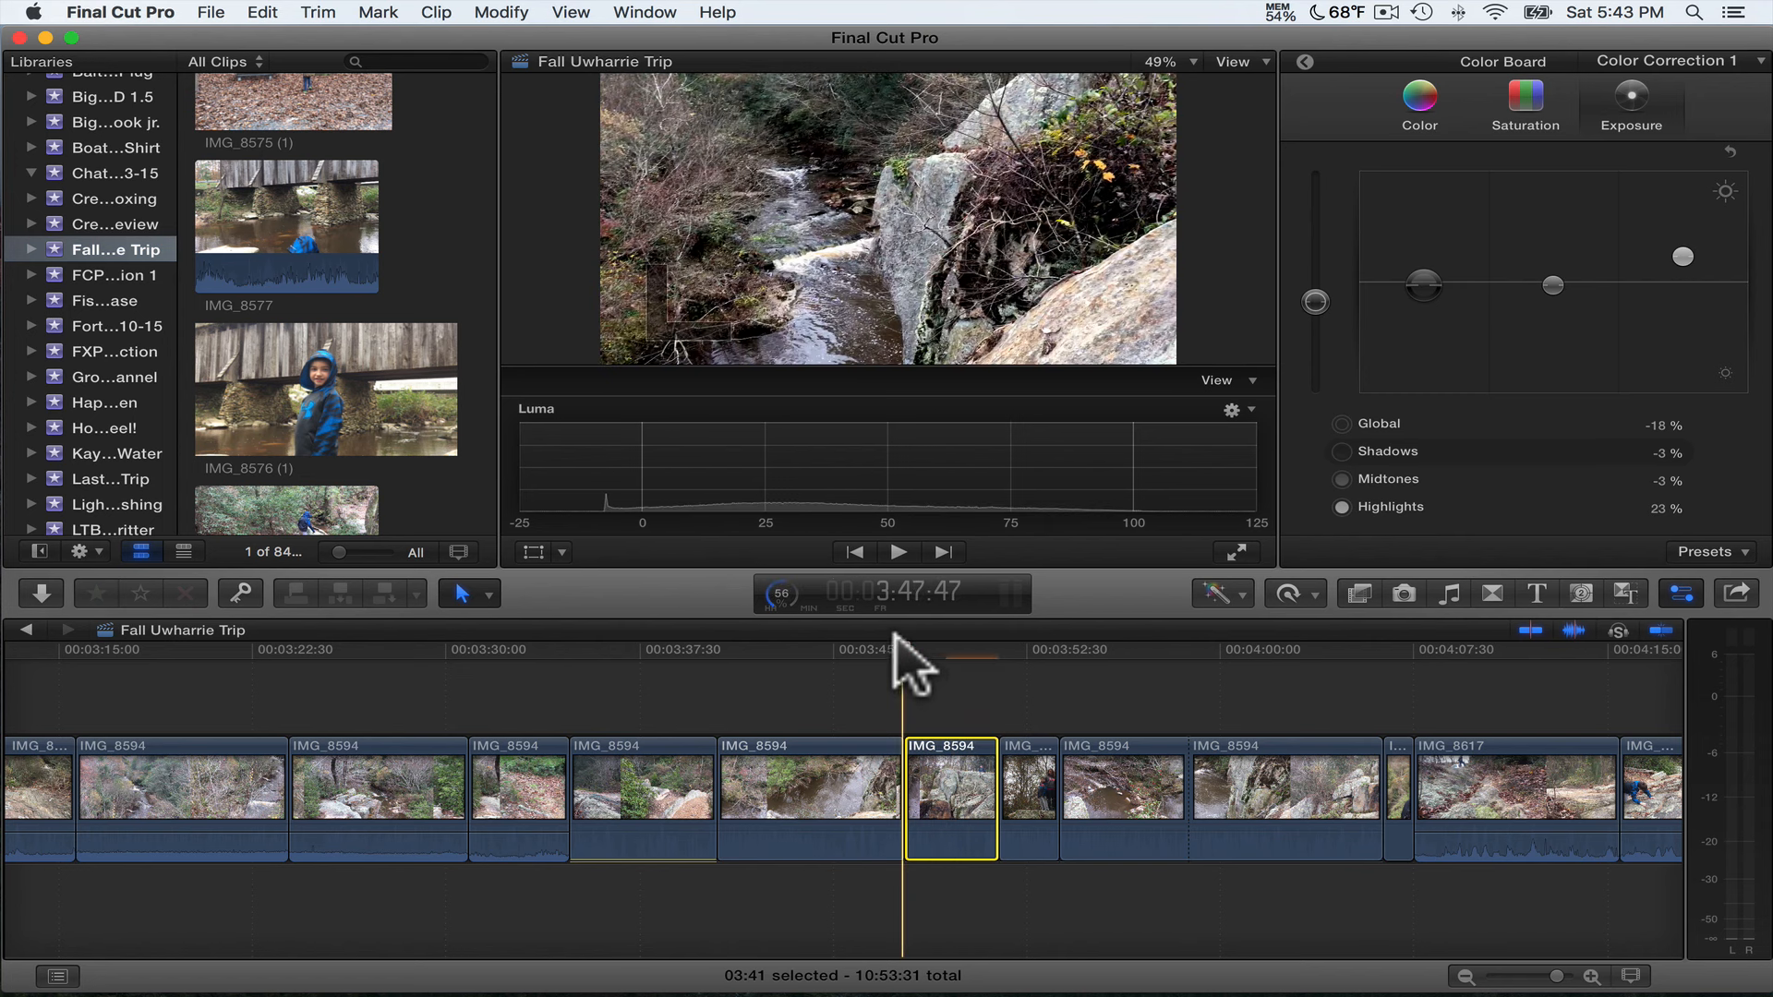
pyautogui.moveTo(1306, 79)
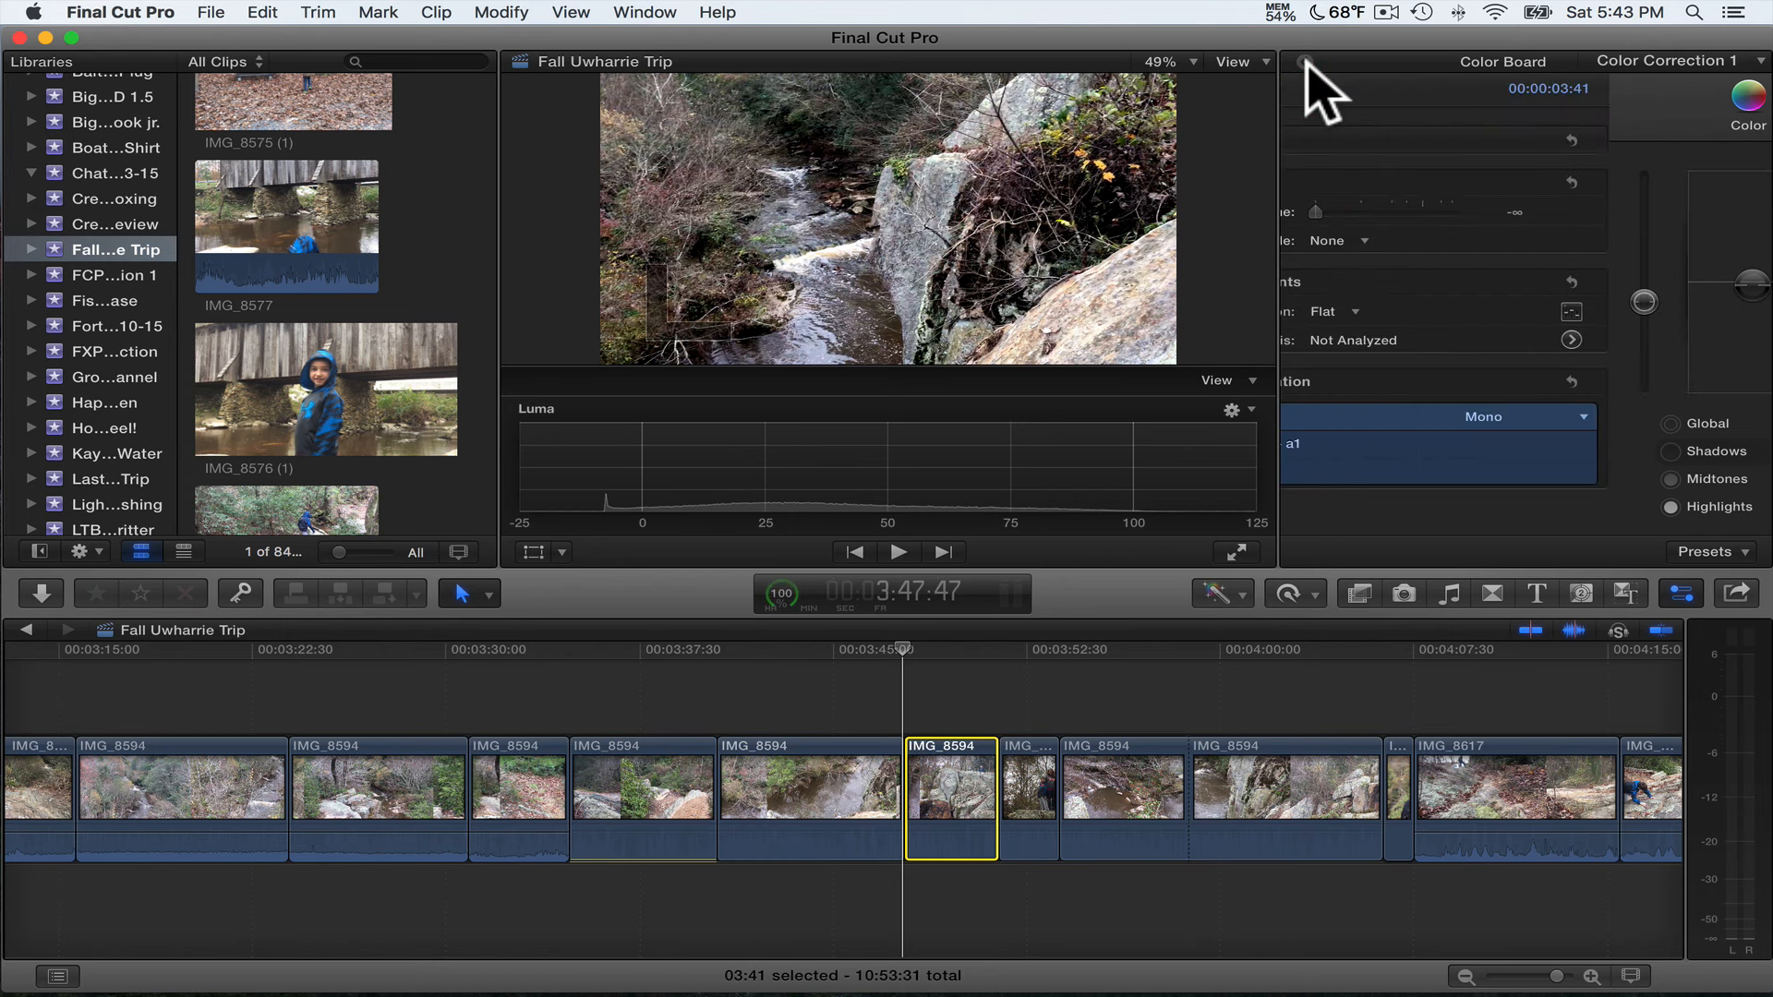
# - Return to the Video inspector and switch the clip's effects off to compare
pyautogui.click(1456, 61)
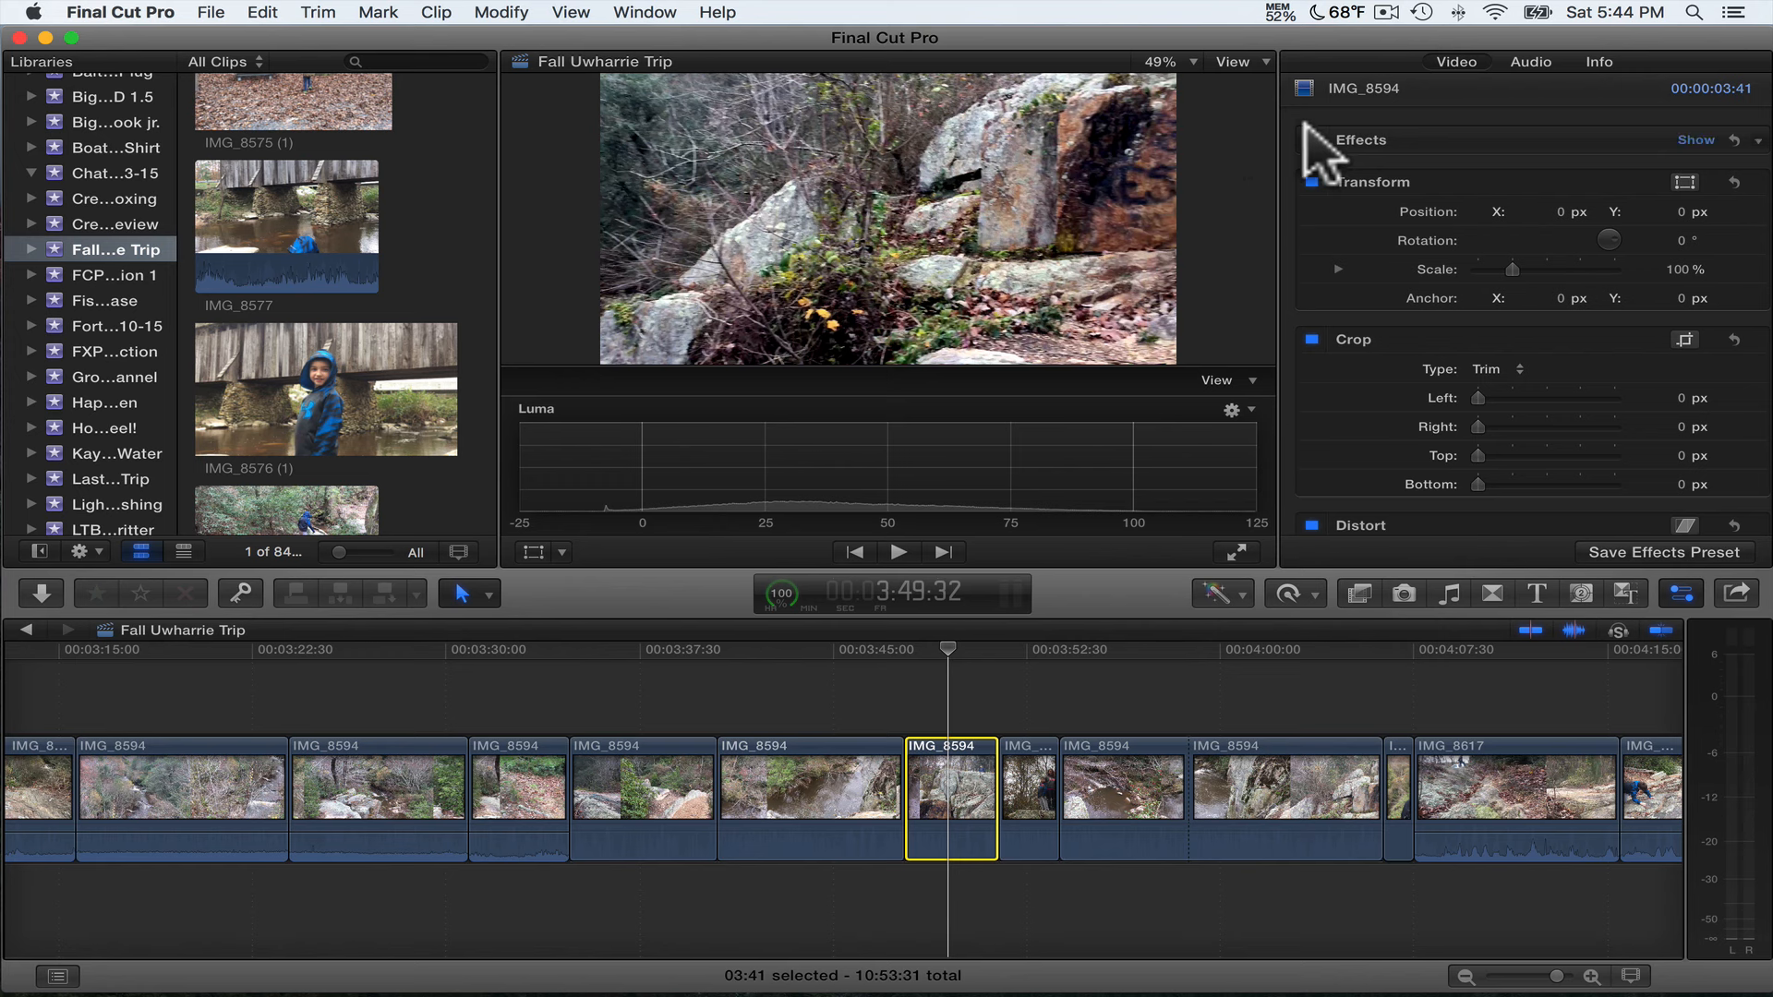
pyautogui.click(943, 649)
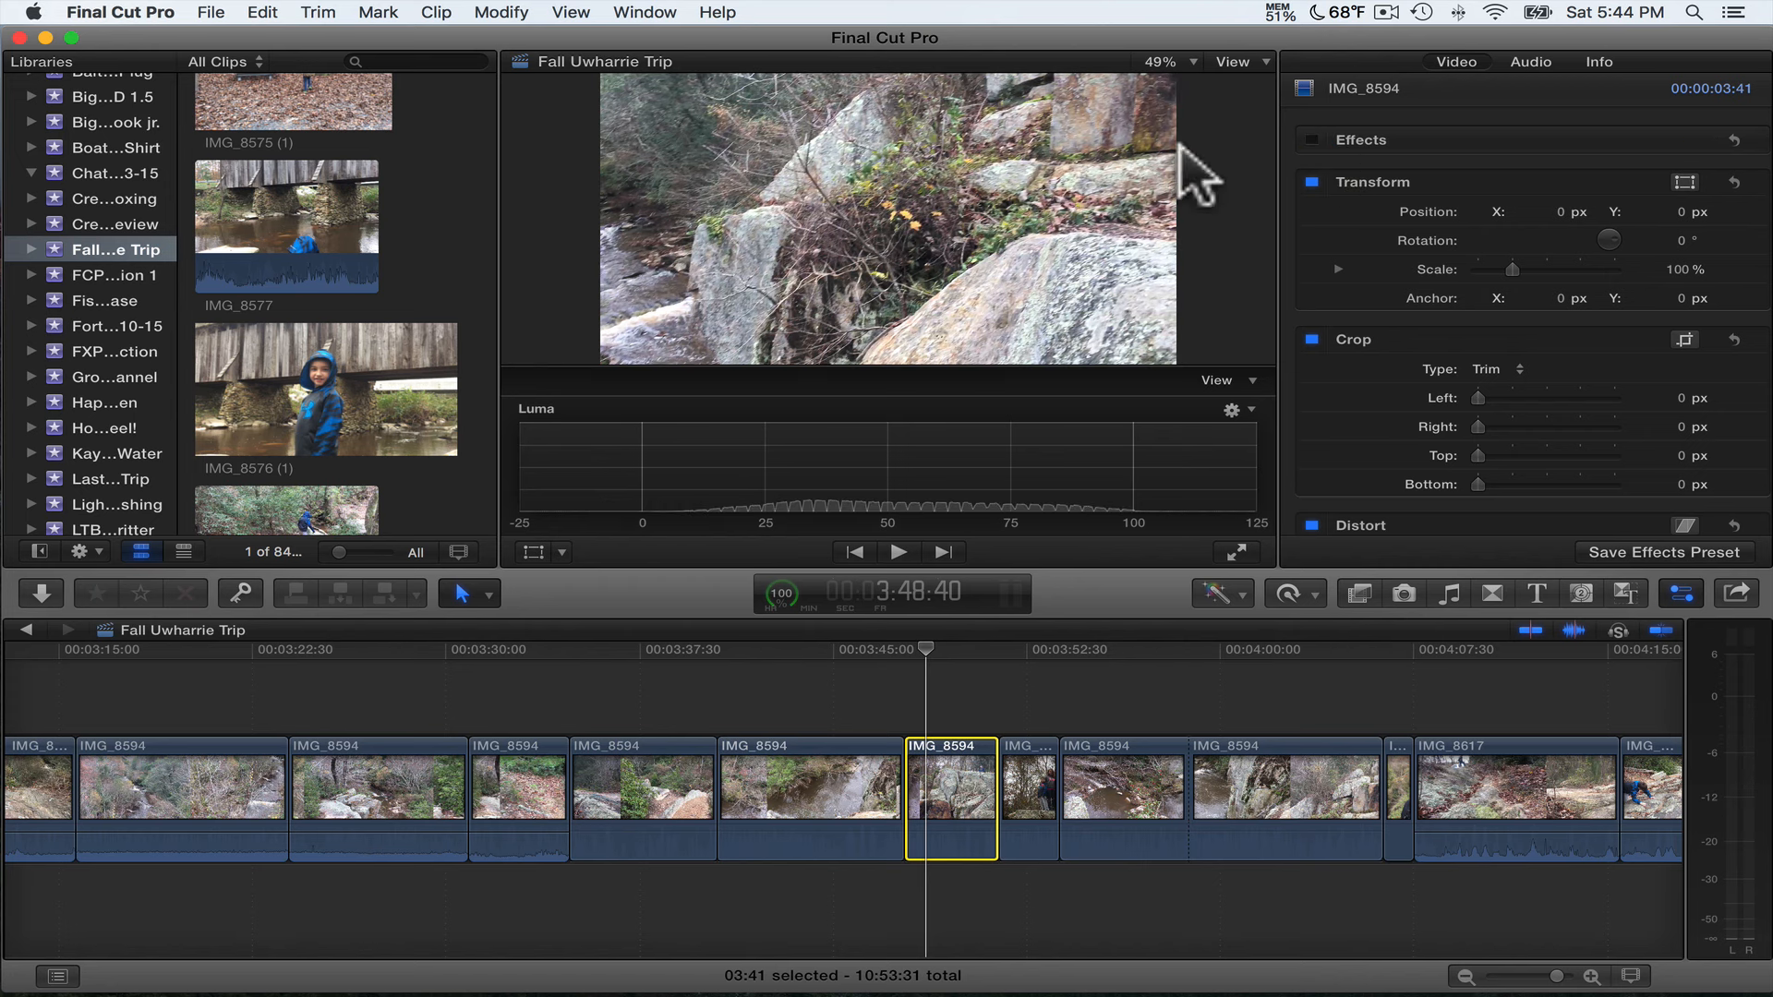
pyautogui.moveTo(939, 237)
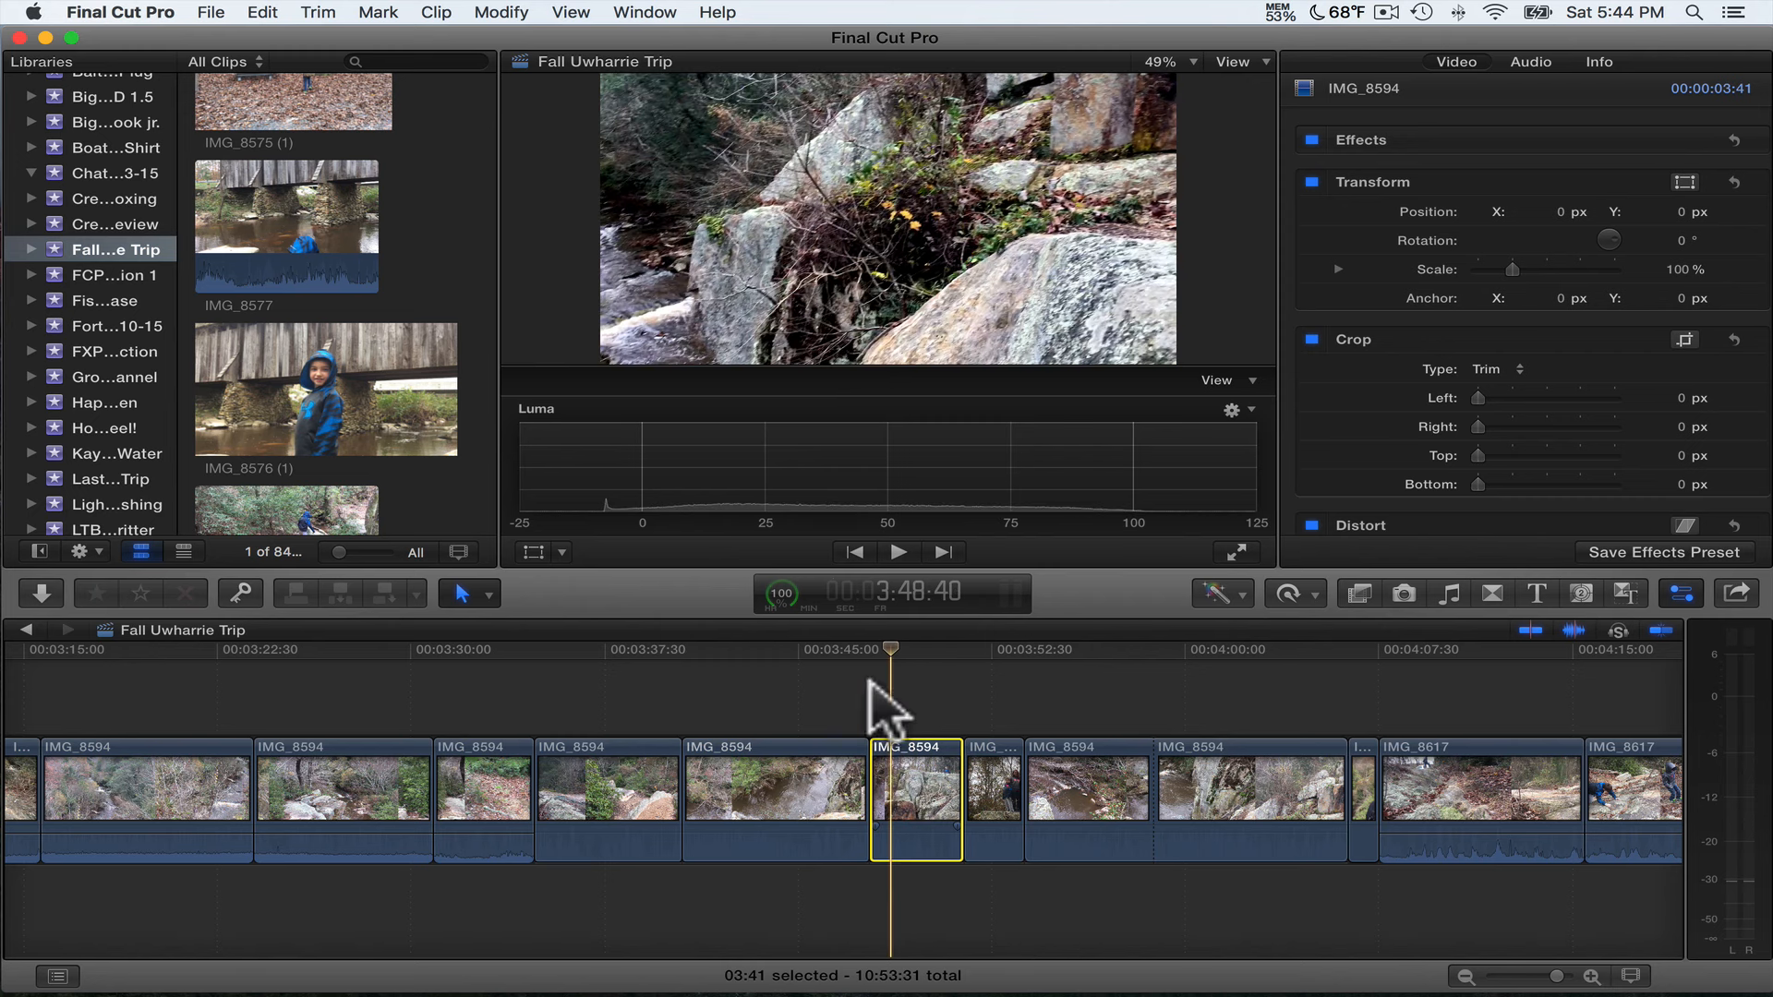
pyautogui.moveTo(275, 25)
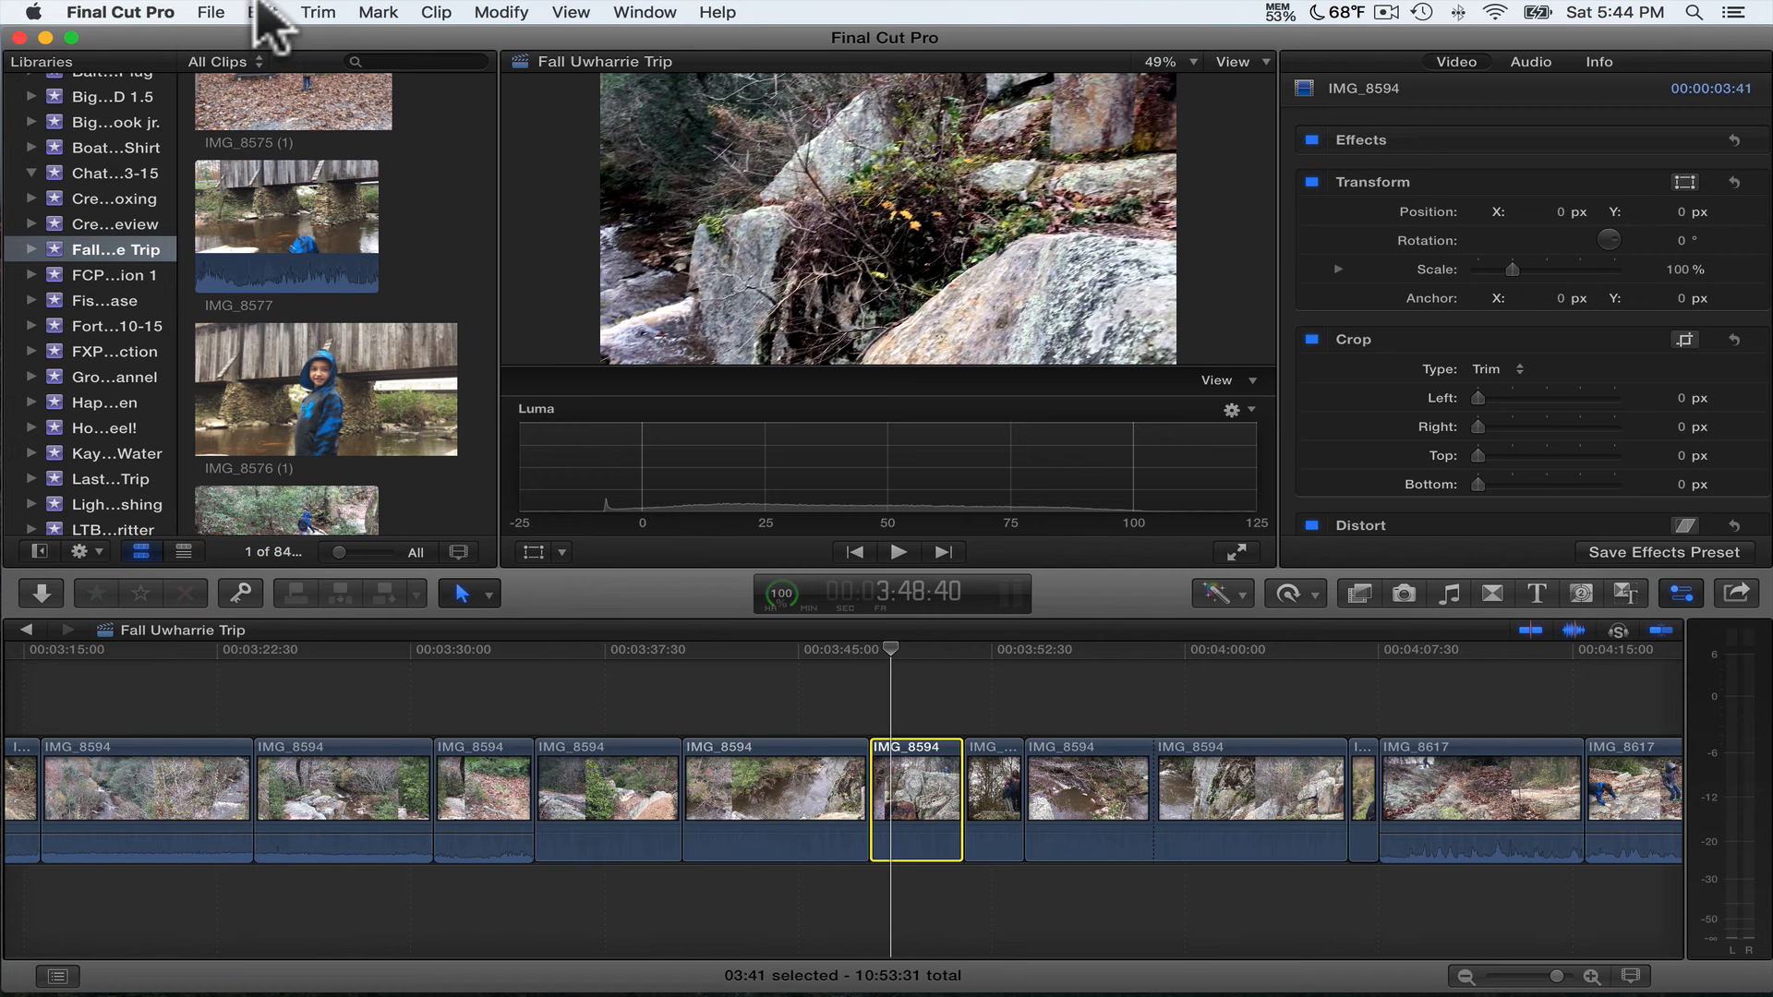
pyautogui.moveTo(1082, 710)
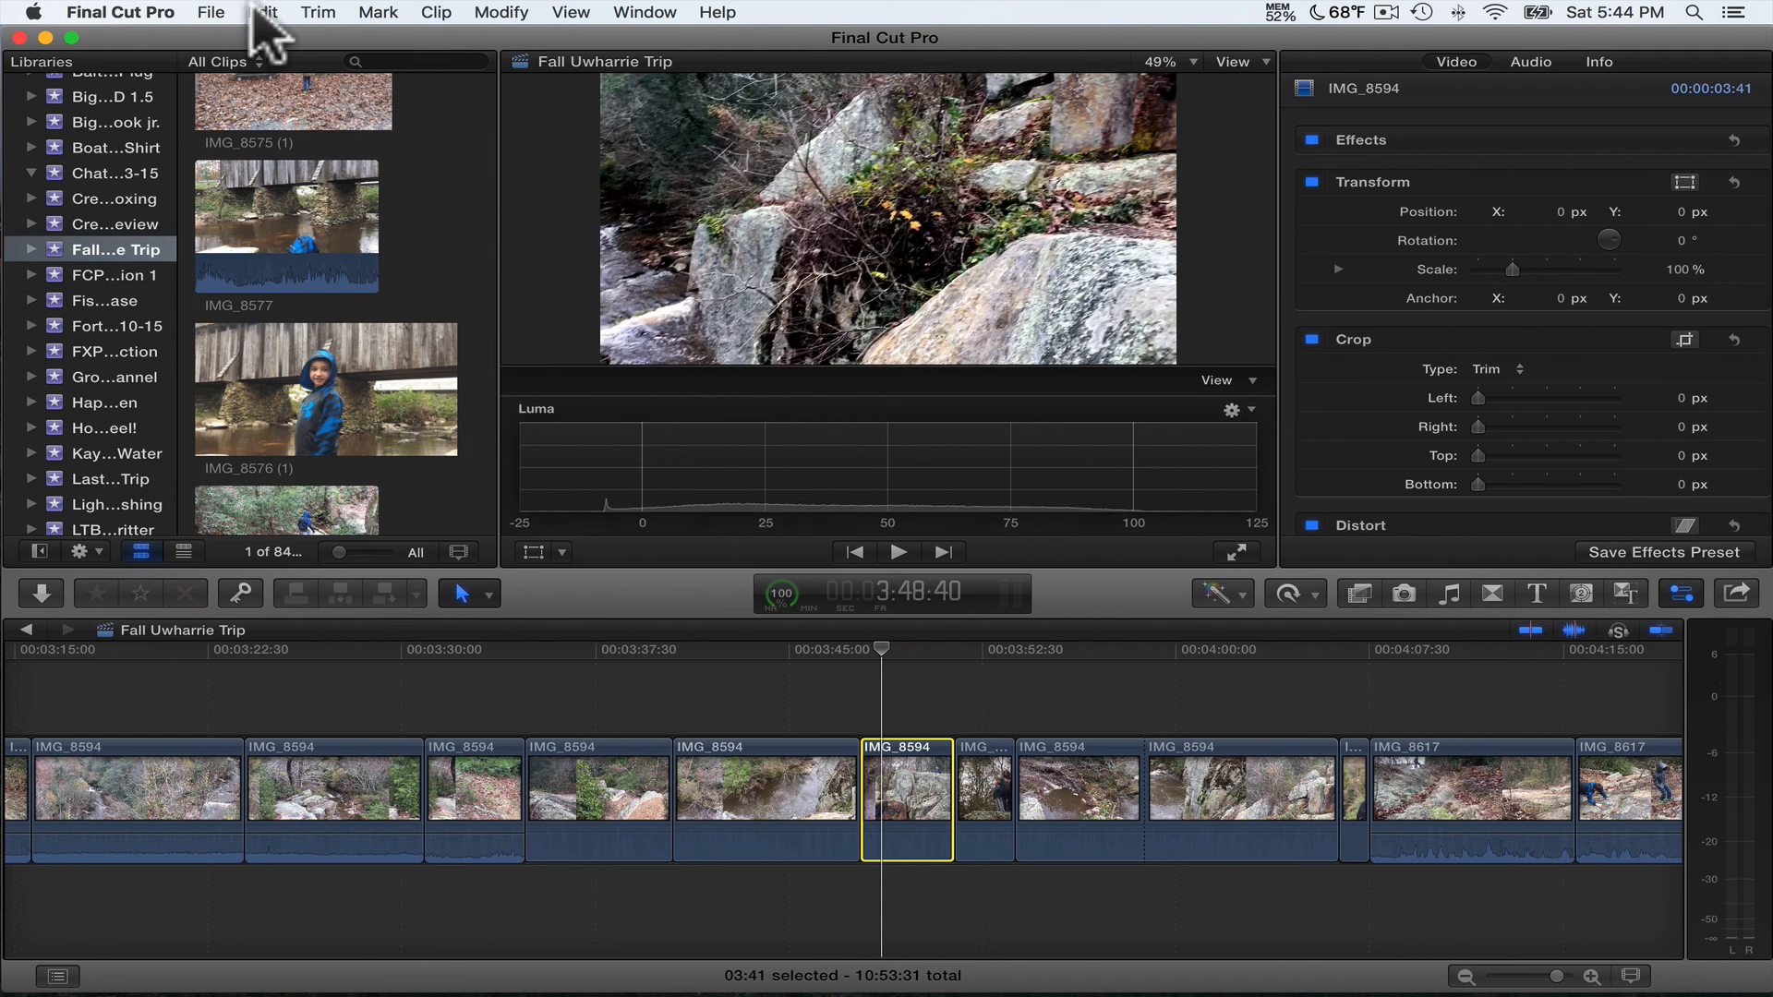
# - Open the Edit menu to copy the corrected IMG_8594 boulder clip
pyautogui.click(263, 12)
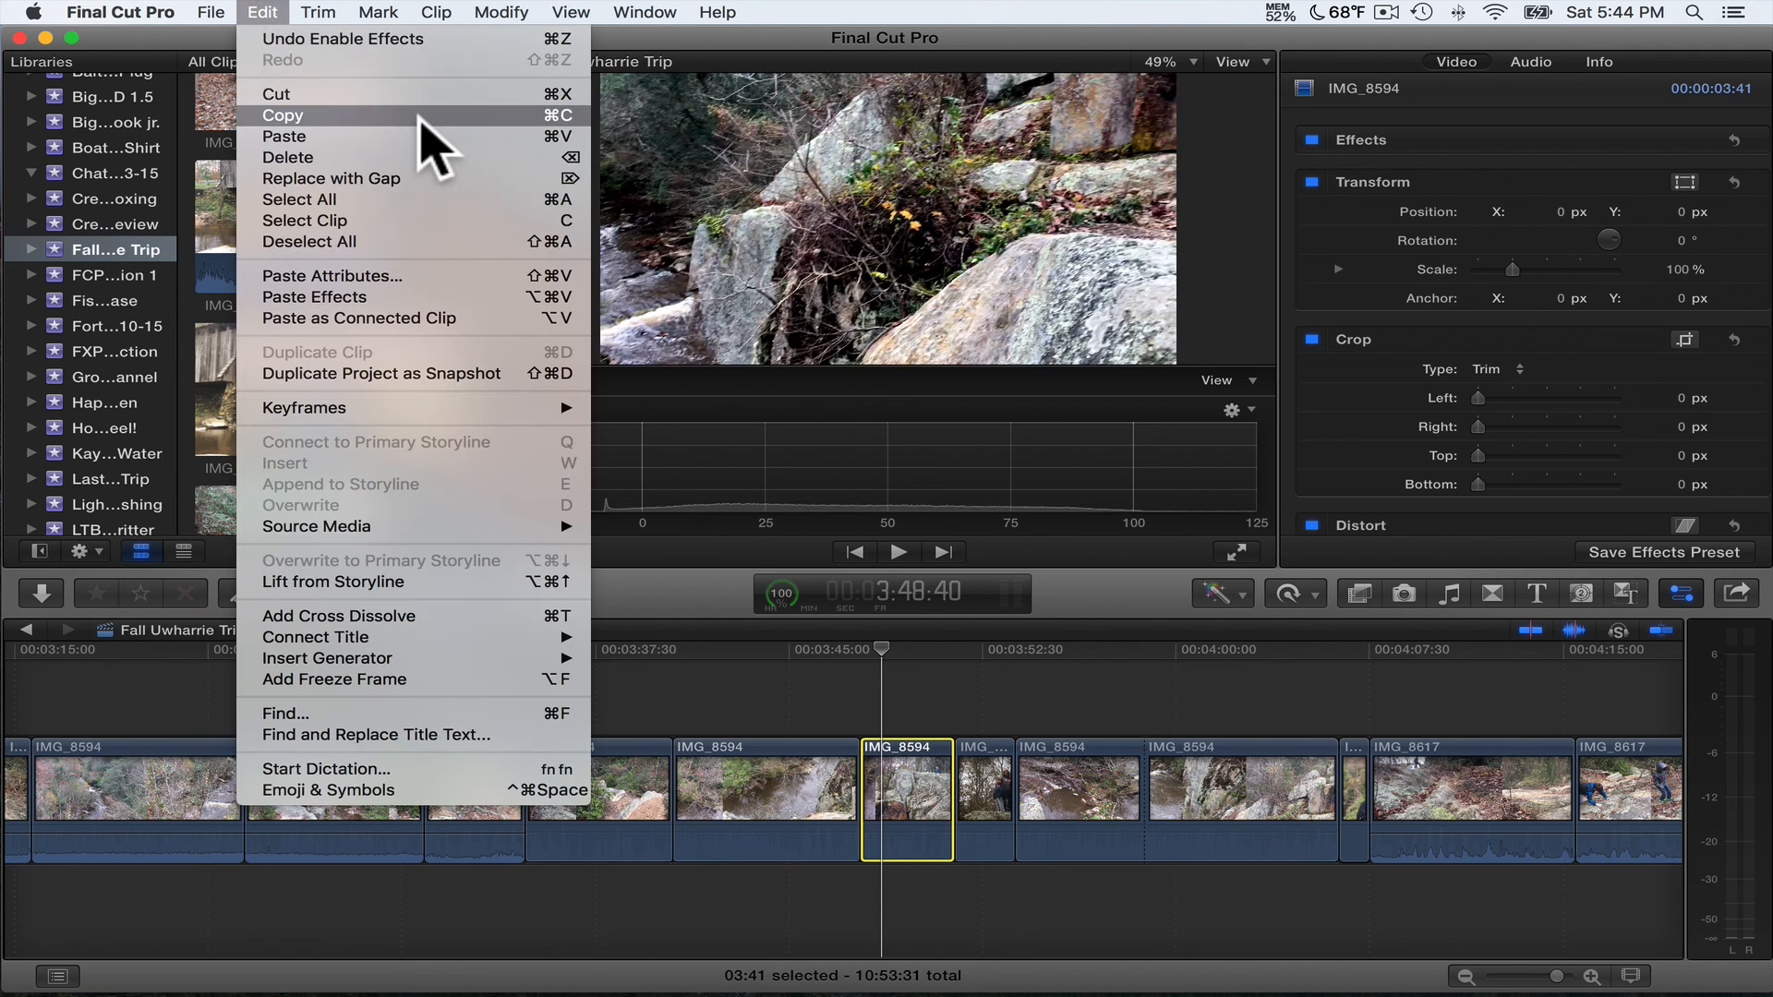
pyautogui.moveTo(574, 141)
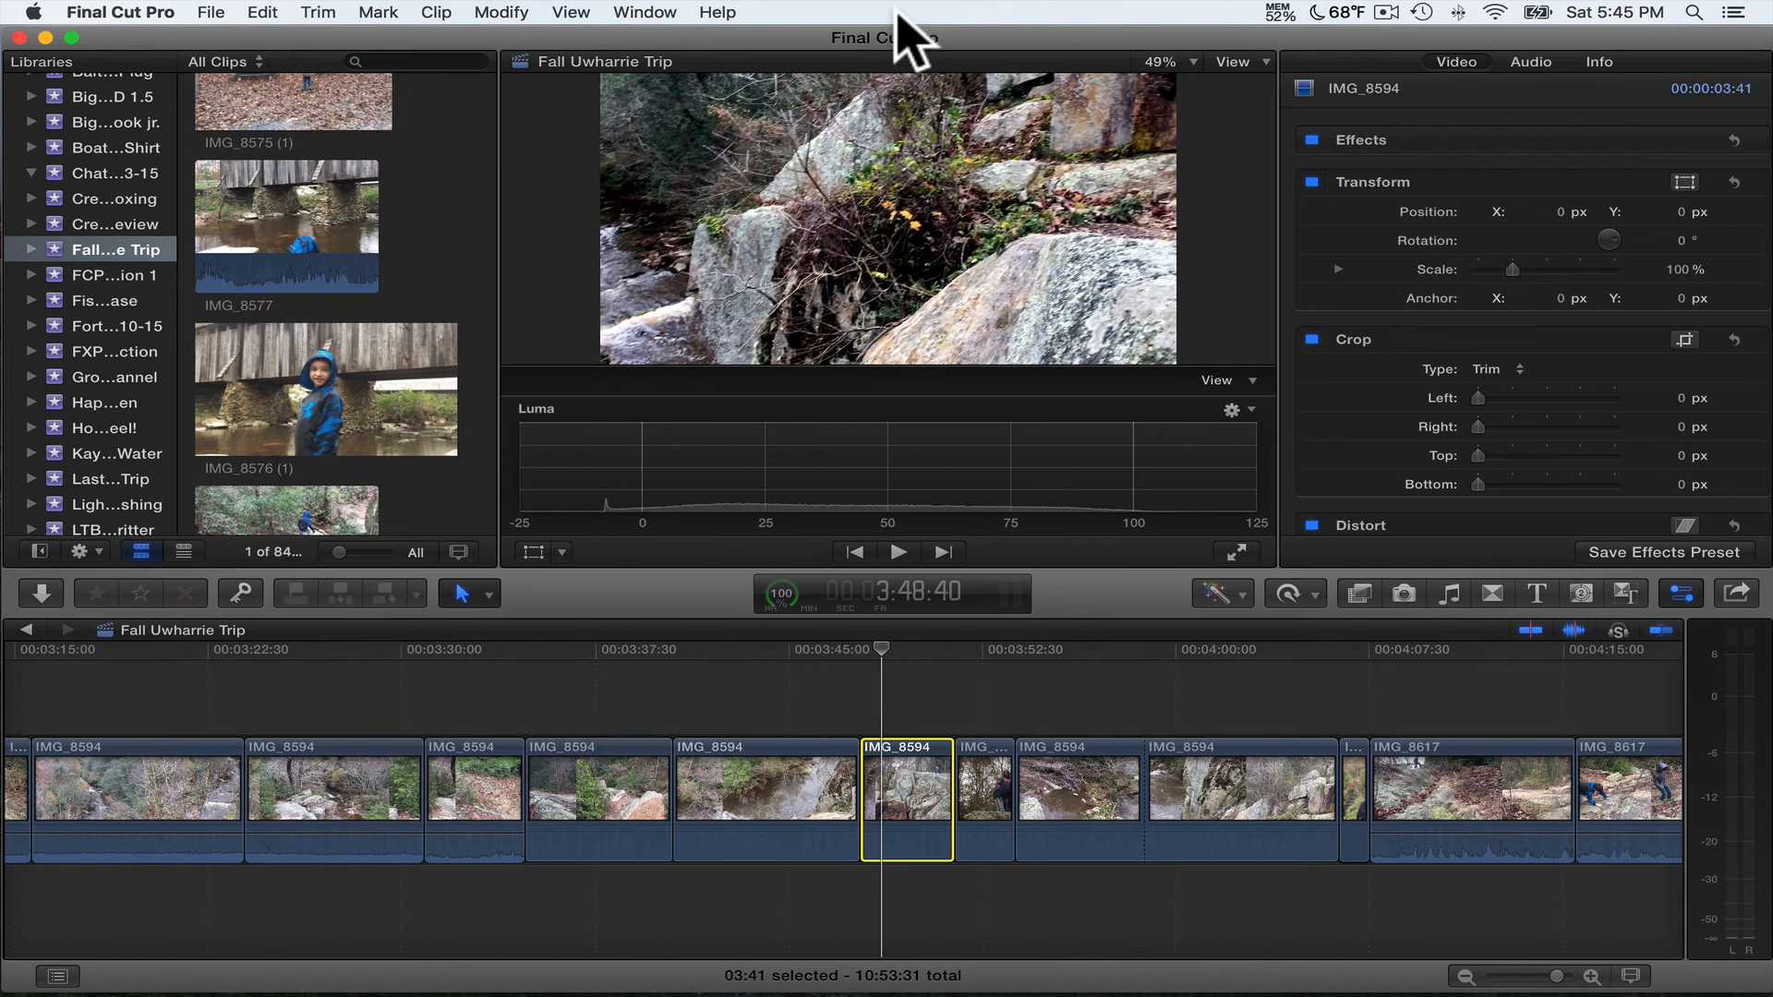
pyautogui.moveTo(876, 51)
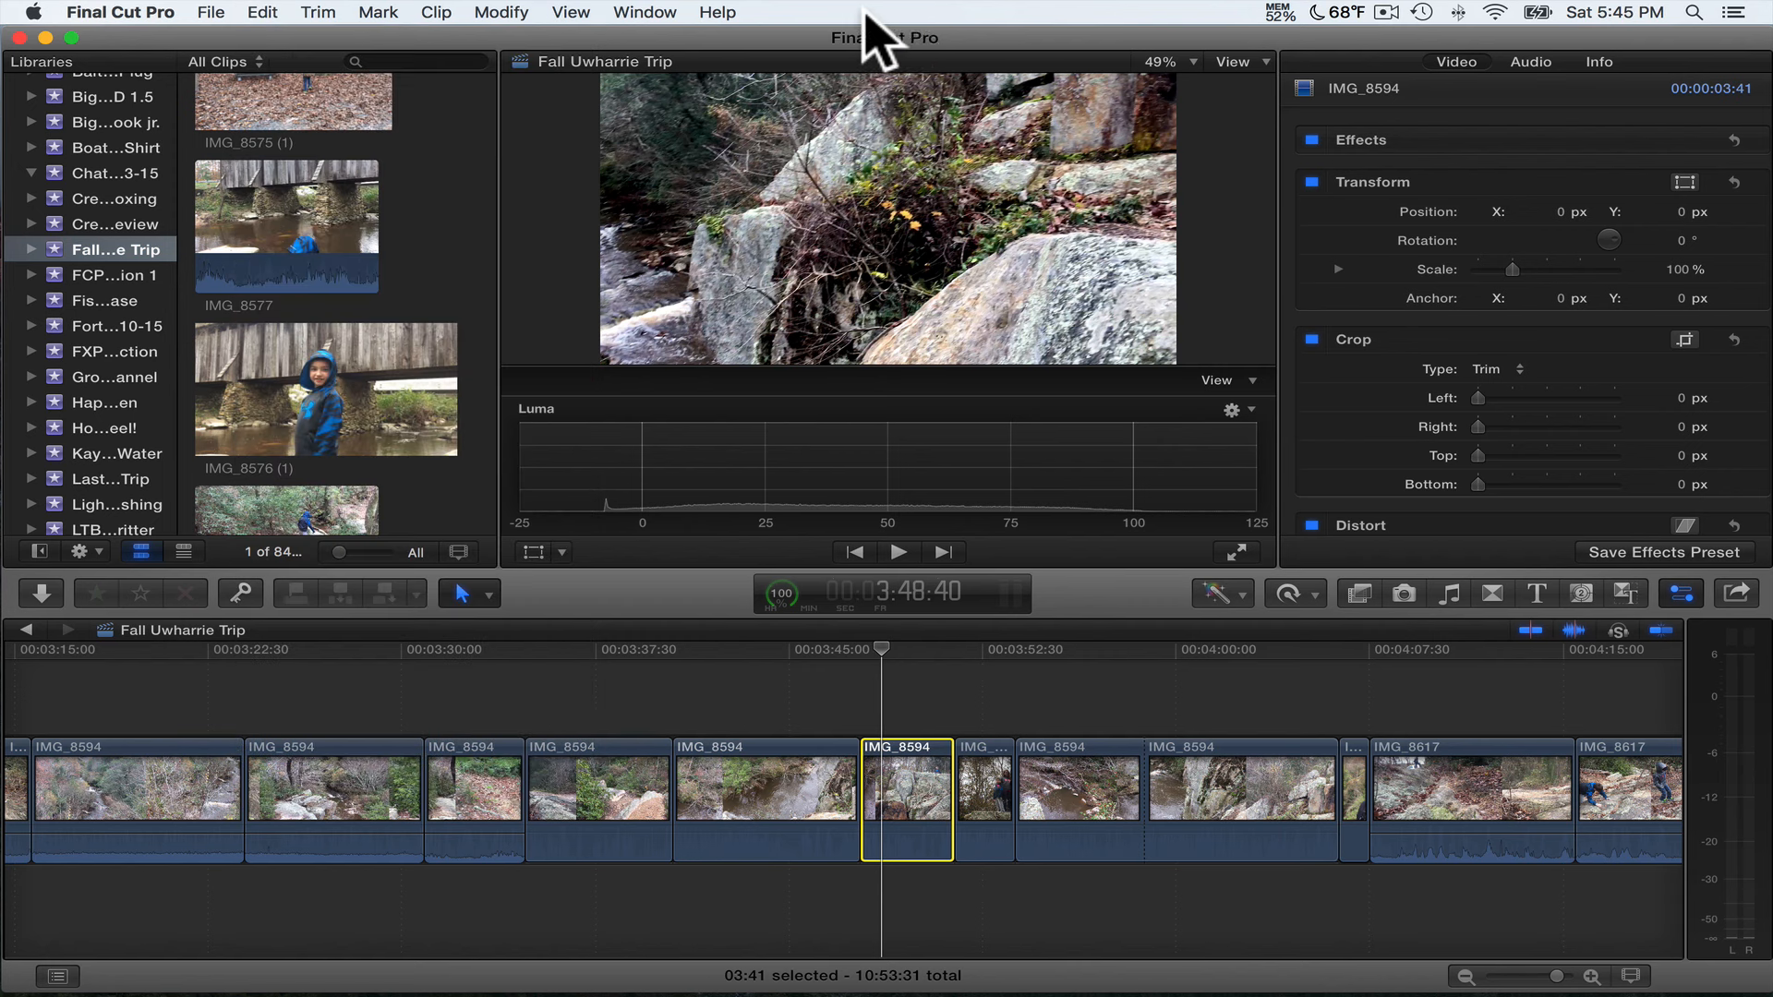
pyautogui.moveTo(486, 746)
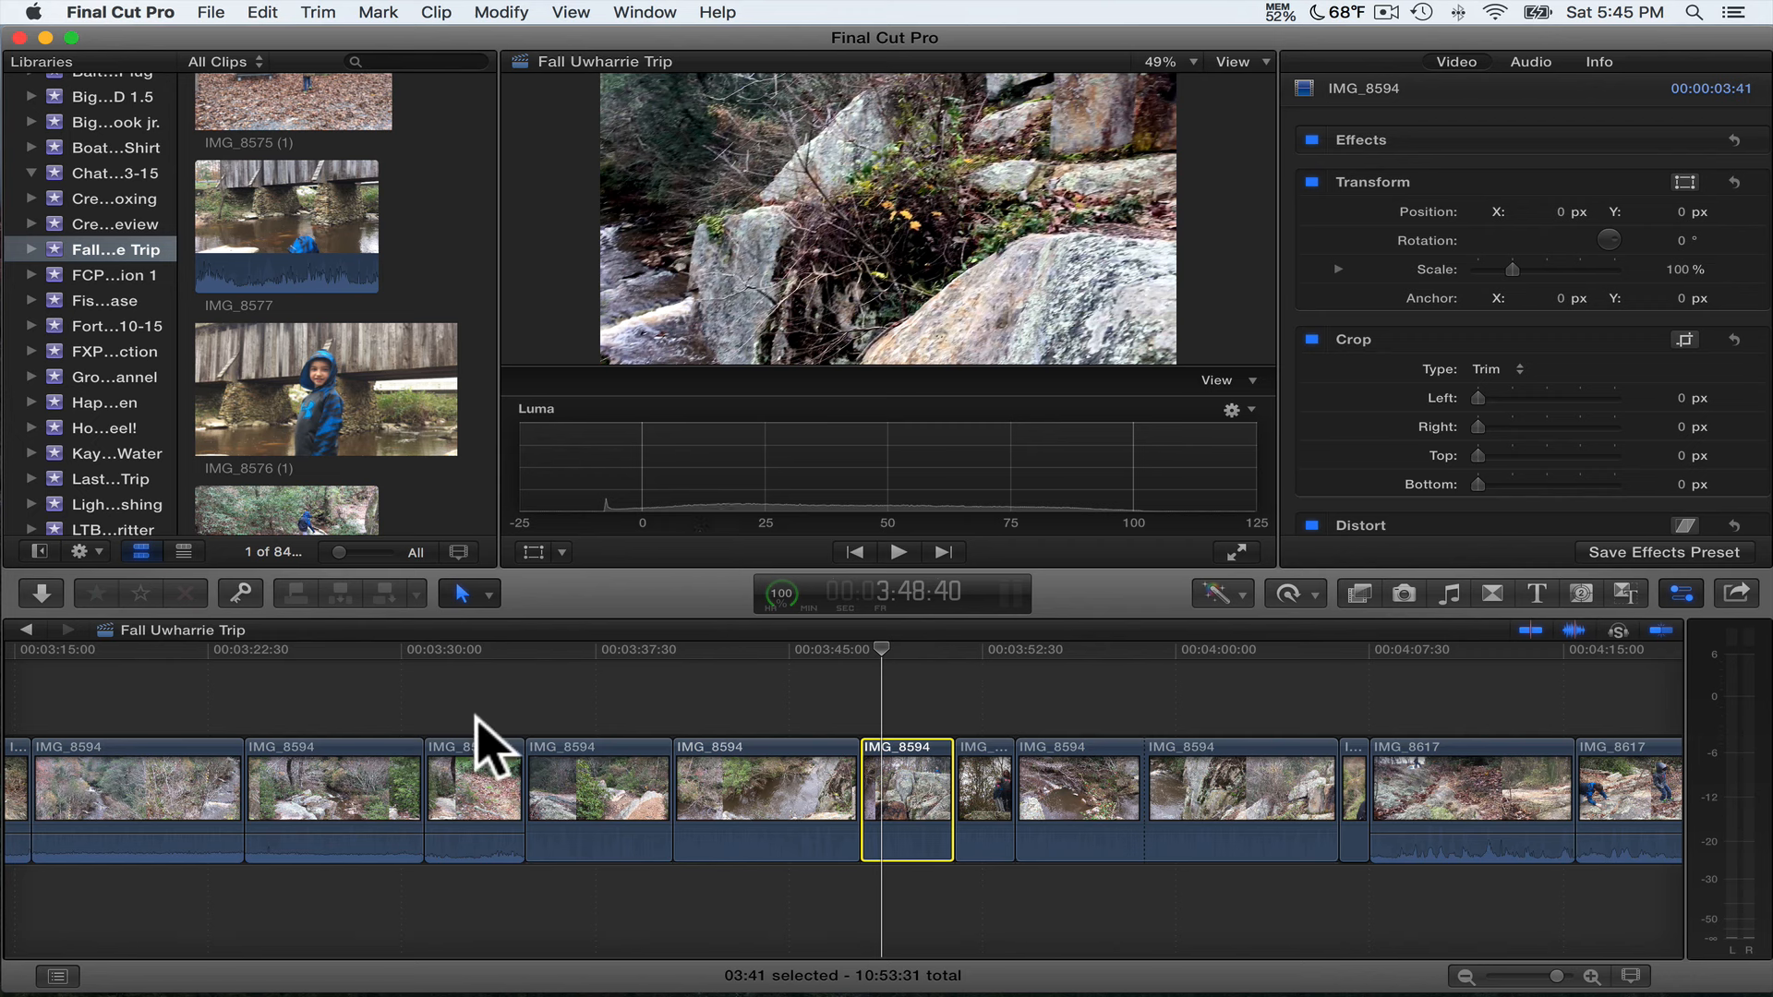
pyautogui.moveTo(641, 724)
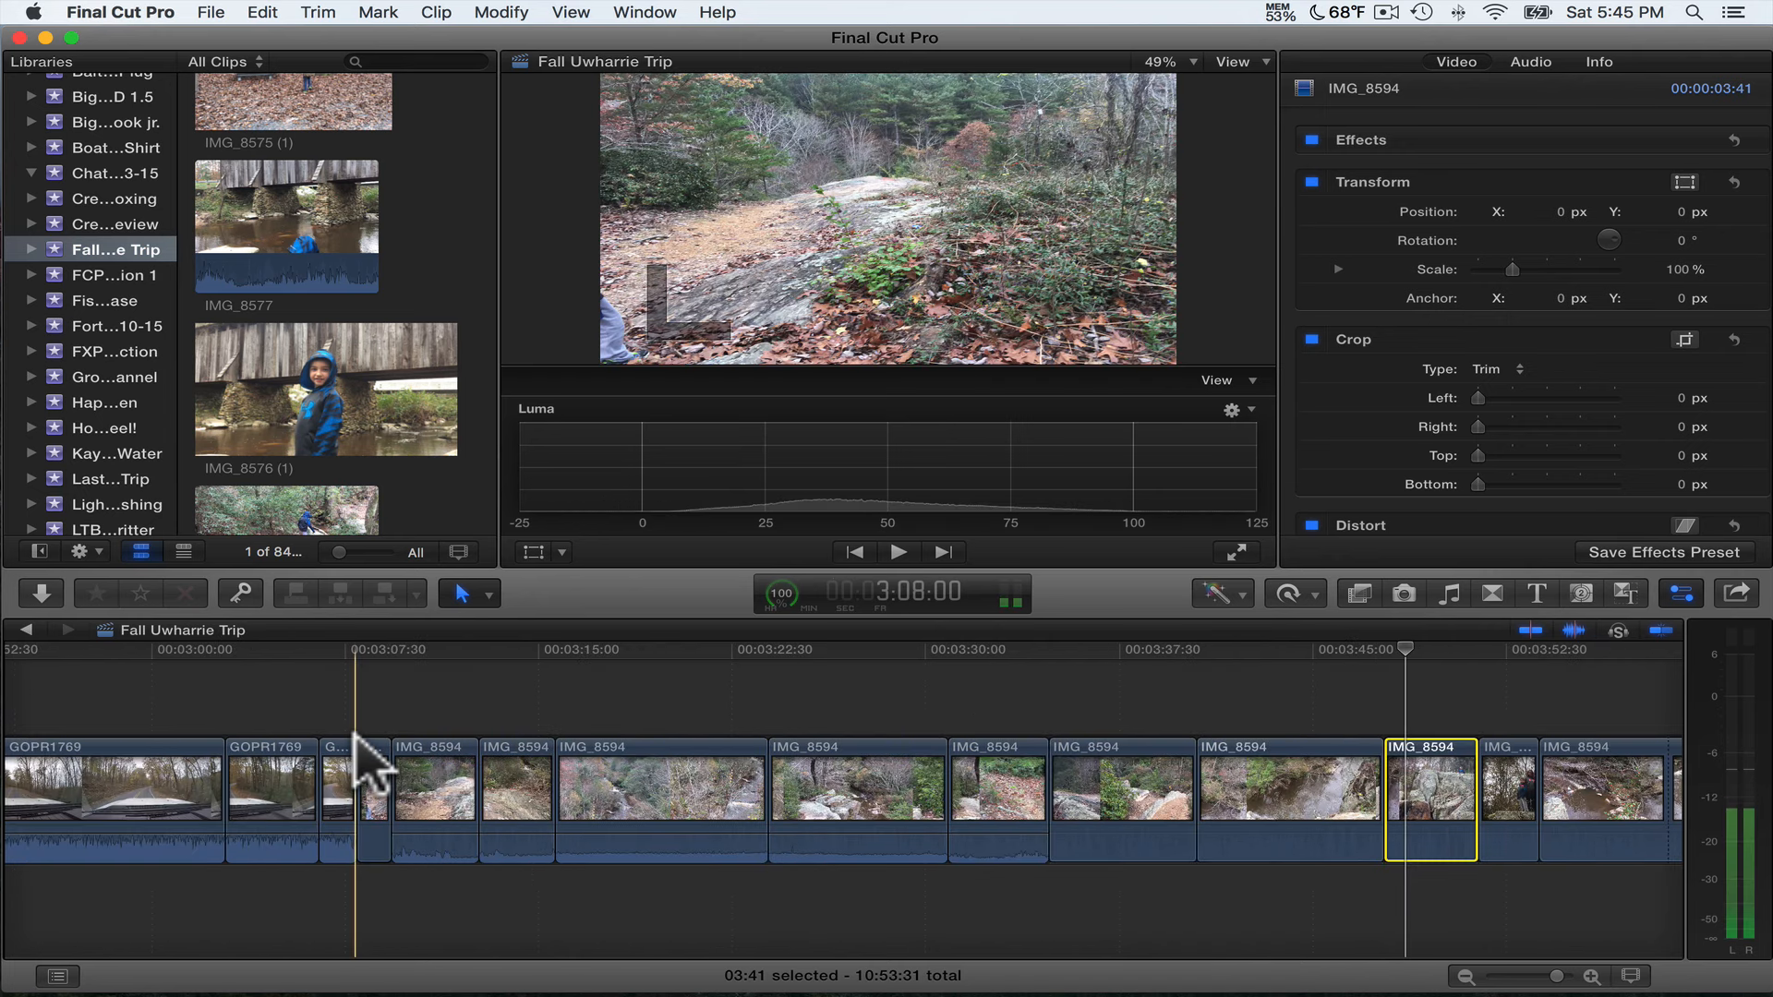
pyautogui.moveTo(369, 719)
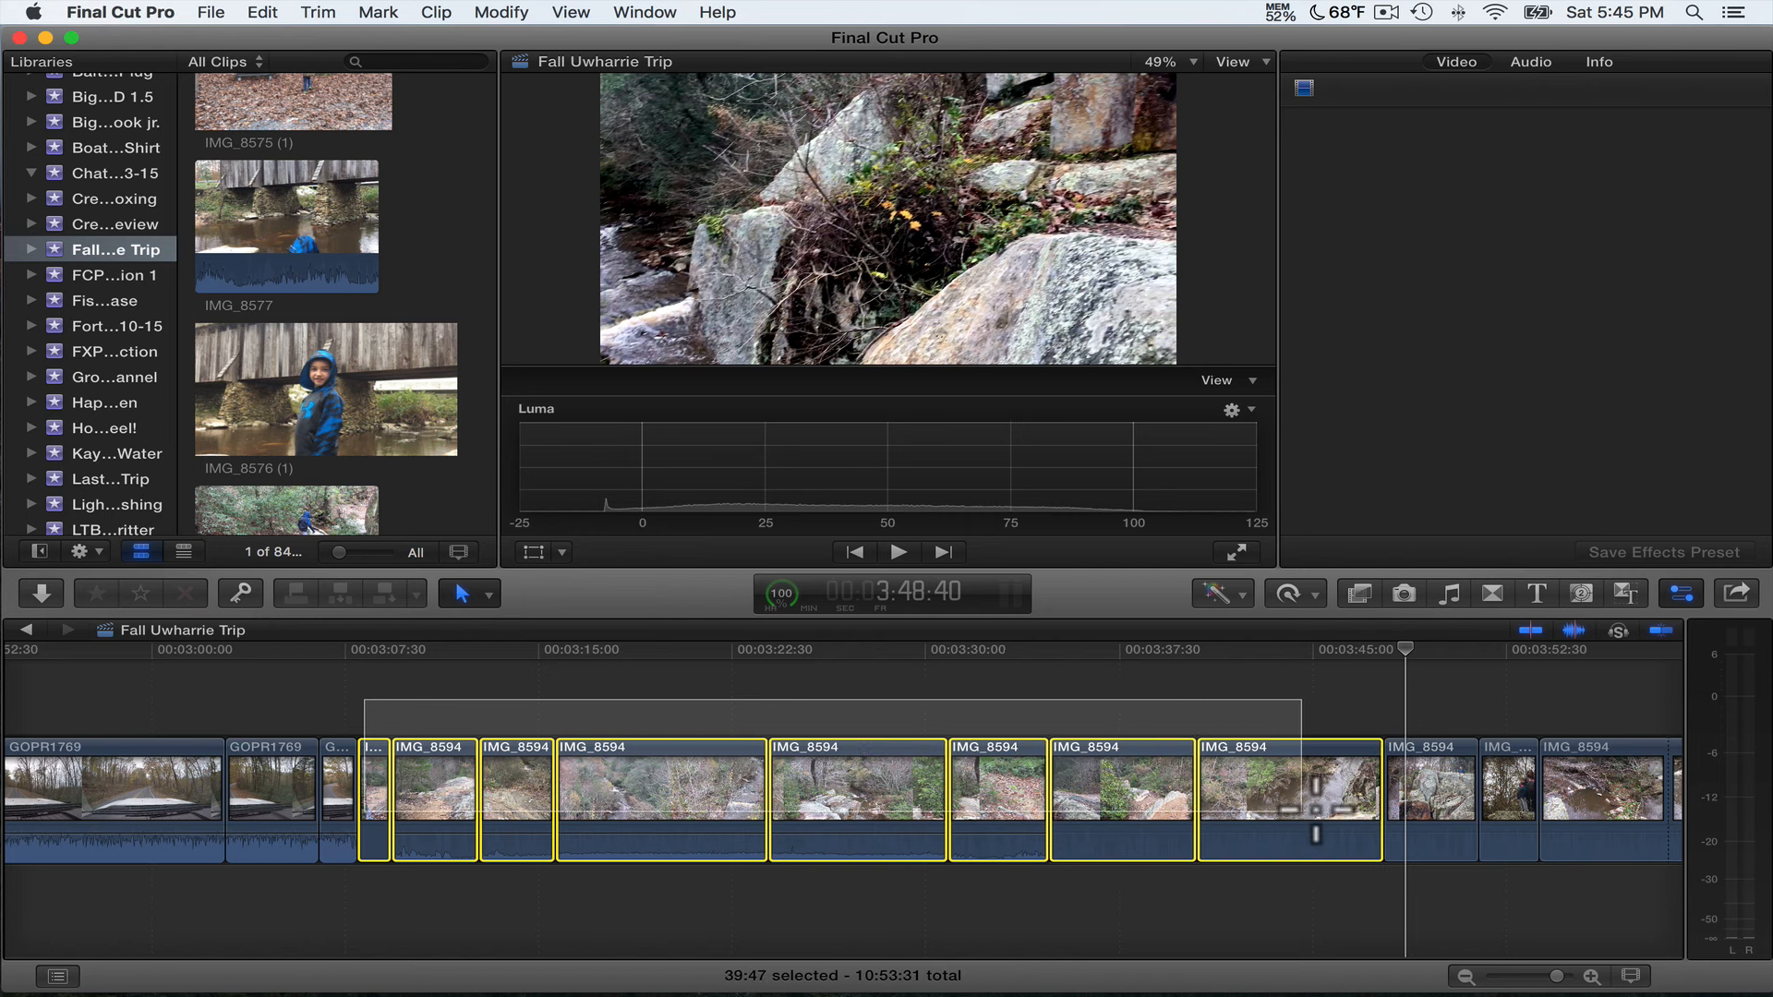
# - Marquee-select the eight IMG_8594 creek clips preceding the corrected clip
pyautogui.click(1352, 799)
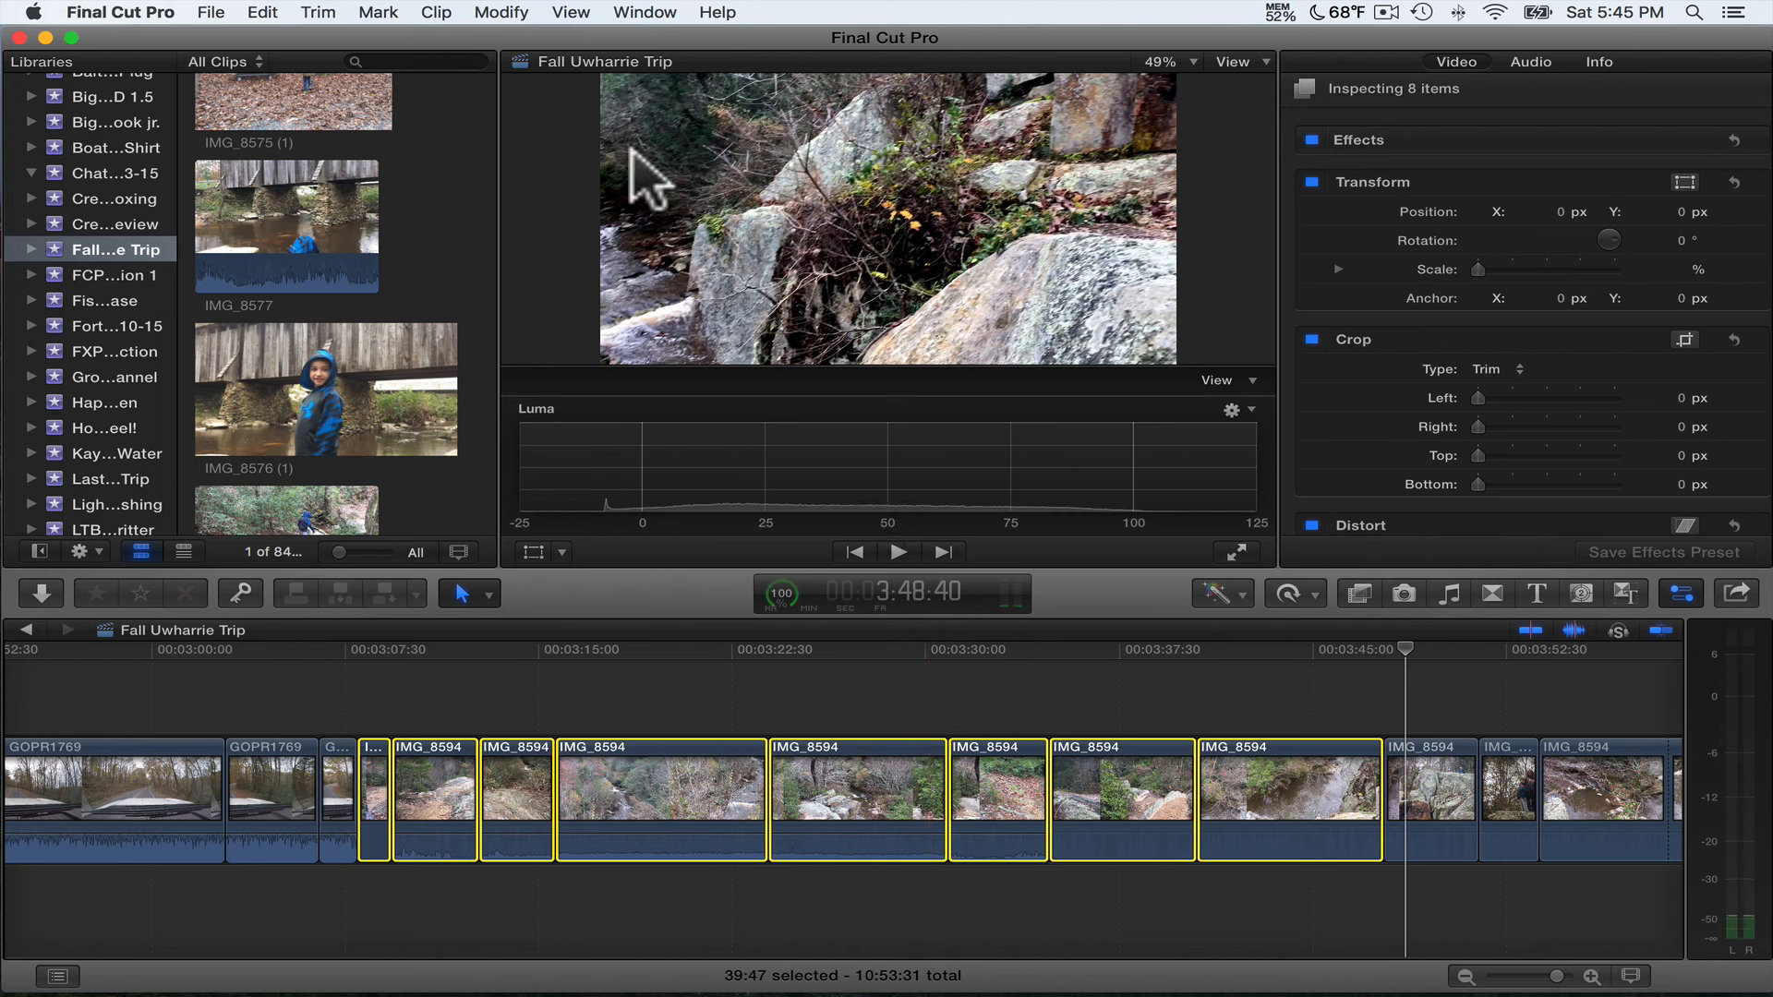
pyautogui.moveTo(545, 152)
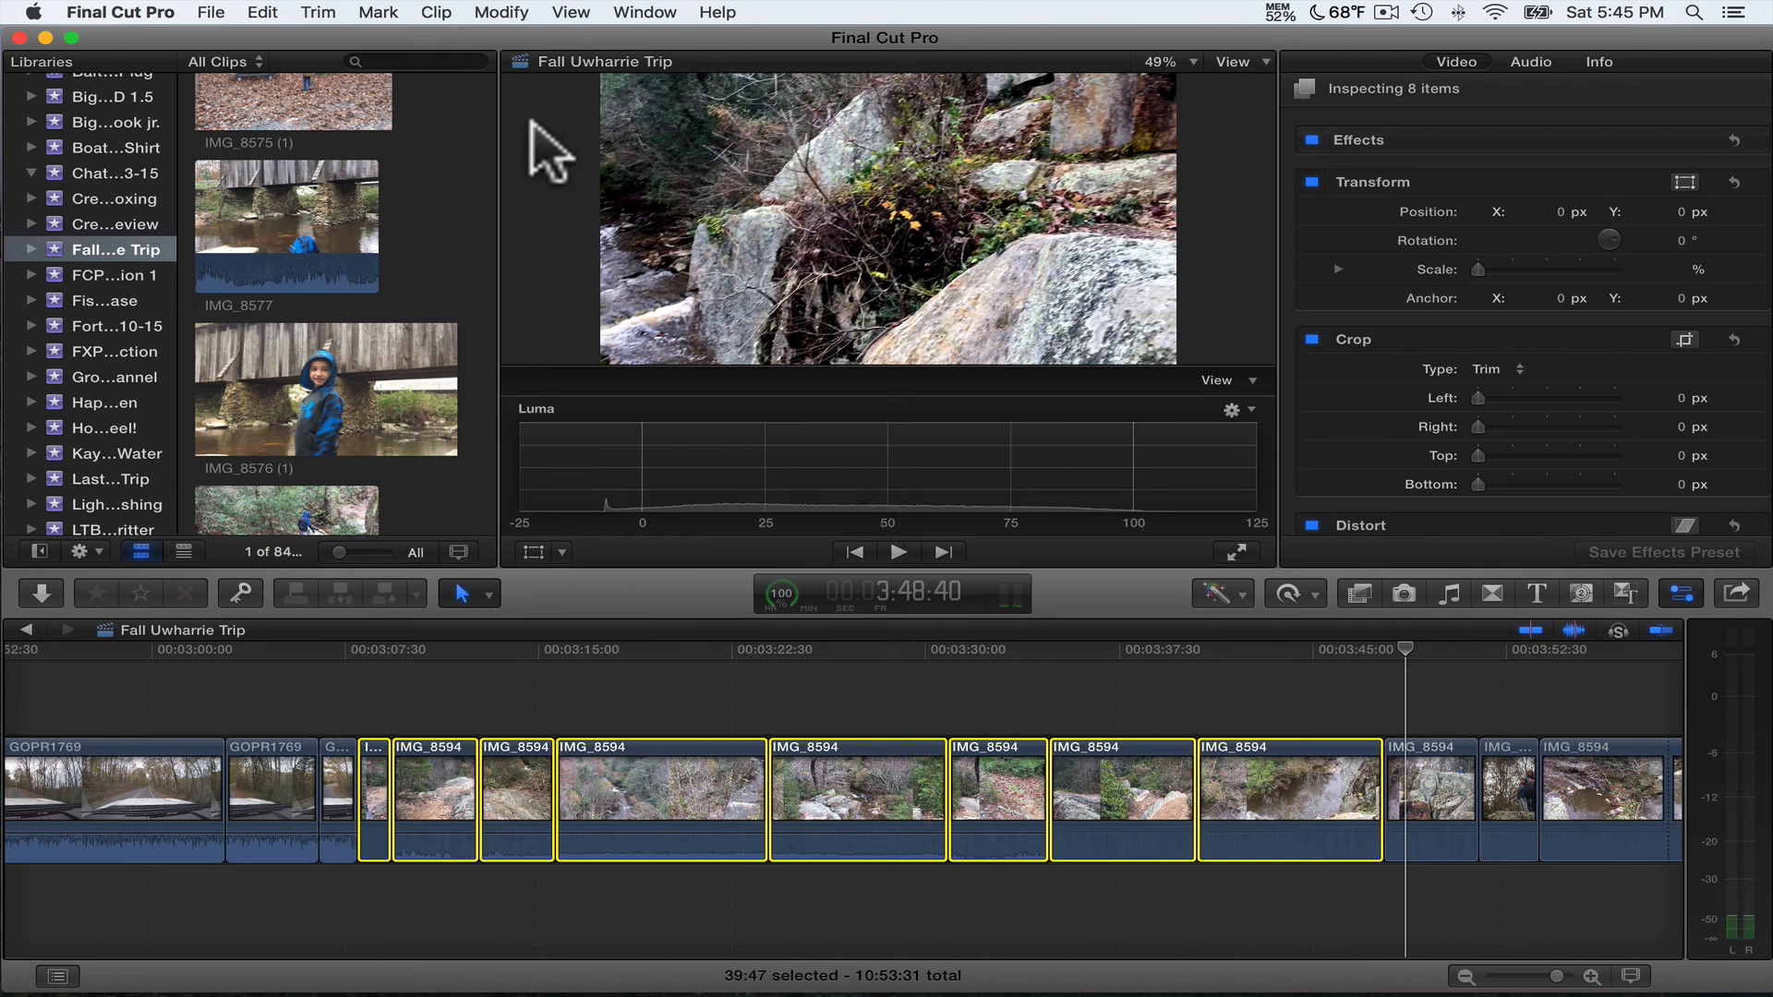
pyautogui.moveTo(534, 152)
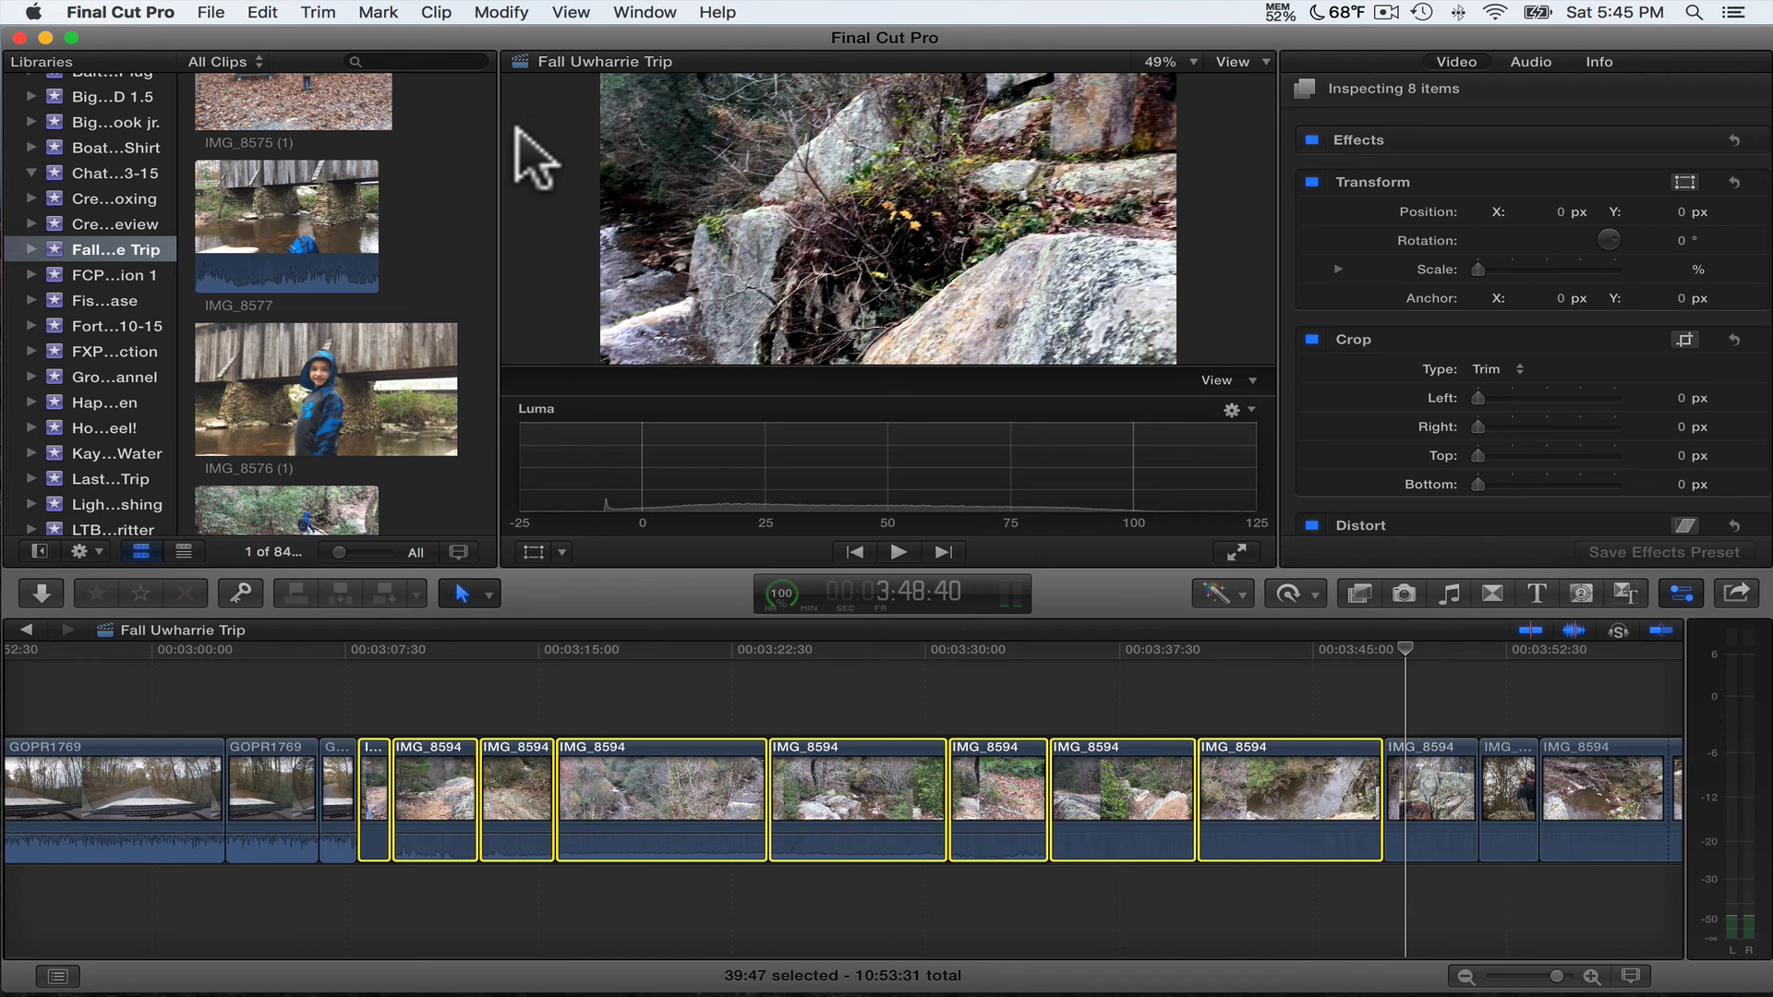
pyautogui.moveTo(474, 85)
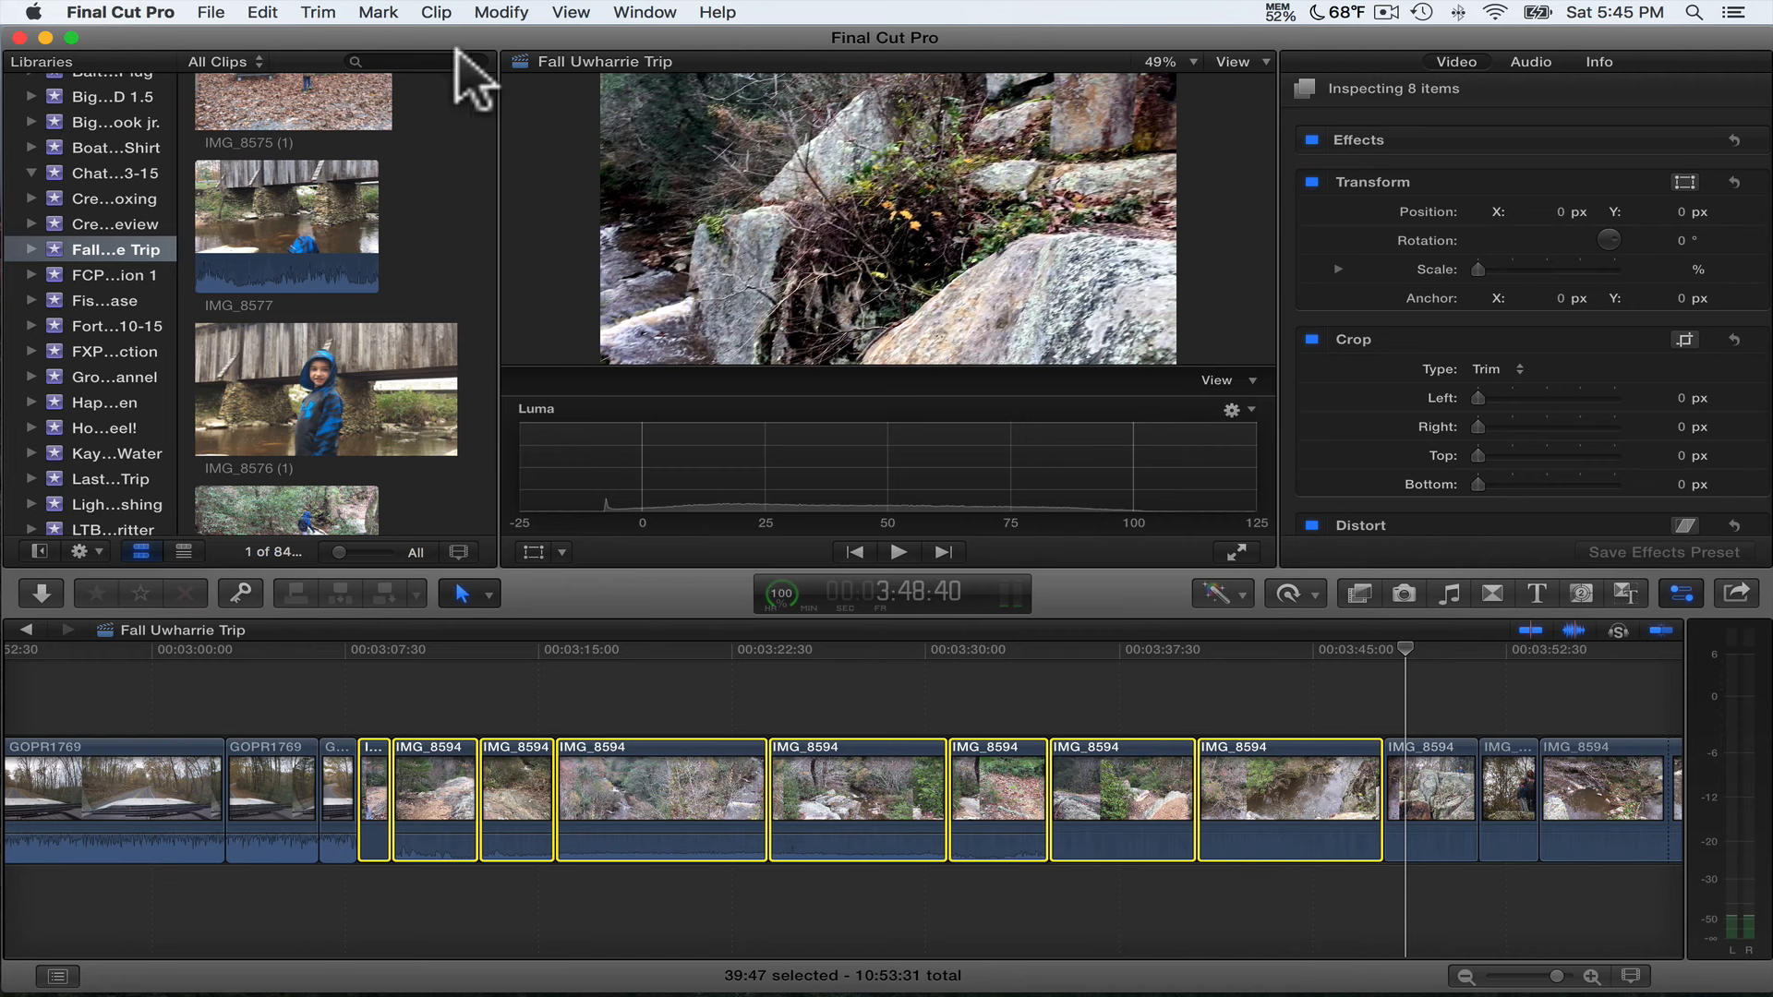
# - Paste Attributes with Color Correction 1 onto the eight clips, then preview one
pyautogui.click(262, 12)
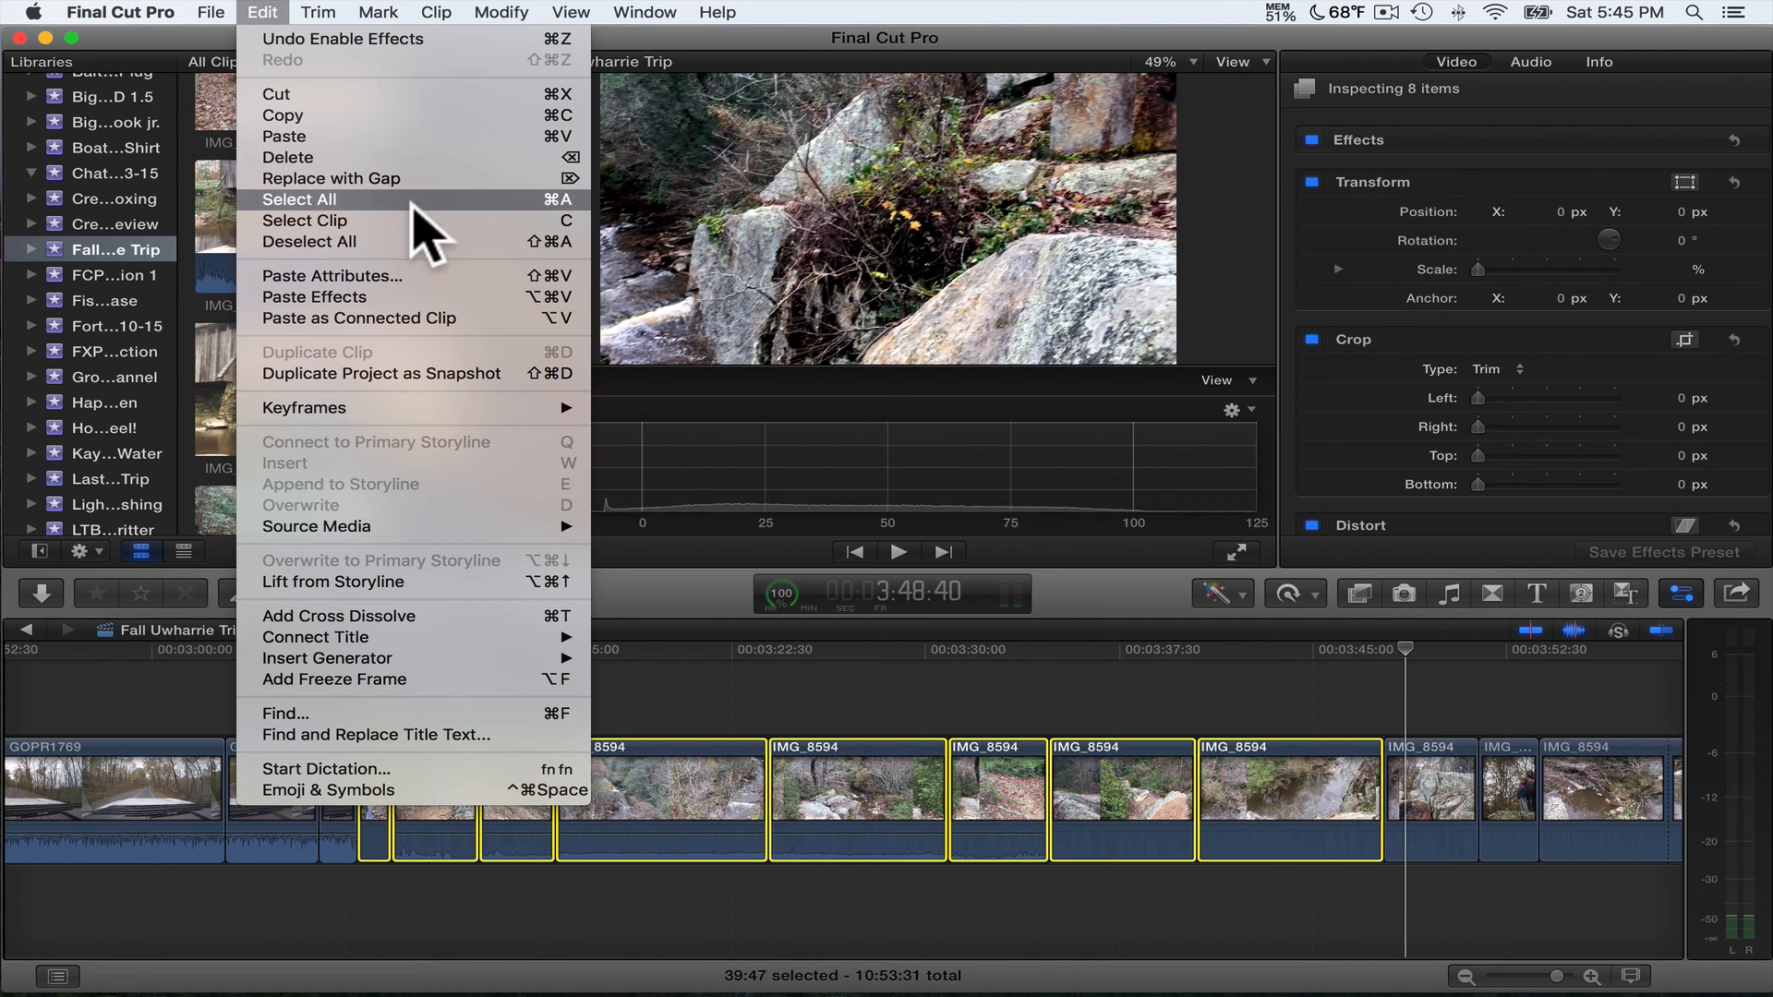
pyautogui.click(310, 201)
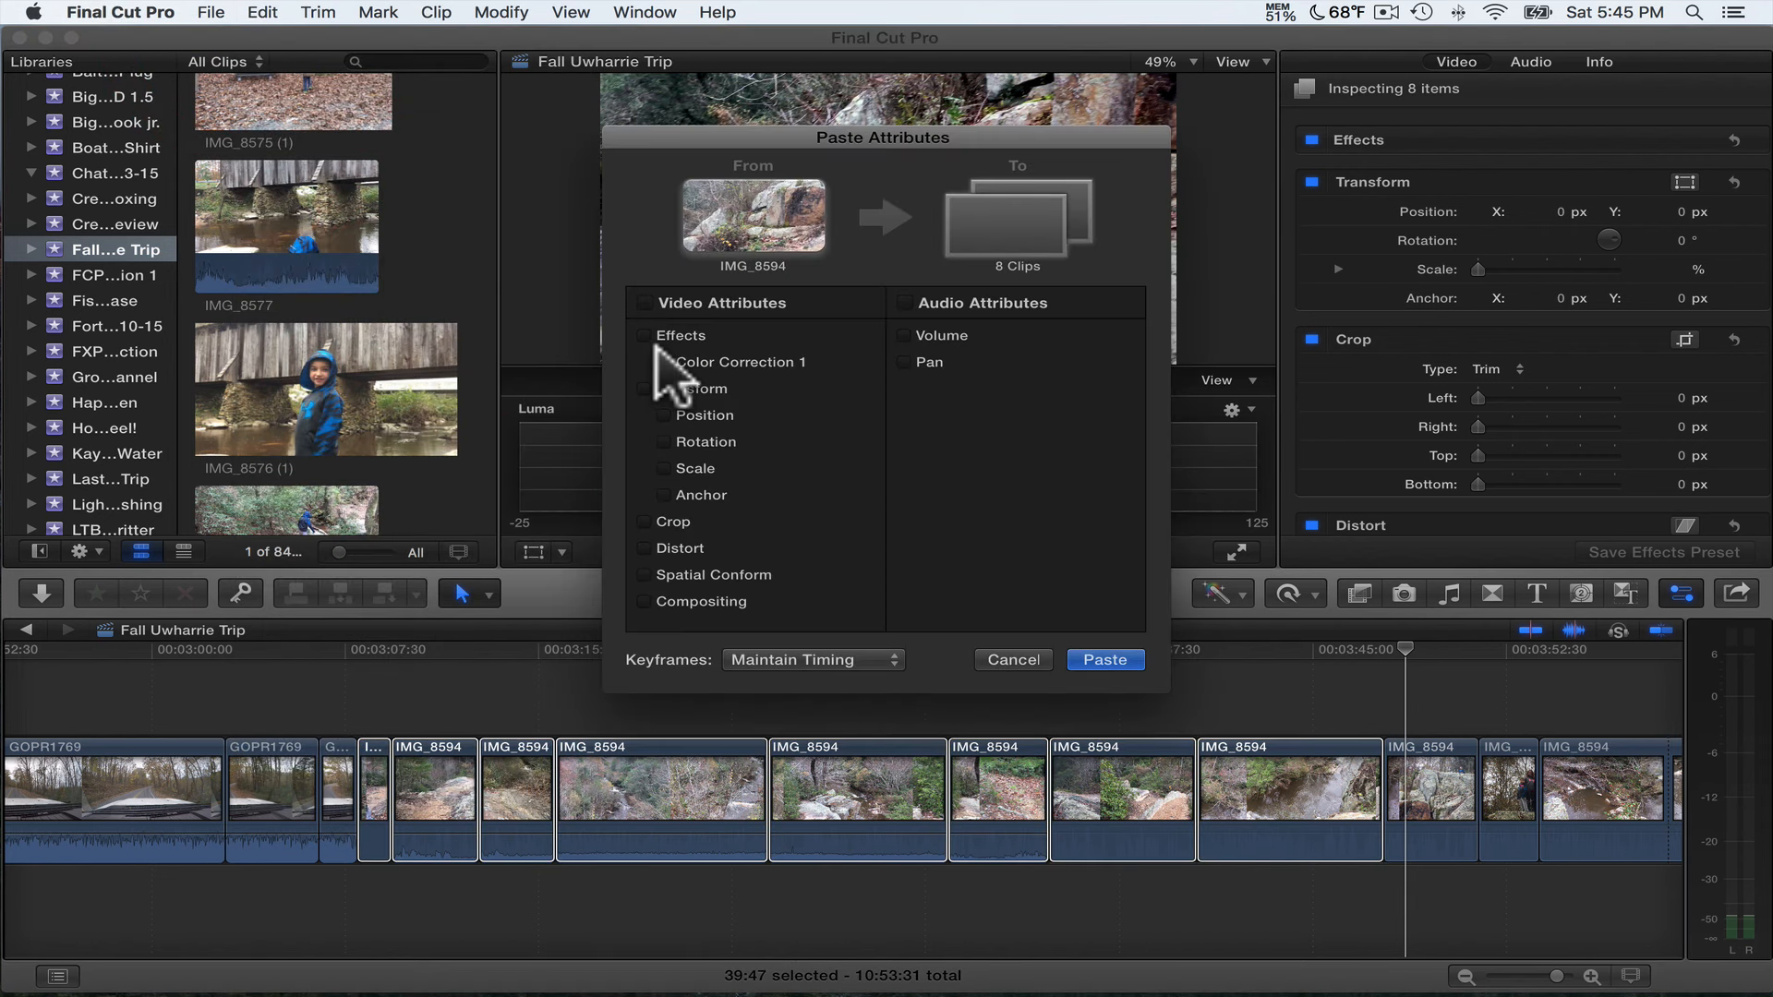
pyautogui.click(646, 336)
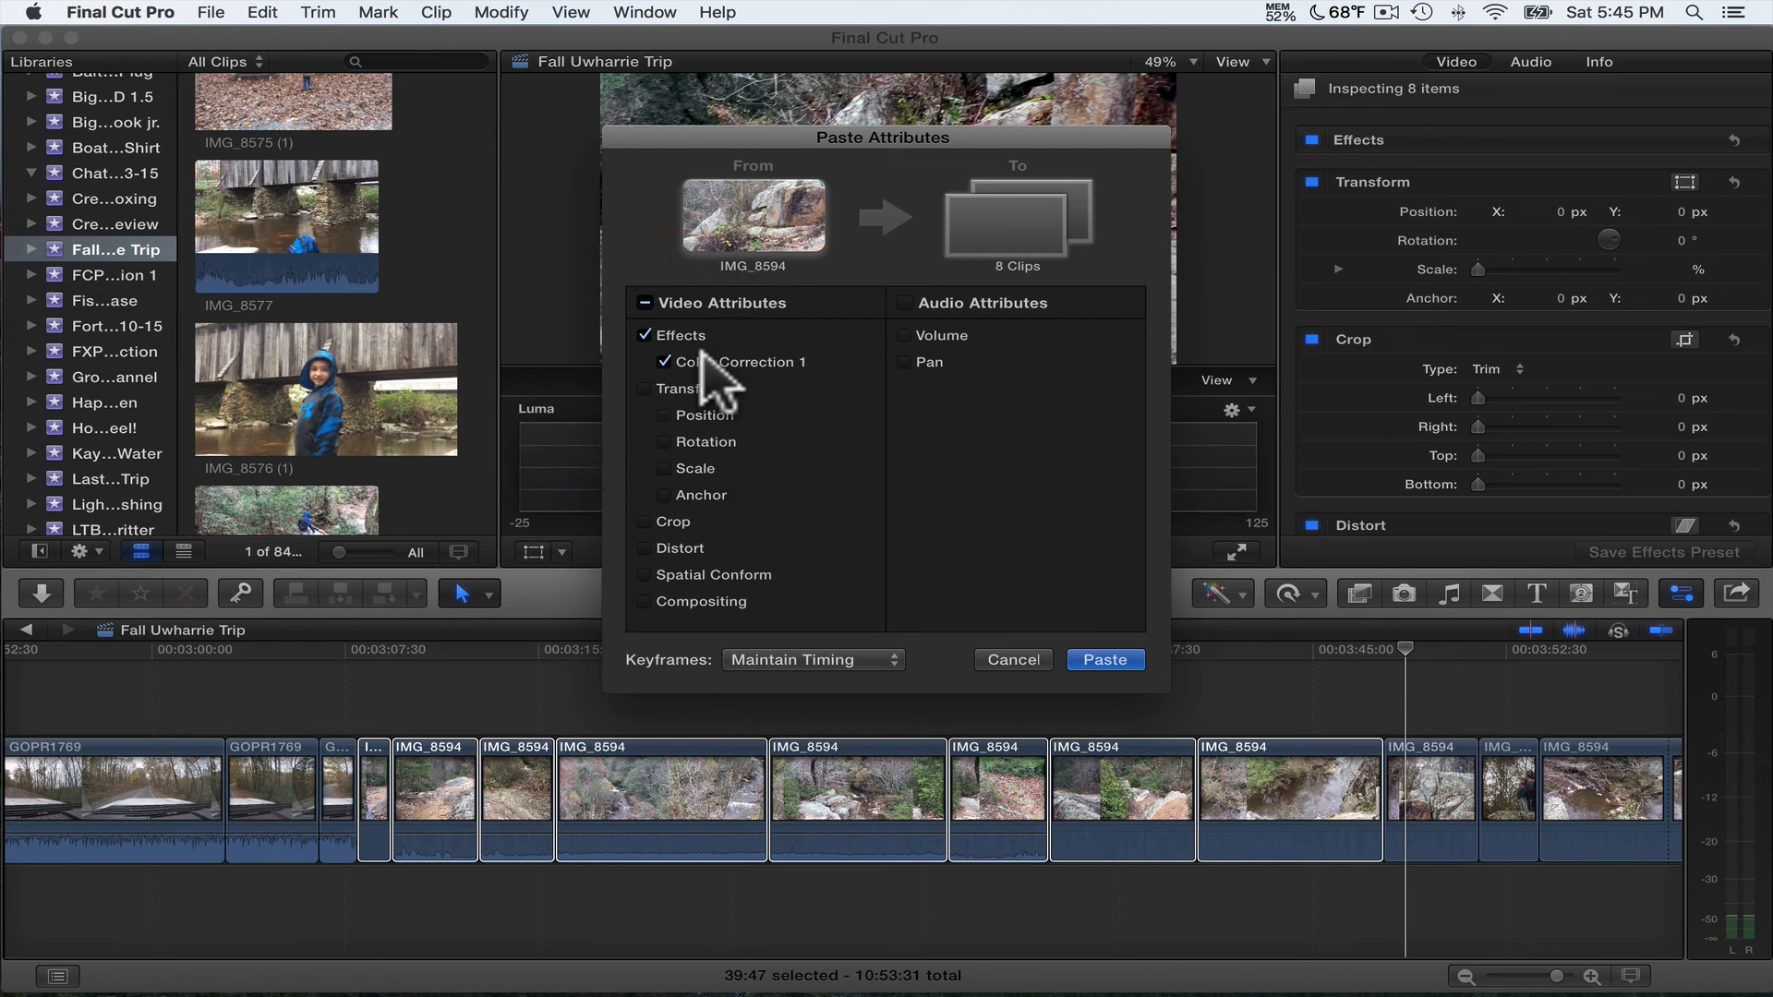
pyautogui.click(1105, 660)
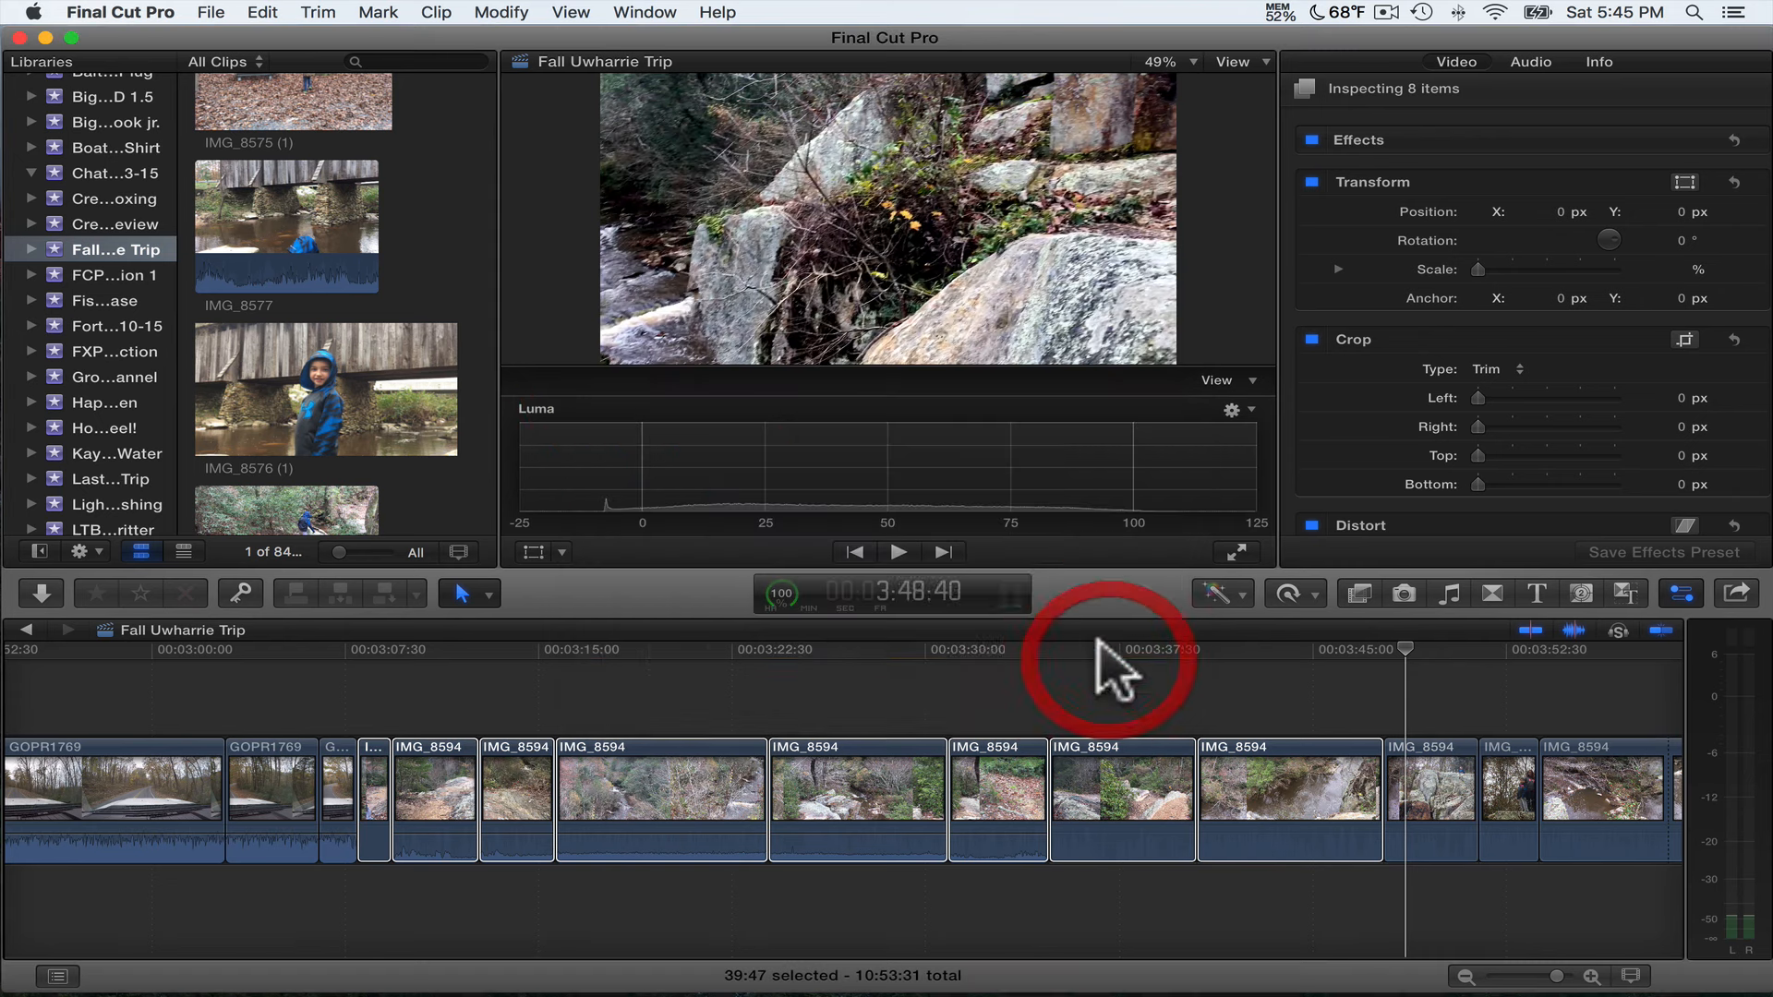
pyautogui.click(1090, 650)
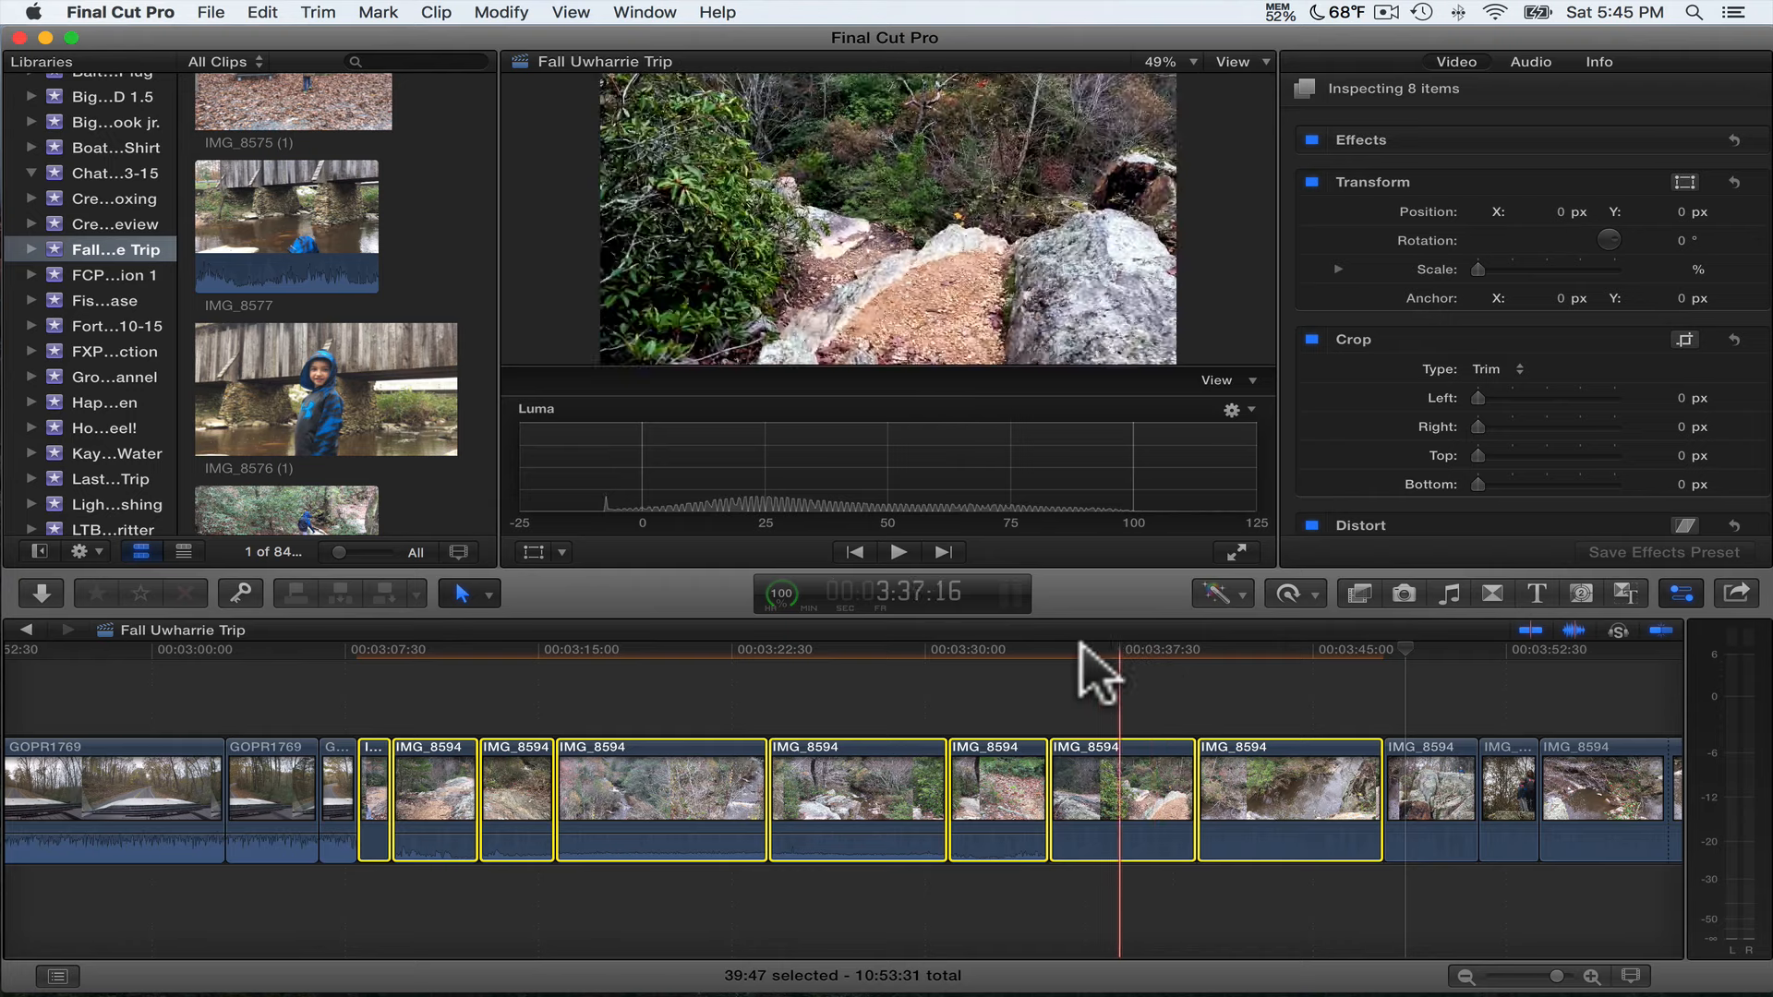
pyautogui.click(756, 651)
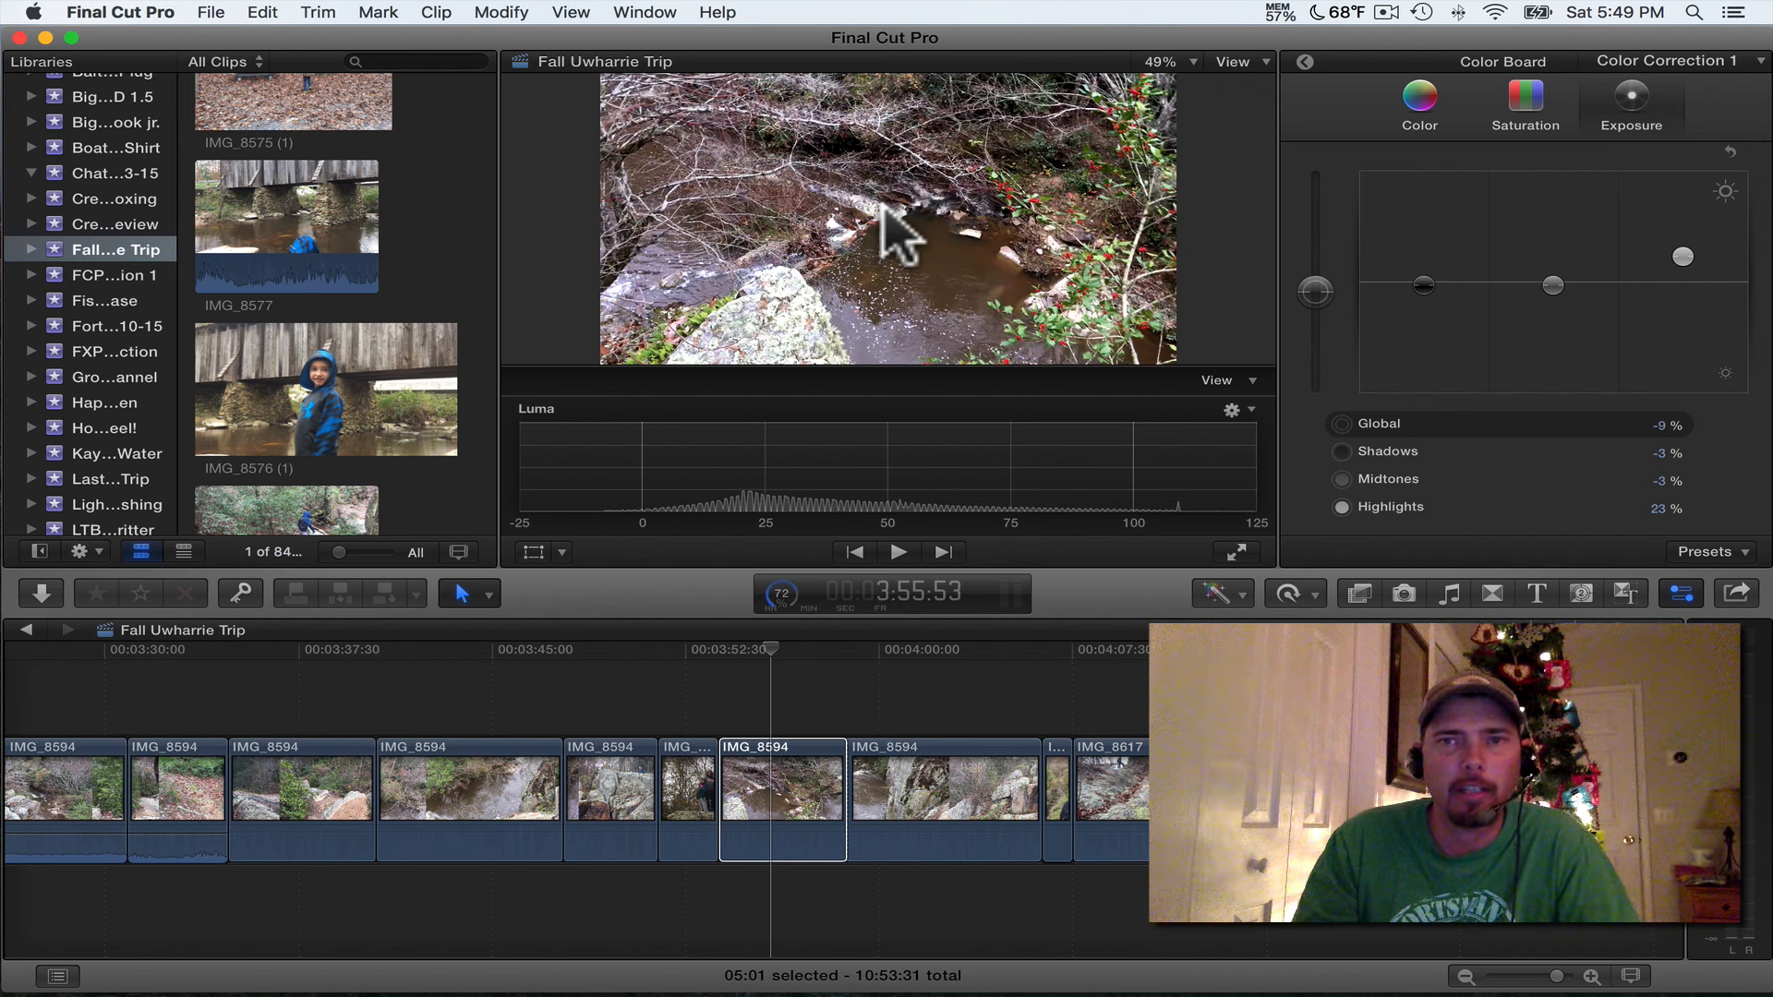
pyautogui.moveTo(927, 243)
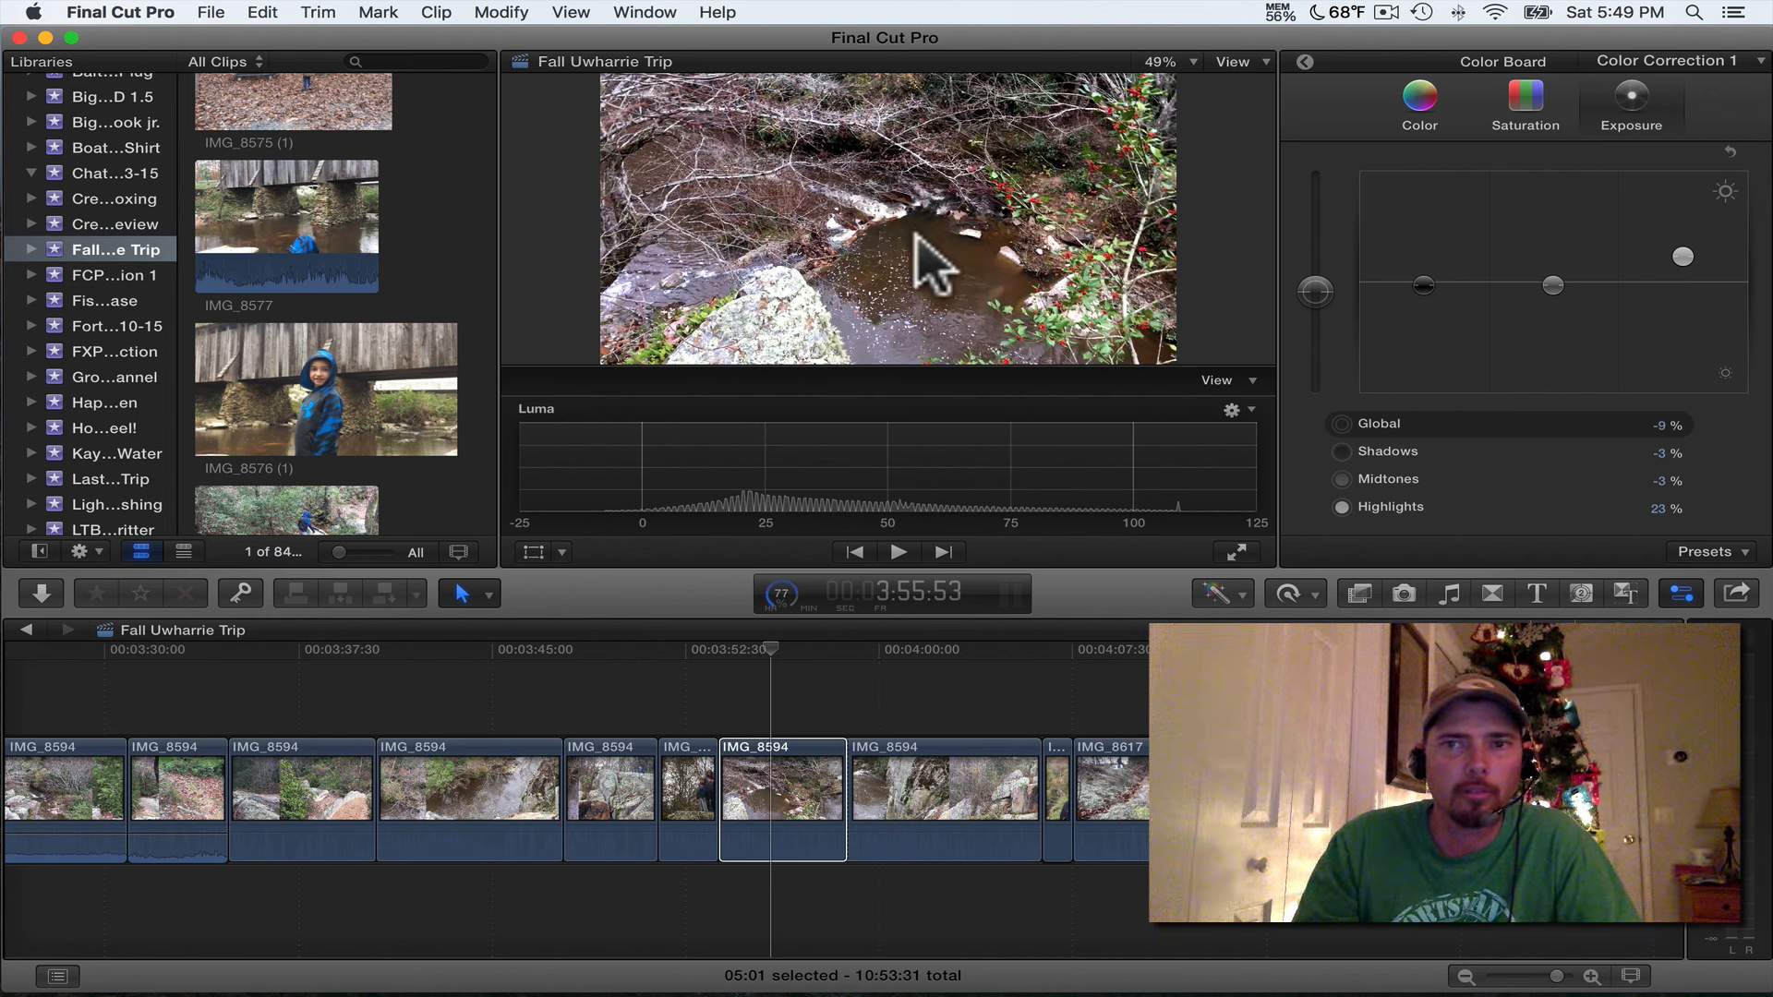
pyautogui.moveTo(911, 245)
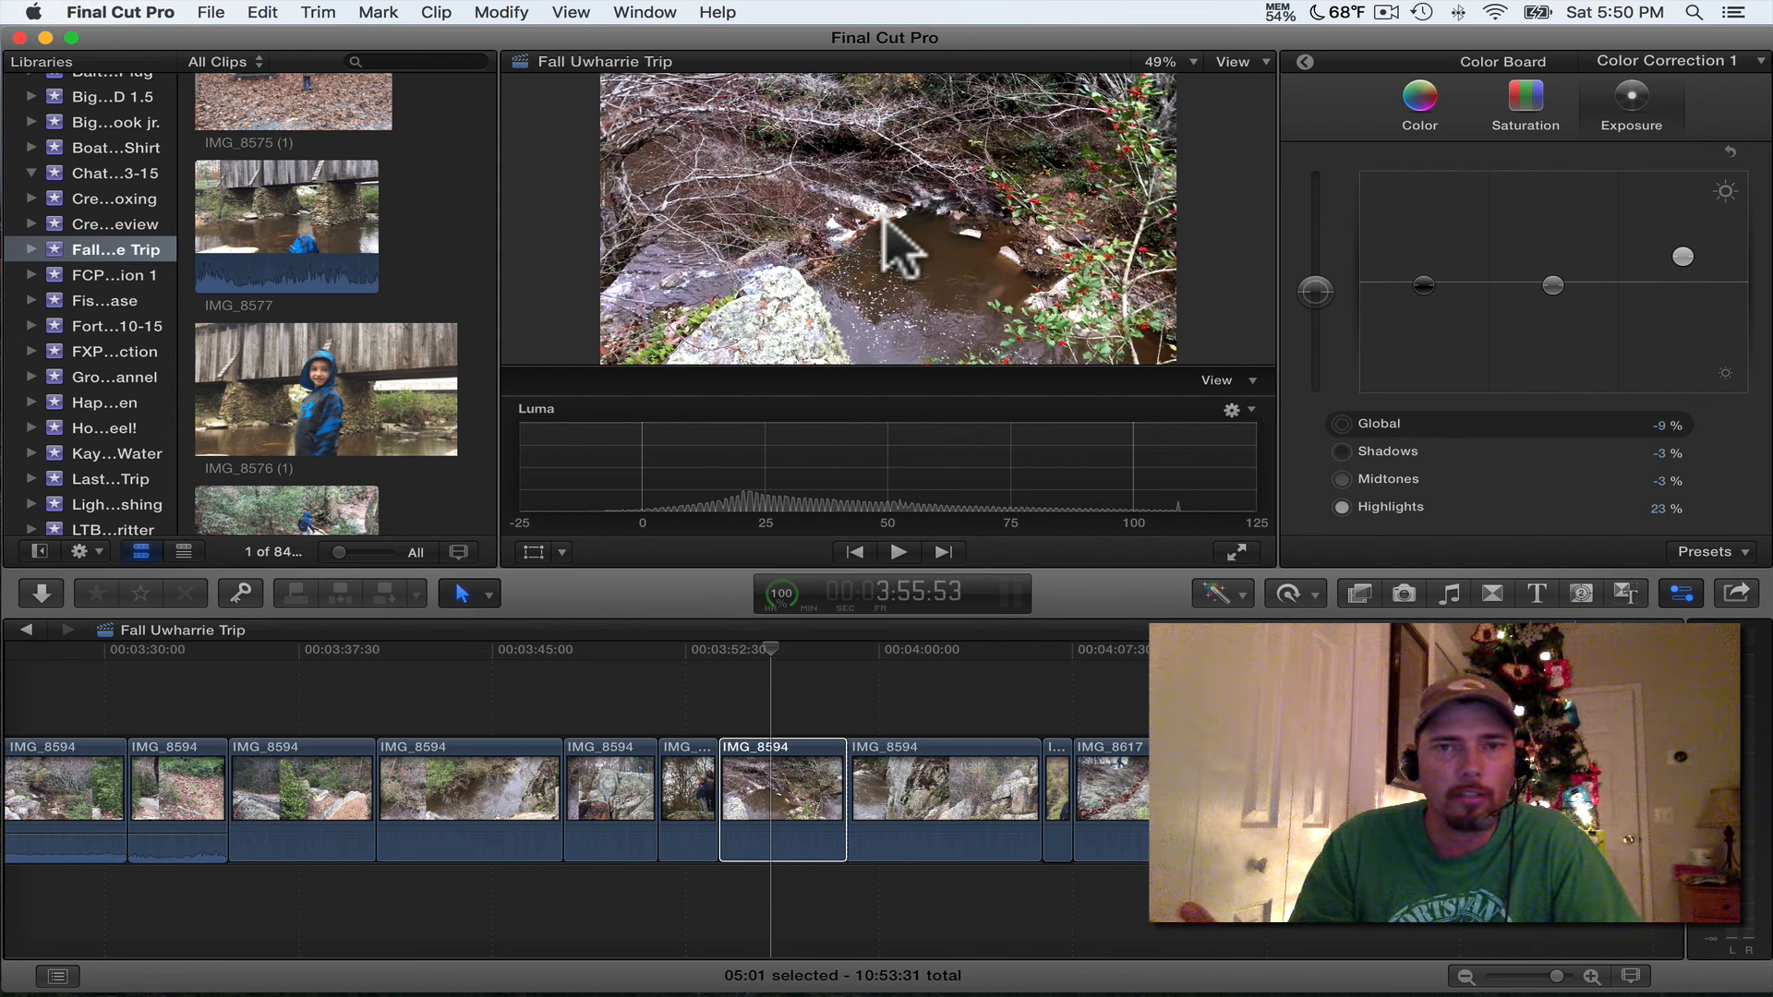
pyautogui.moveTo(876, 243)
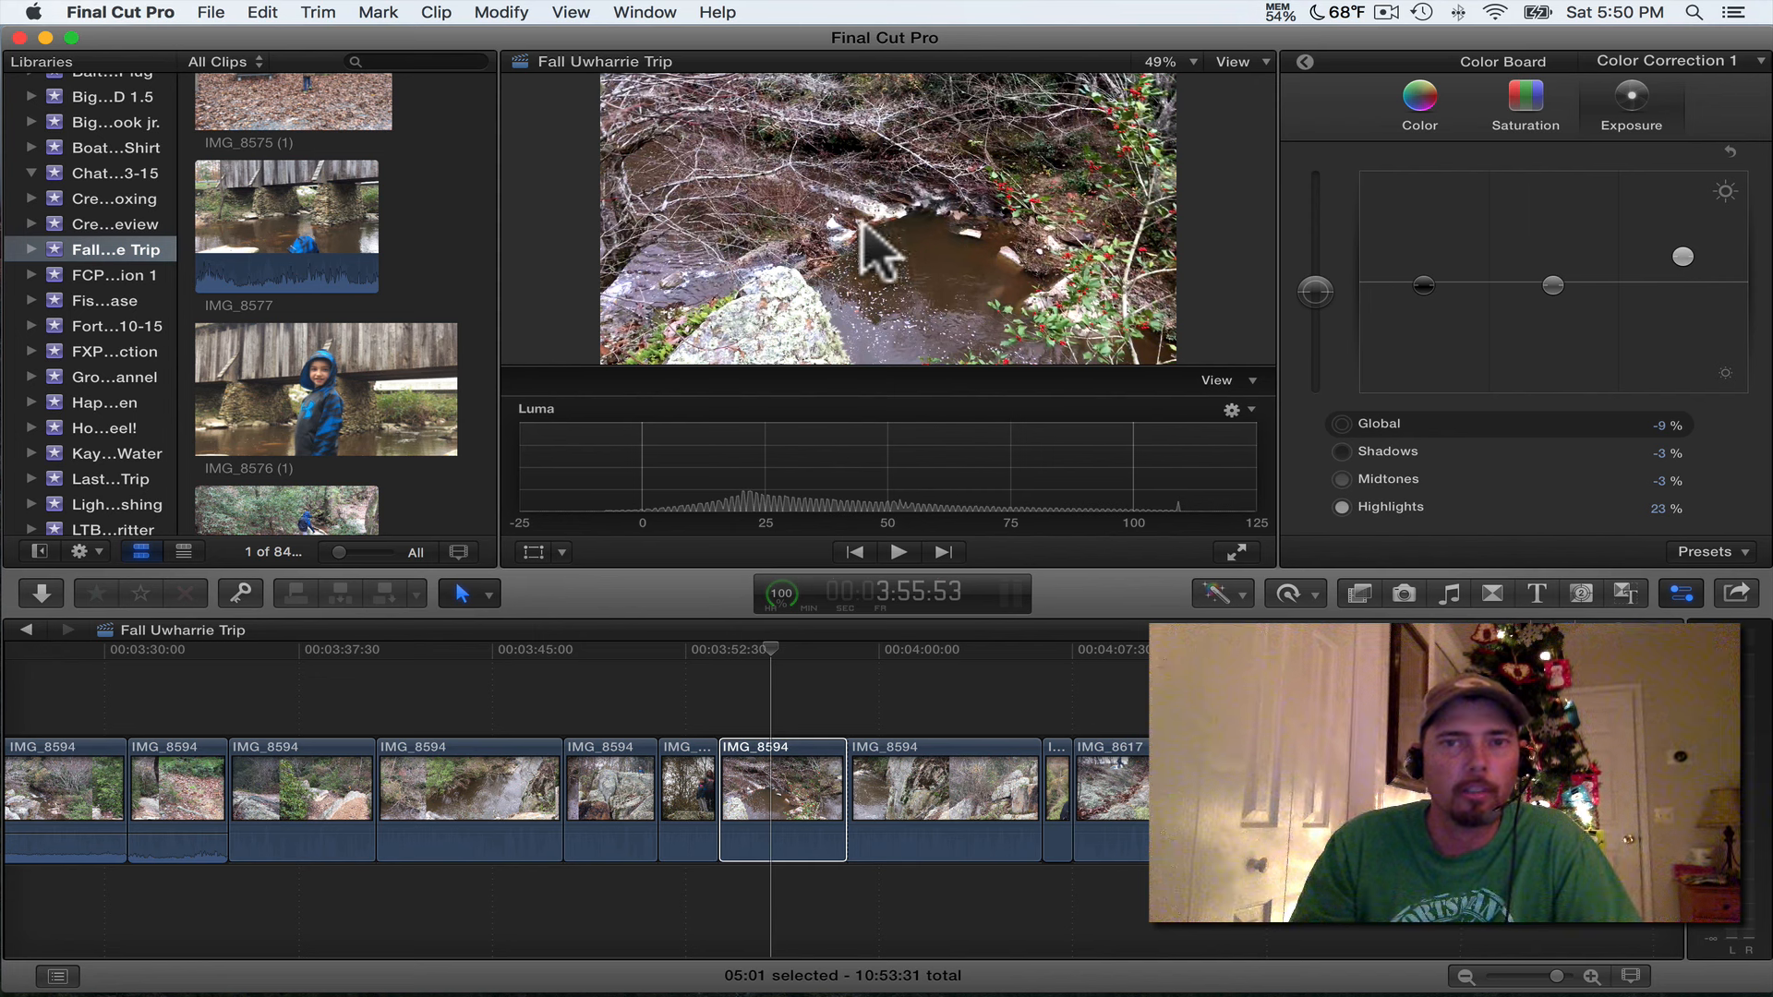